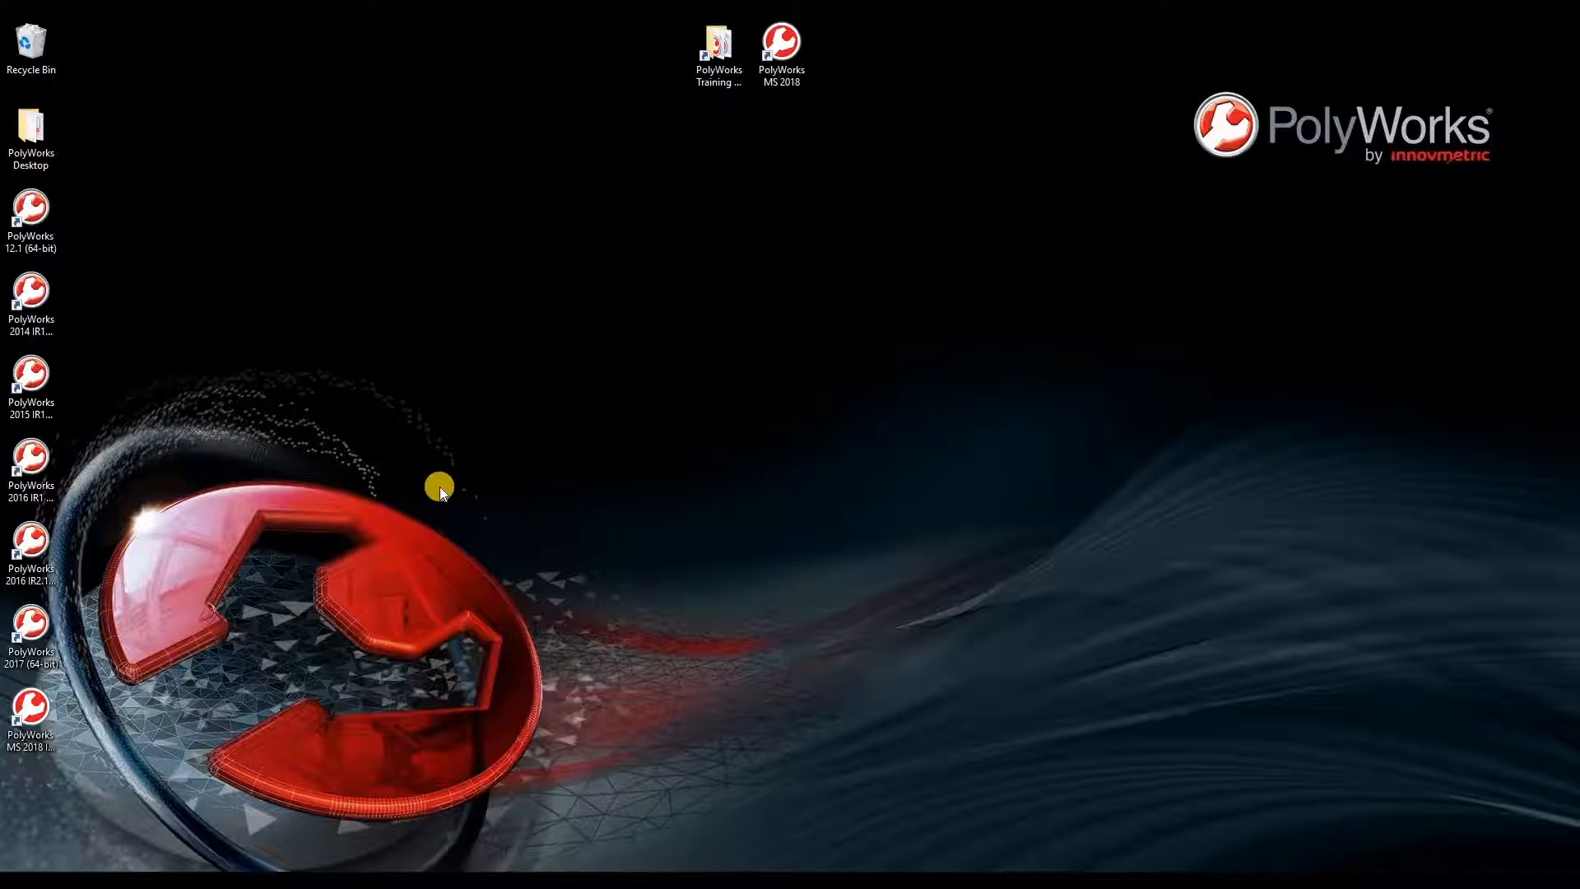
- Launch PolyWorks Metrology Suite 2018 and maximize the untitled Workspace Manager window
double_click(781, 48)
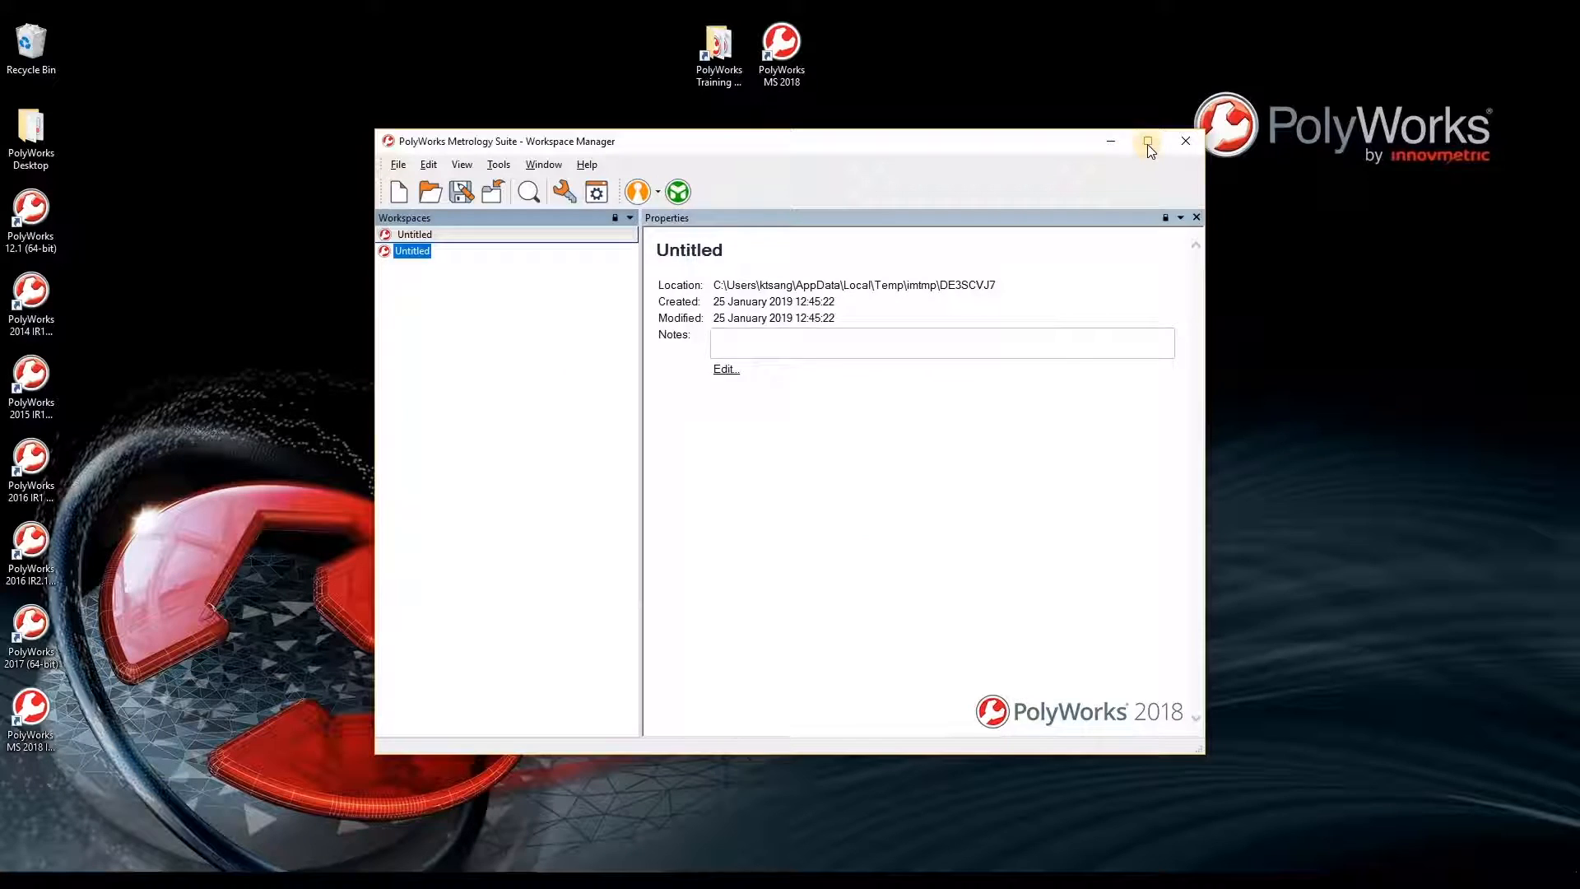
click(1146, 141)
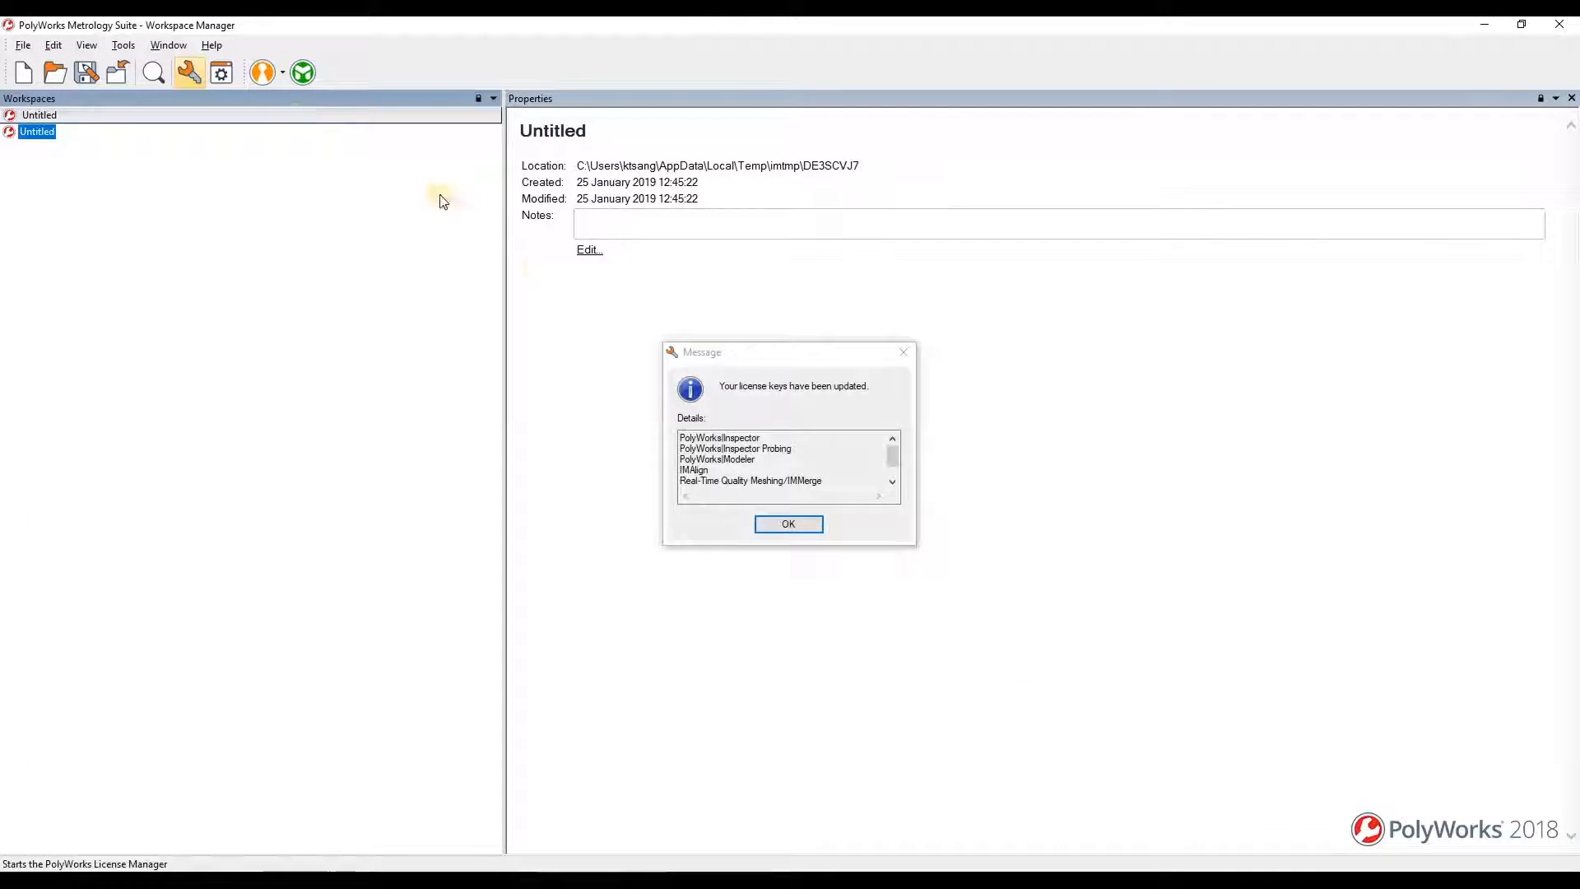
mouse_move(537, 273)
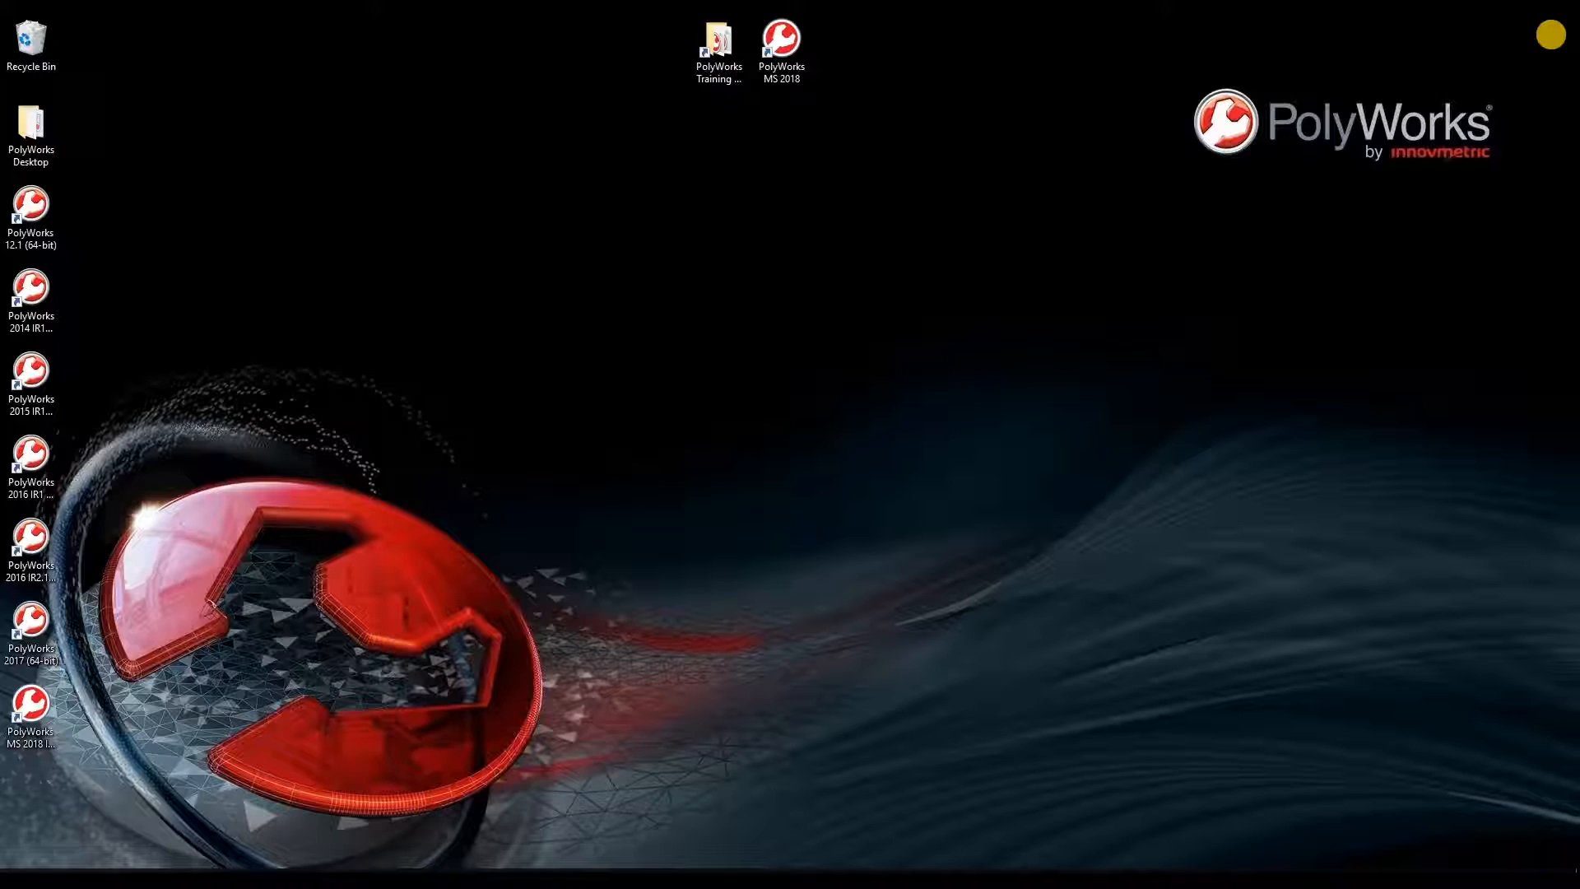
click(782, 44)
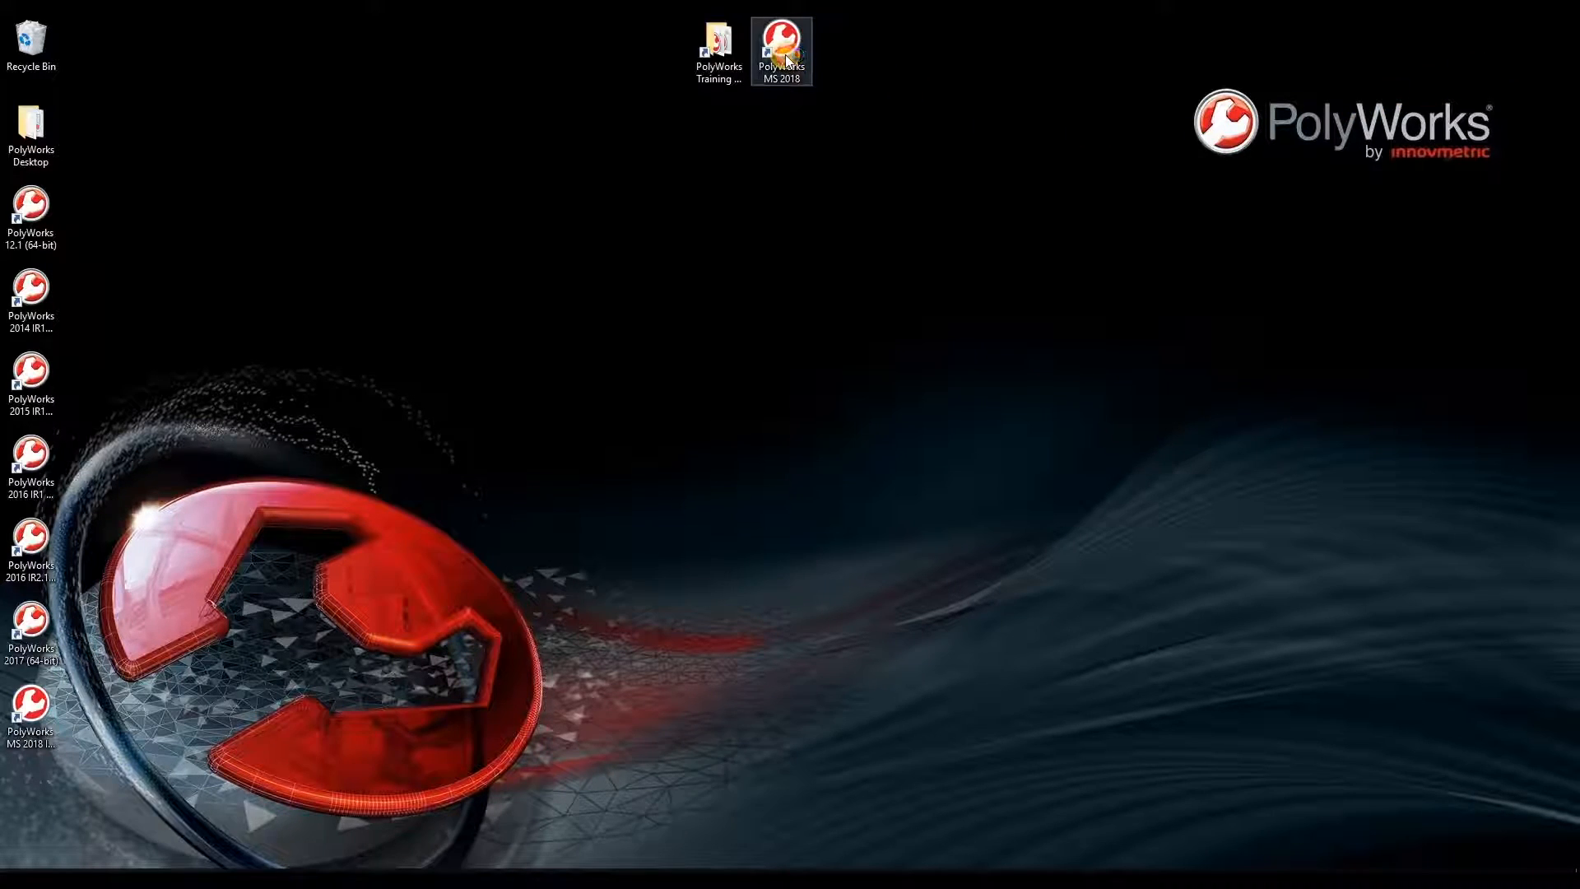
double_click(781, 46)
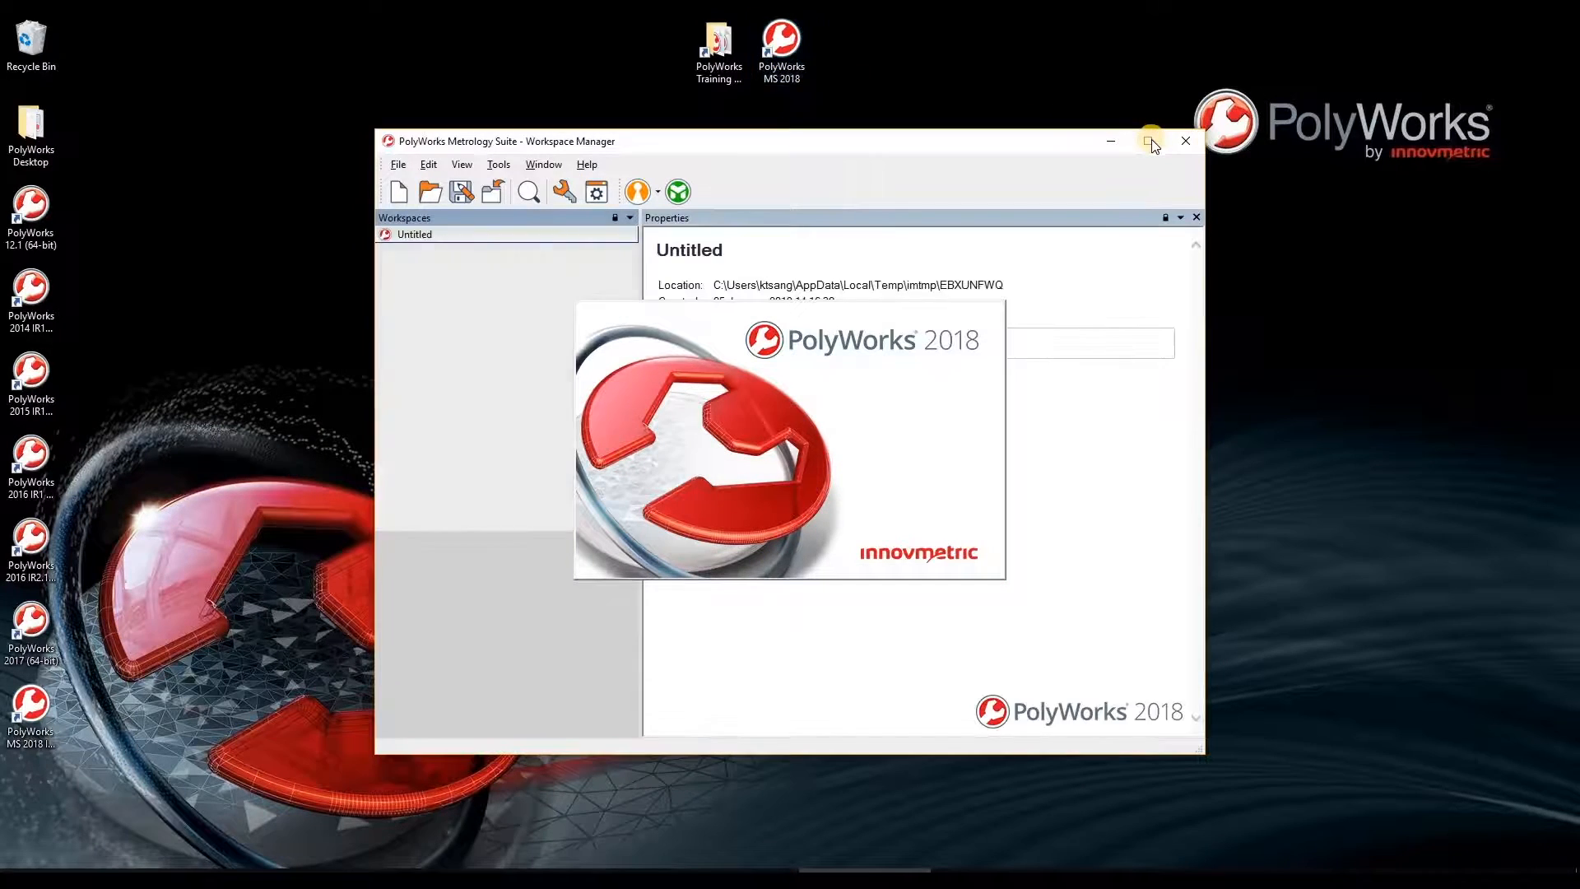
click(1151, 140)
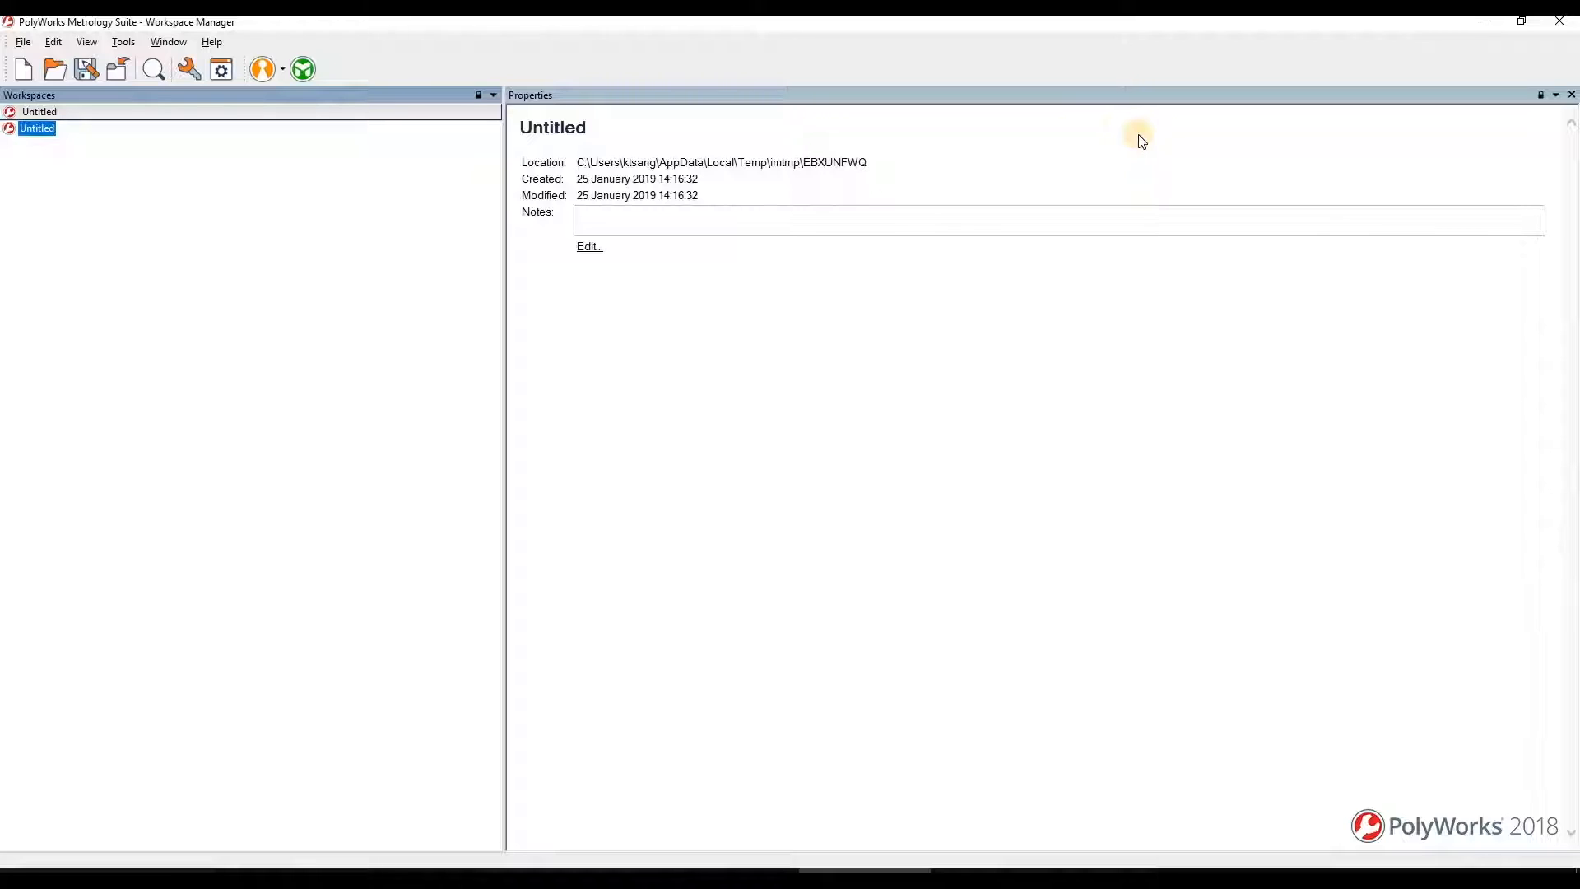
mouse_move(826, 198)
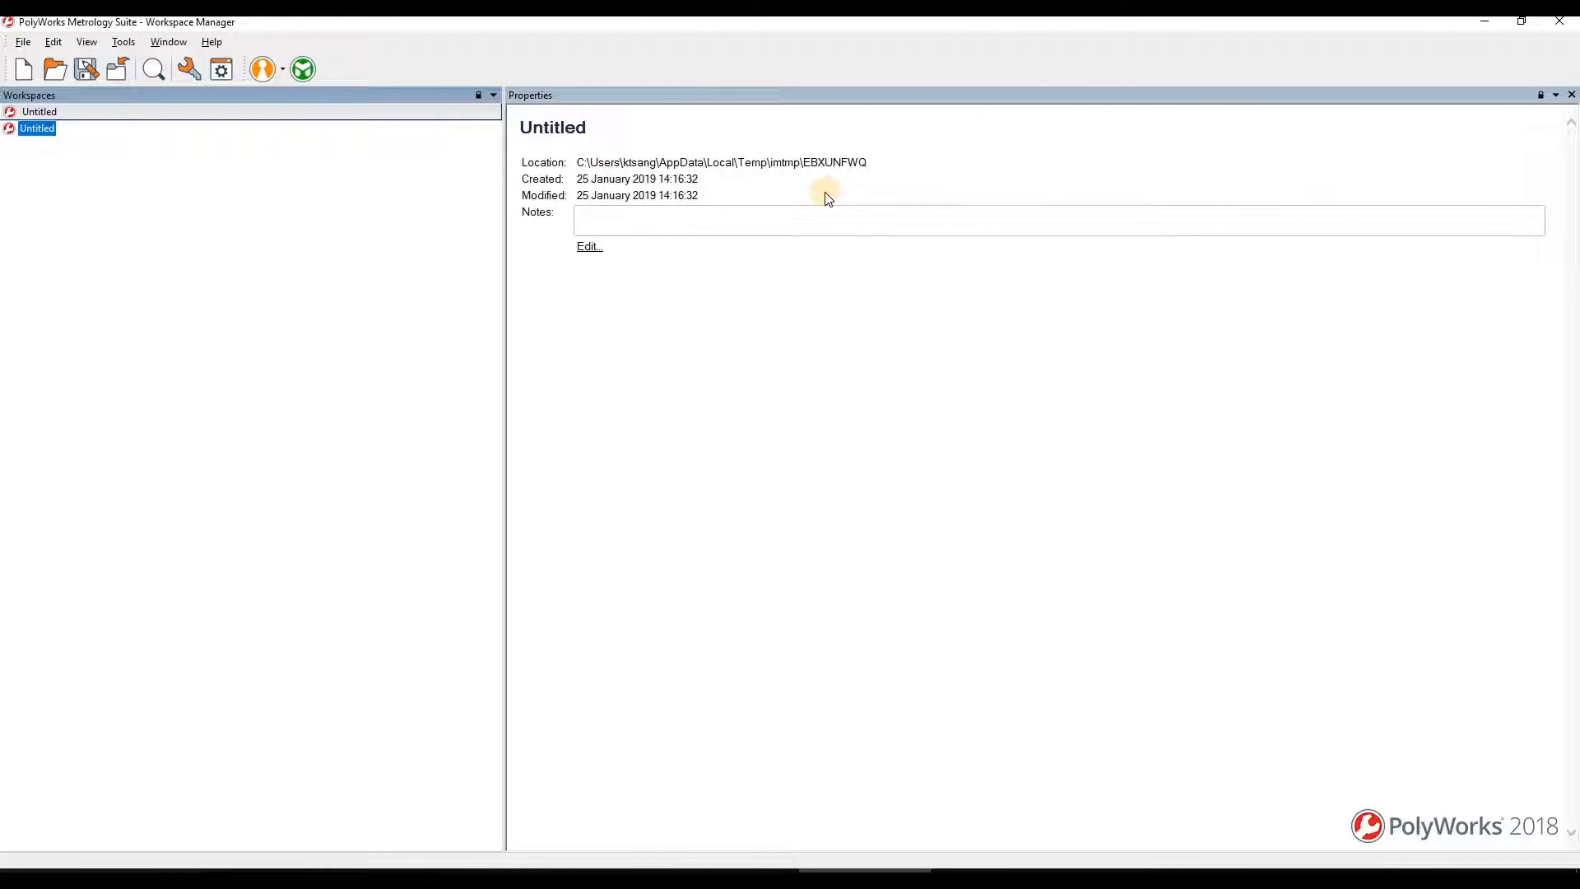
mouse_move(188, 106)
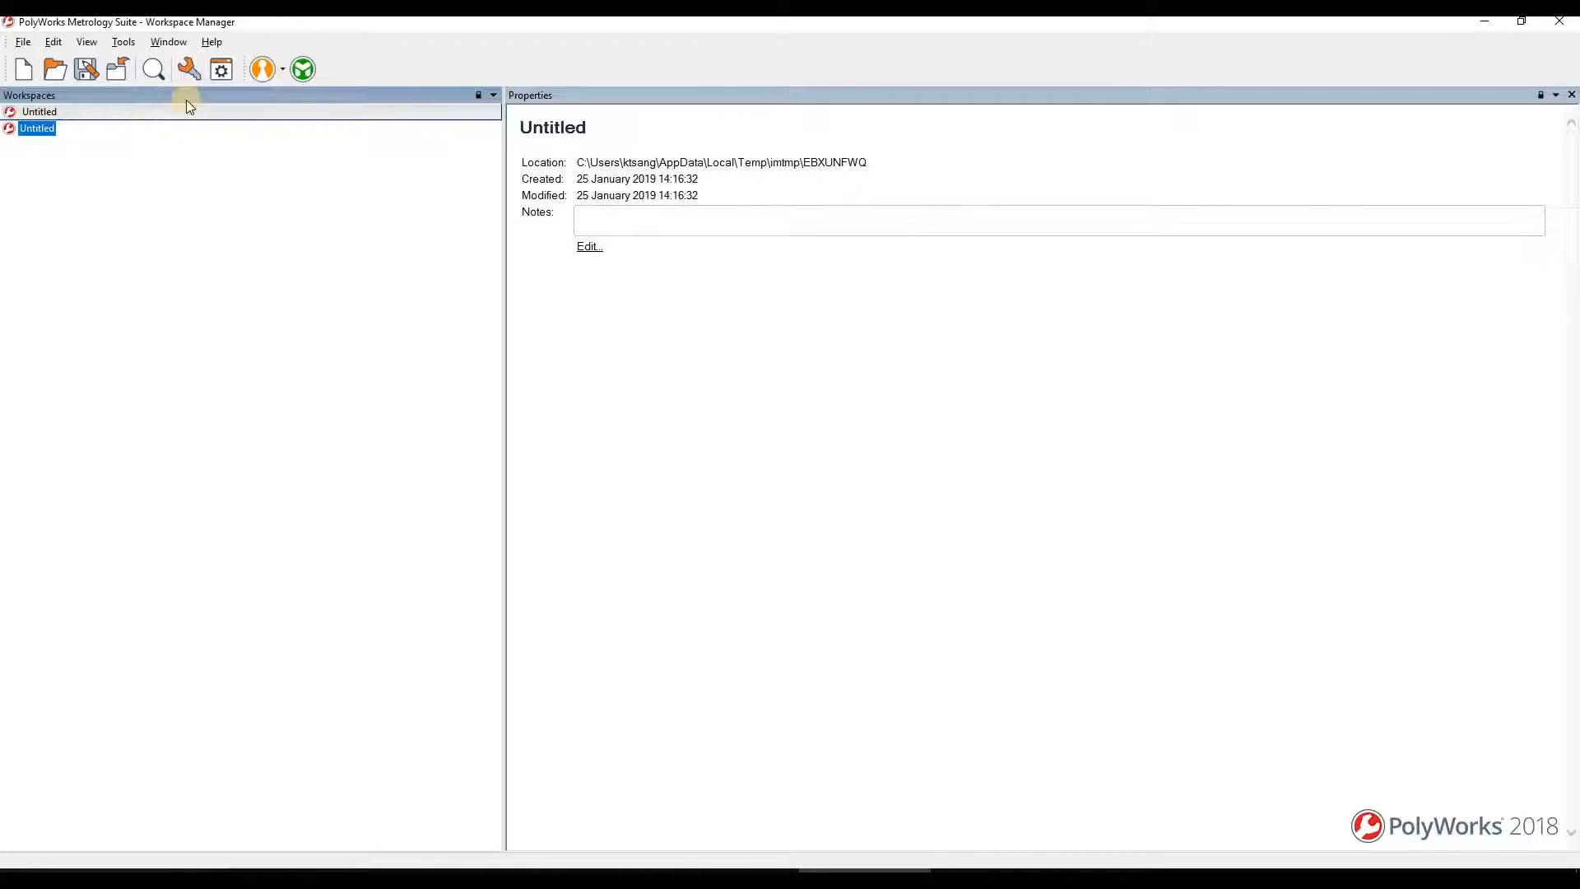
mouse_move(189, 68)
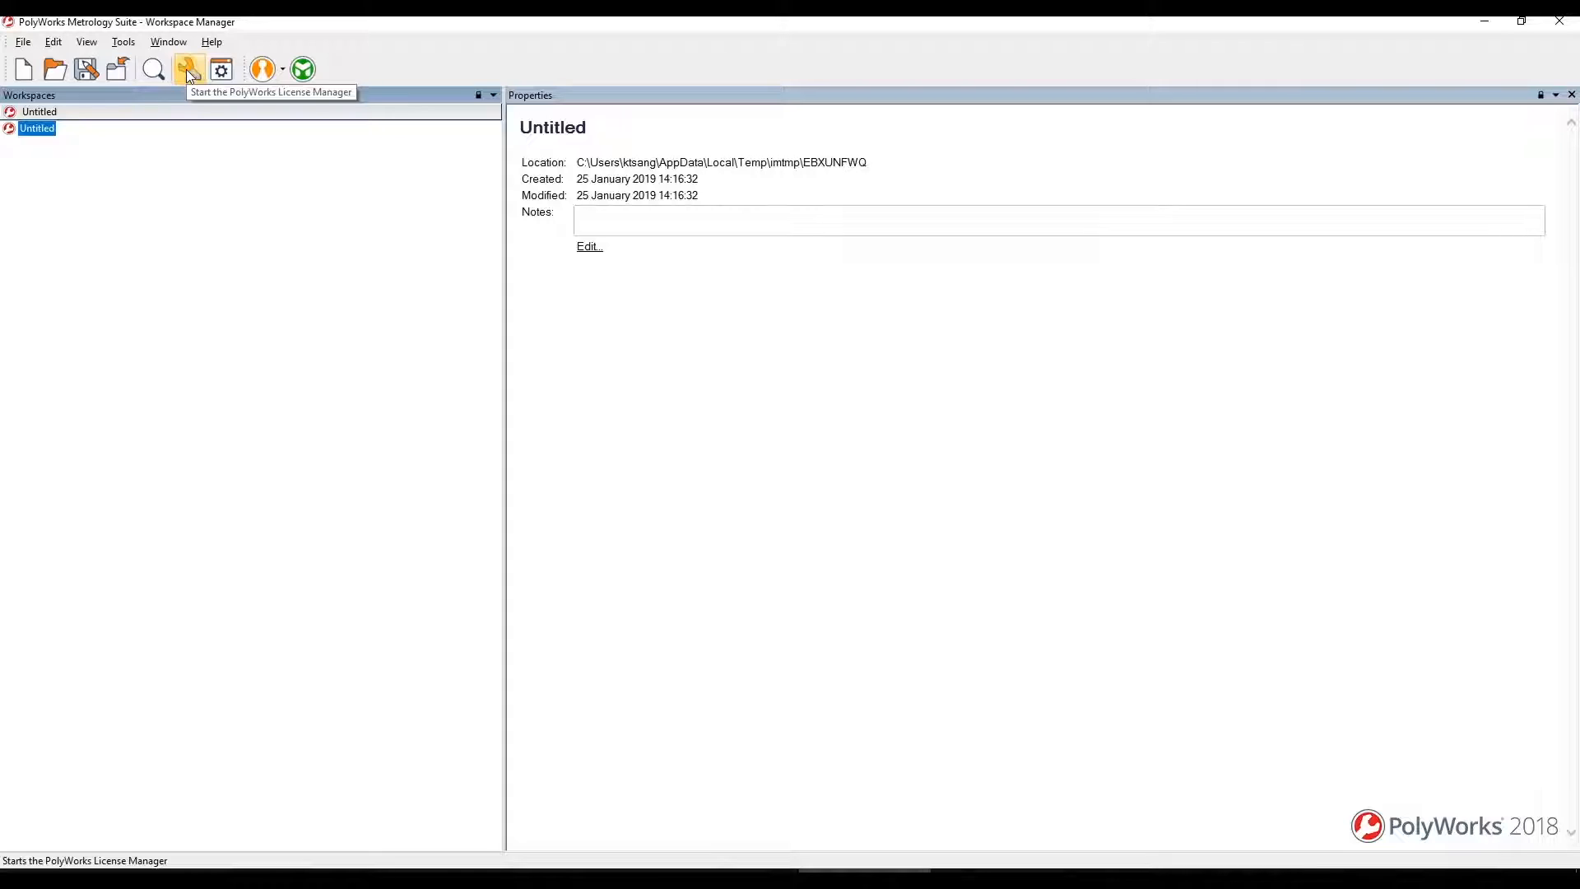
- Download the license keys online in the License Manager and dismiss the update confirmation
click(189, 69)
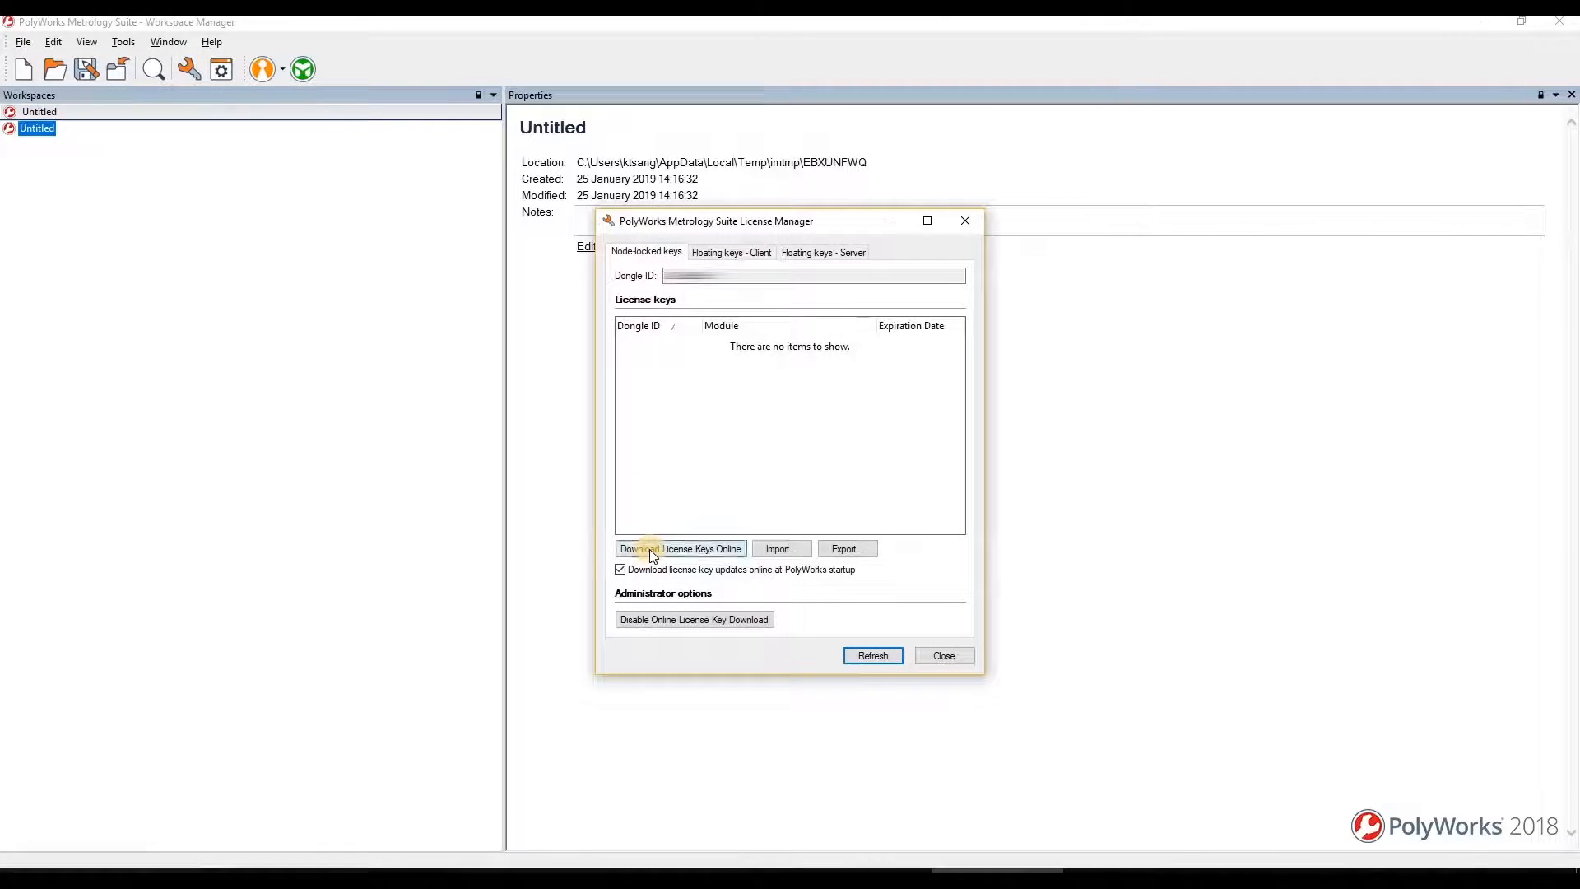
click(681, 548)
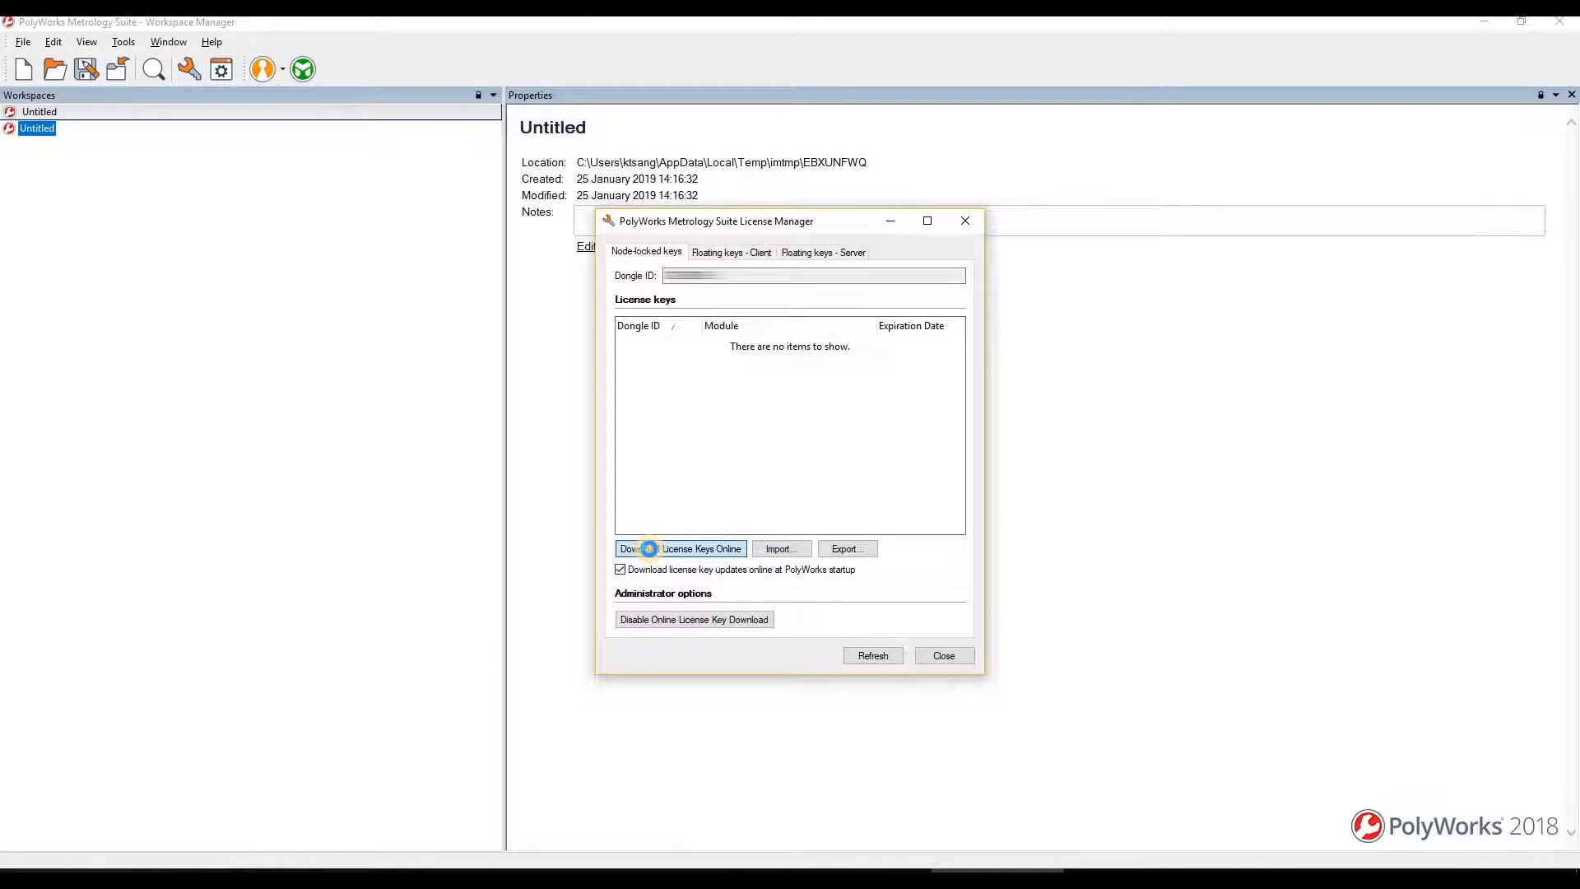
click(681, 548)
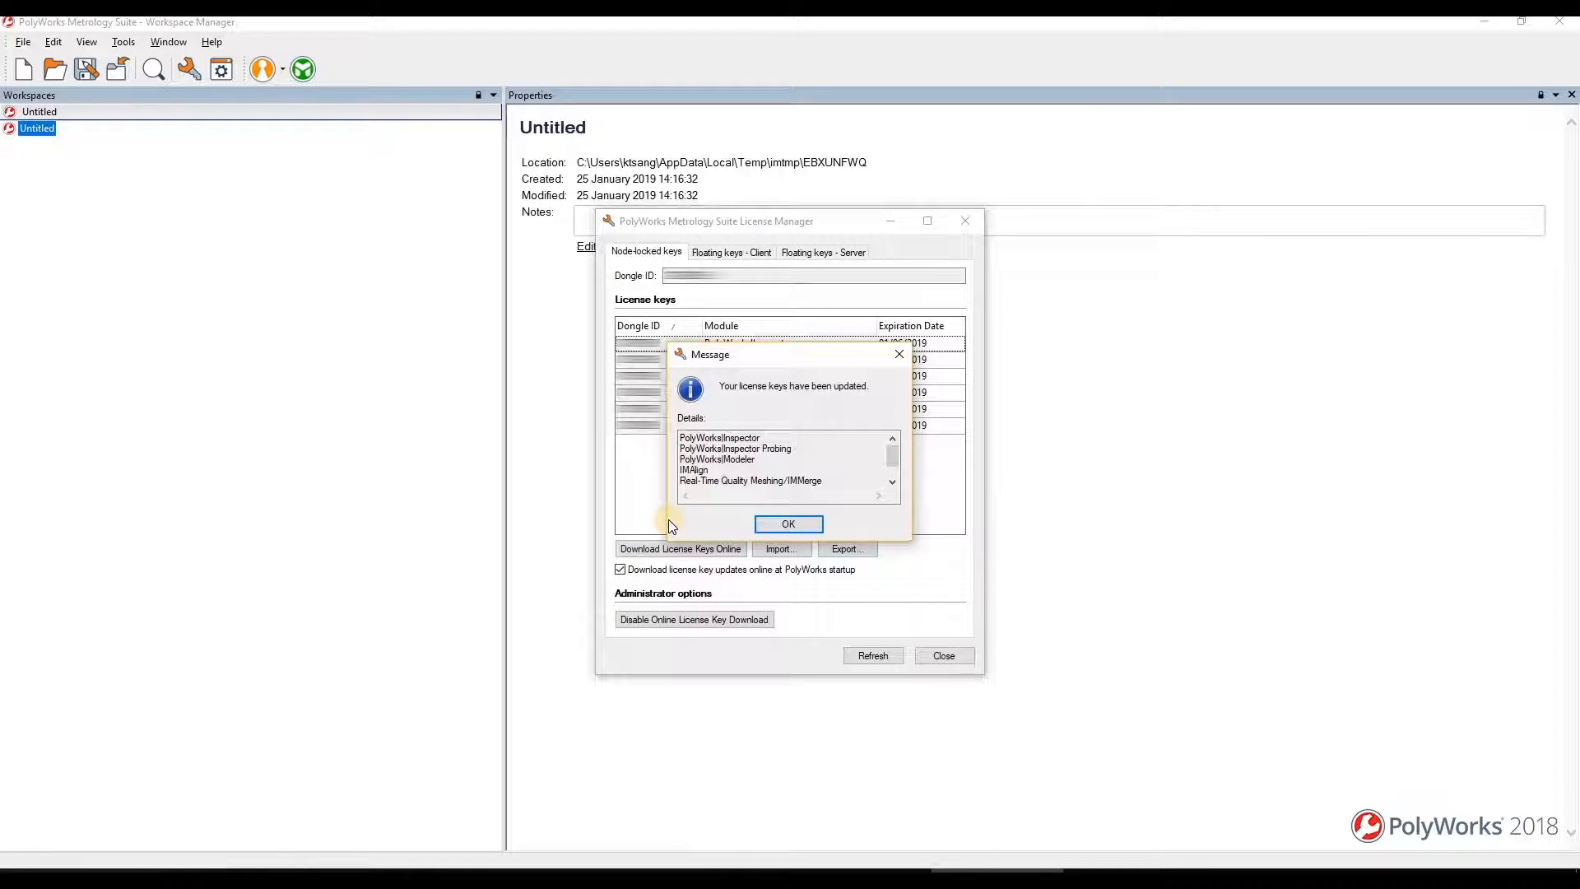
mouse_move(789, 524)
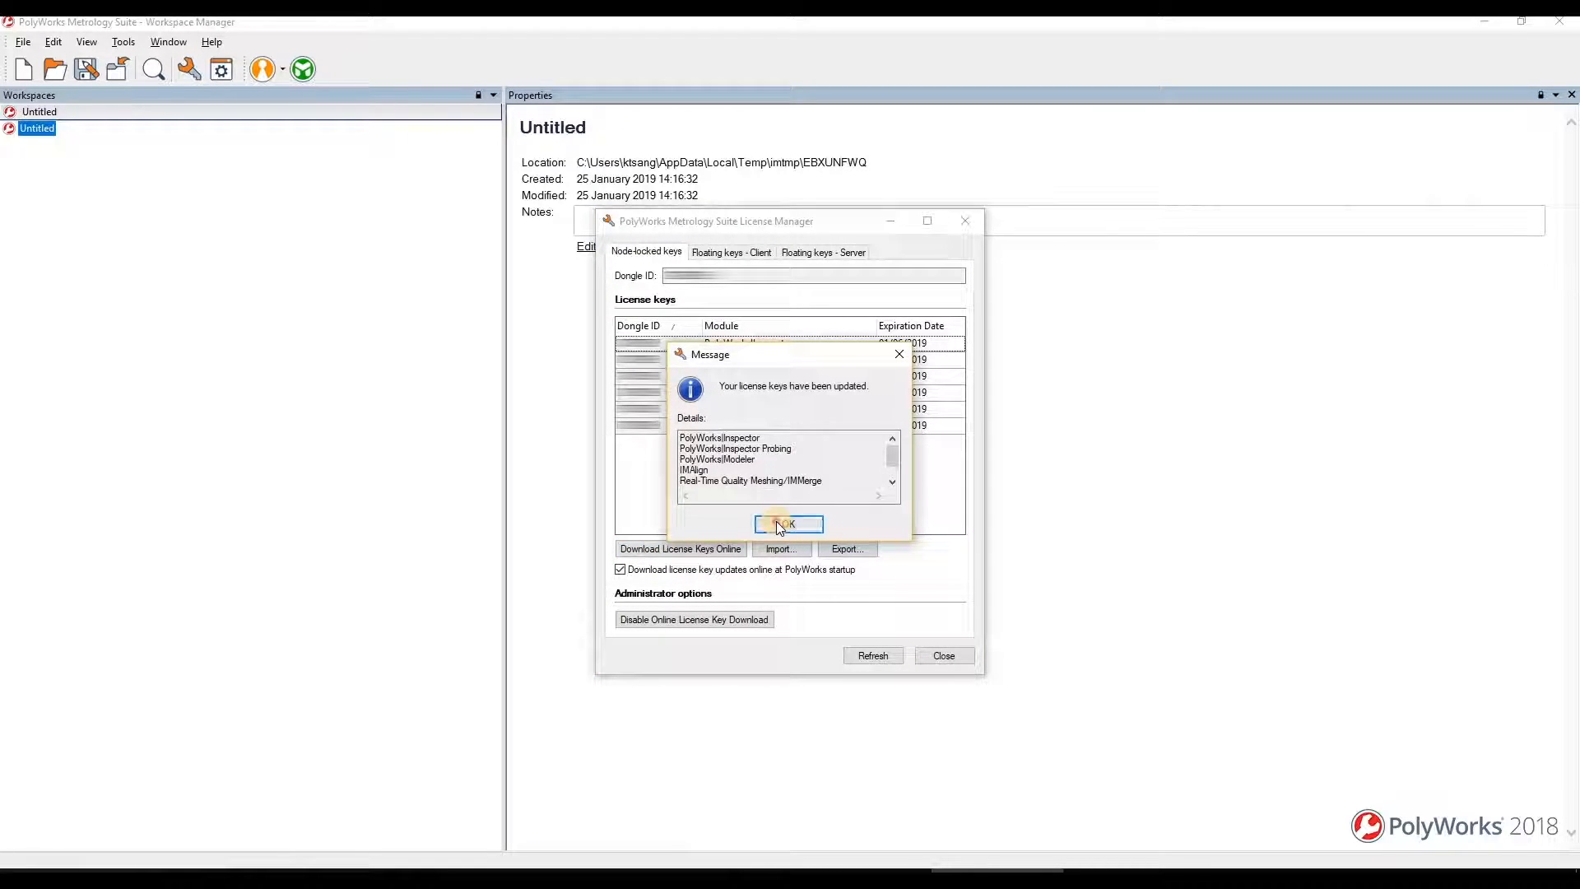
click(789, 524)
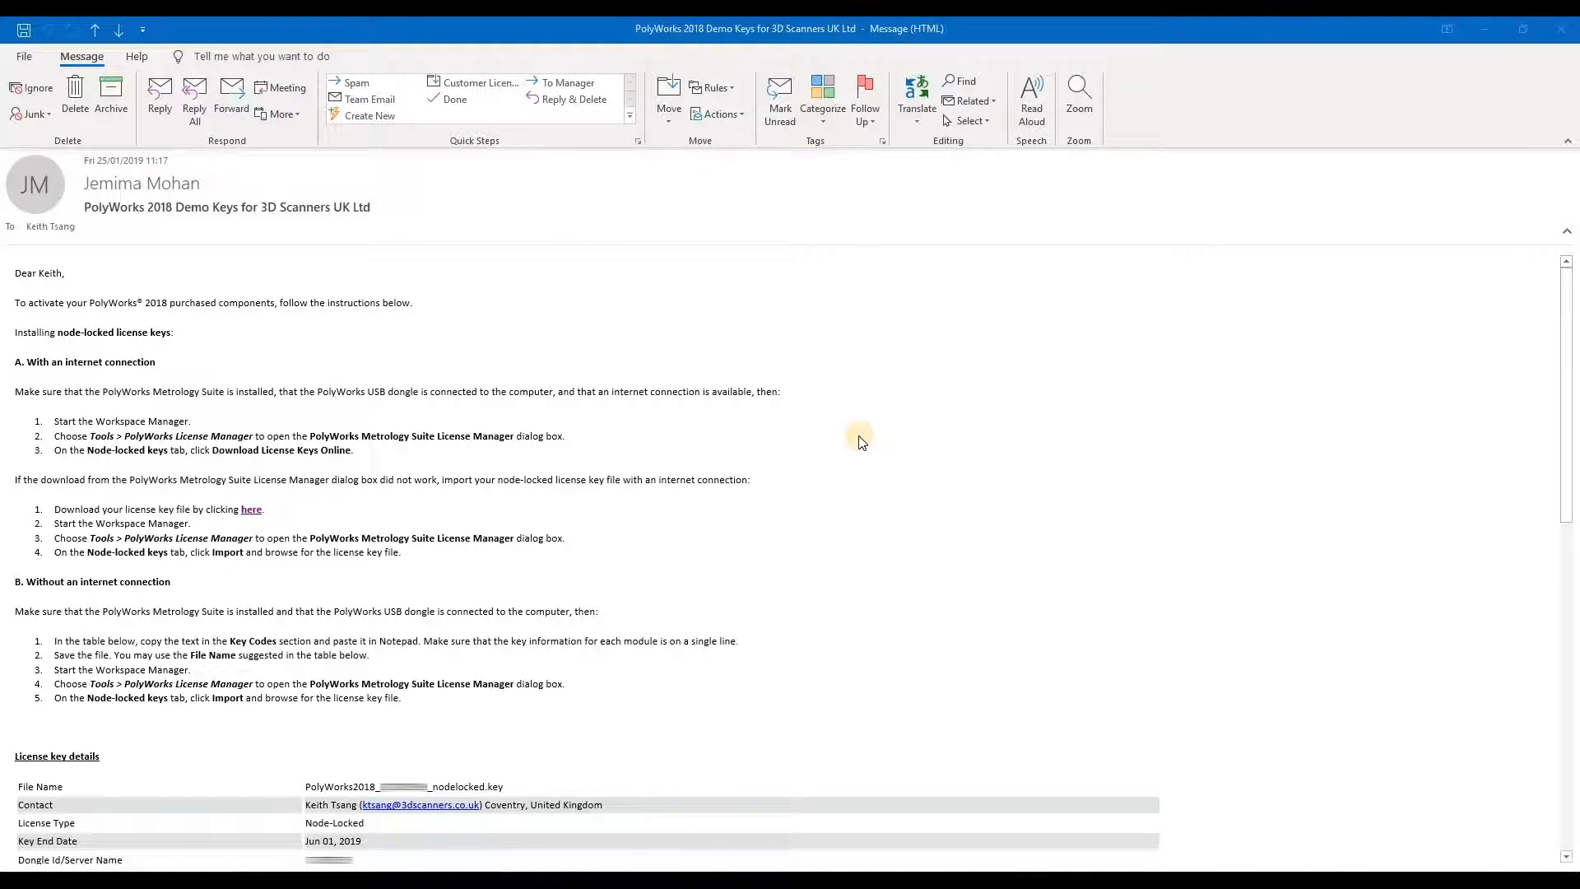
mouse_move(104, 489)
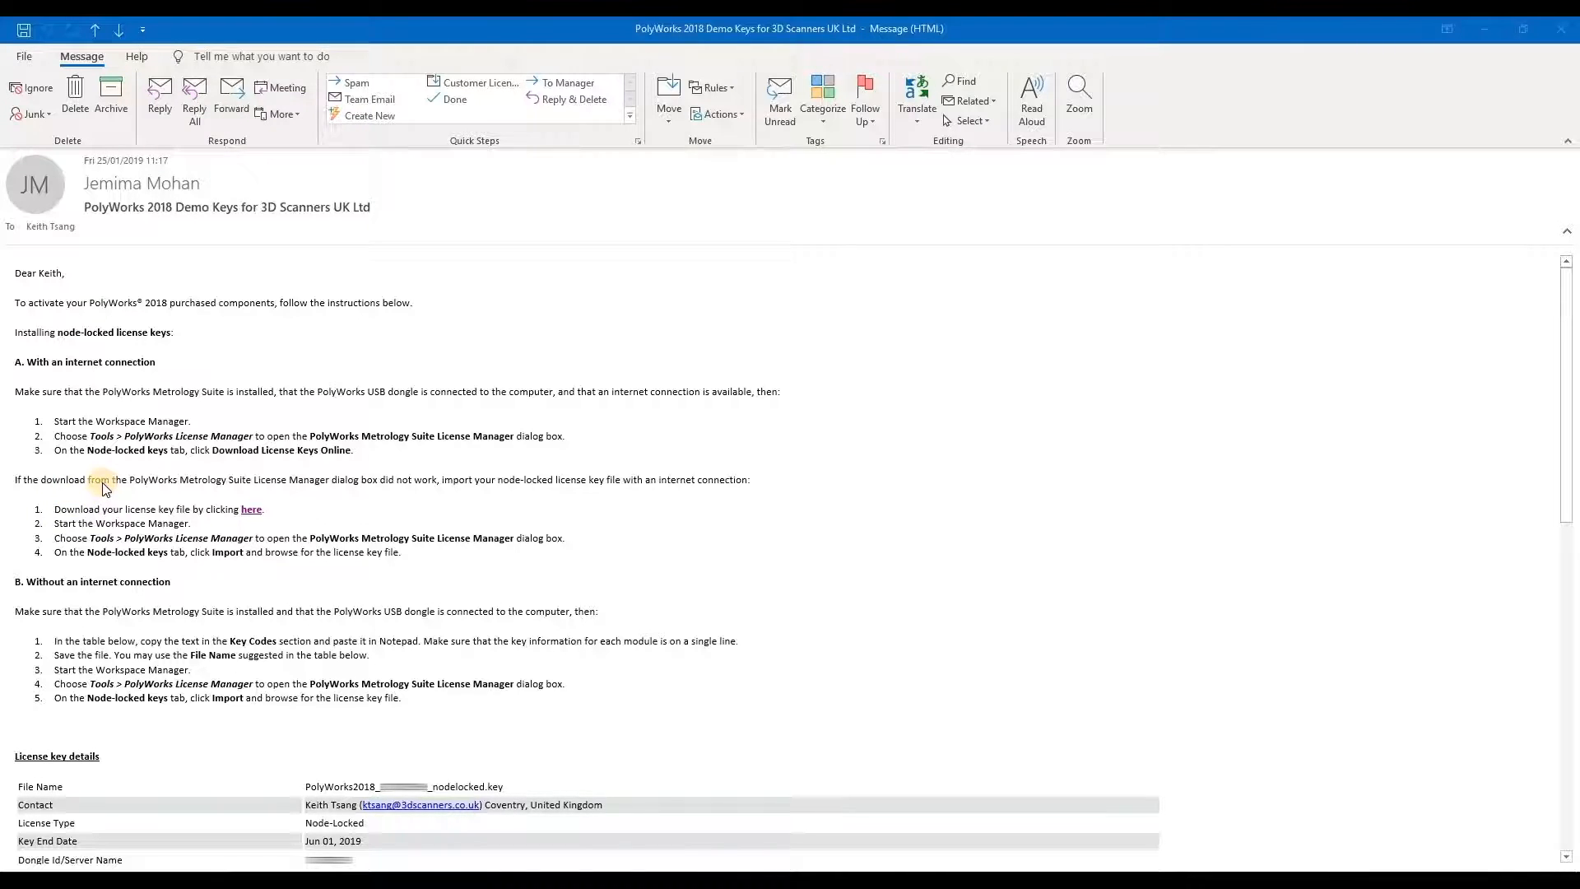
mouse_move(101, 502)
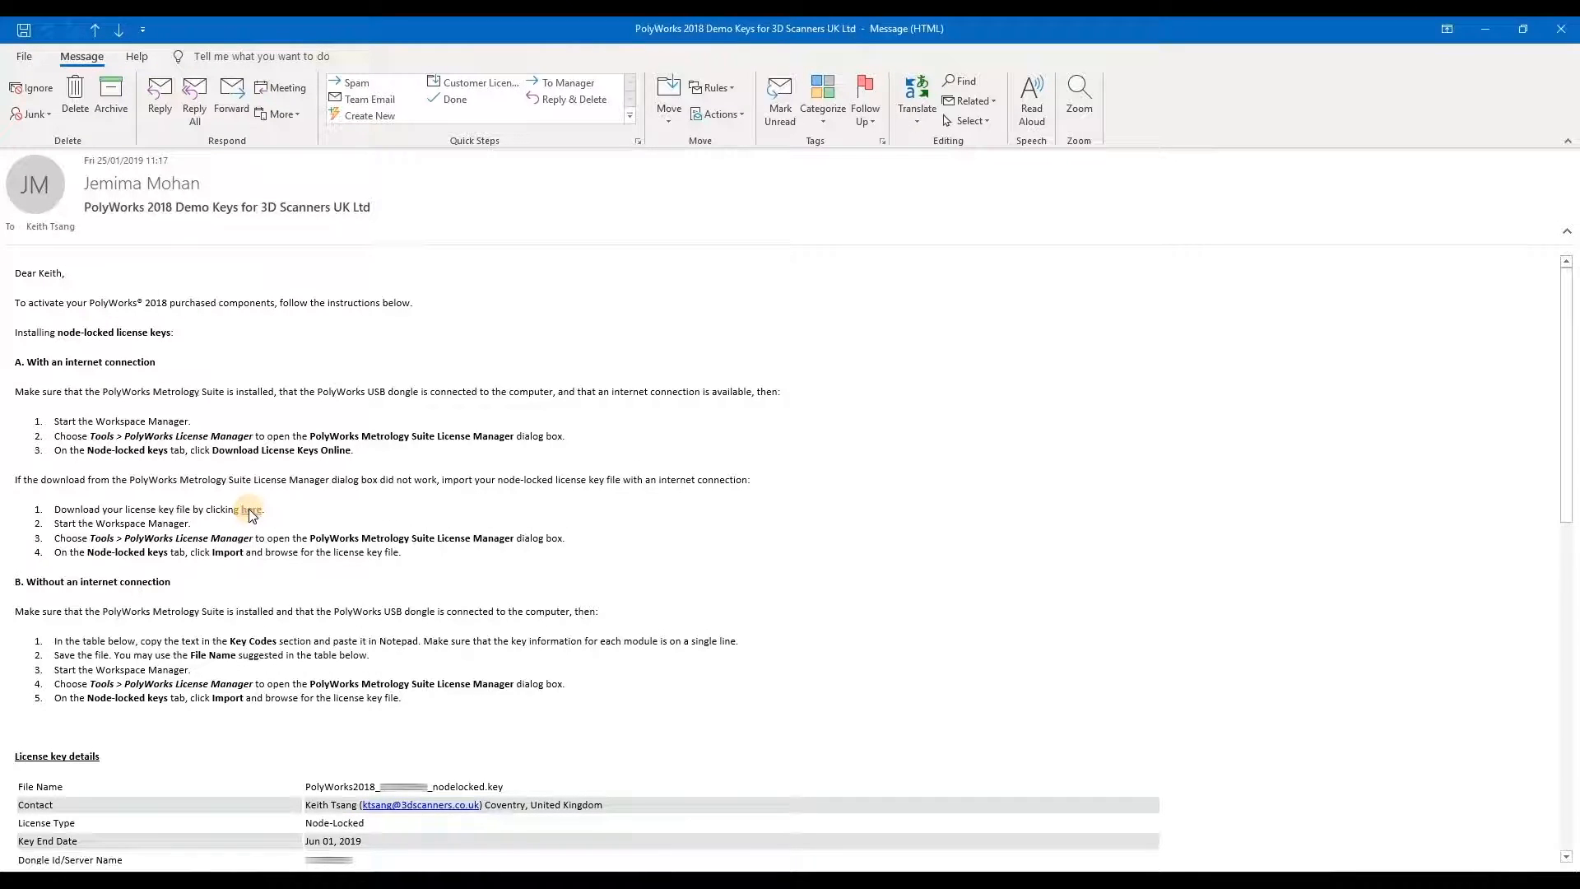
- Request the license key file via the 'here' link in the PolyWorks 2018 Demo Keys email
click(248, 513)
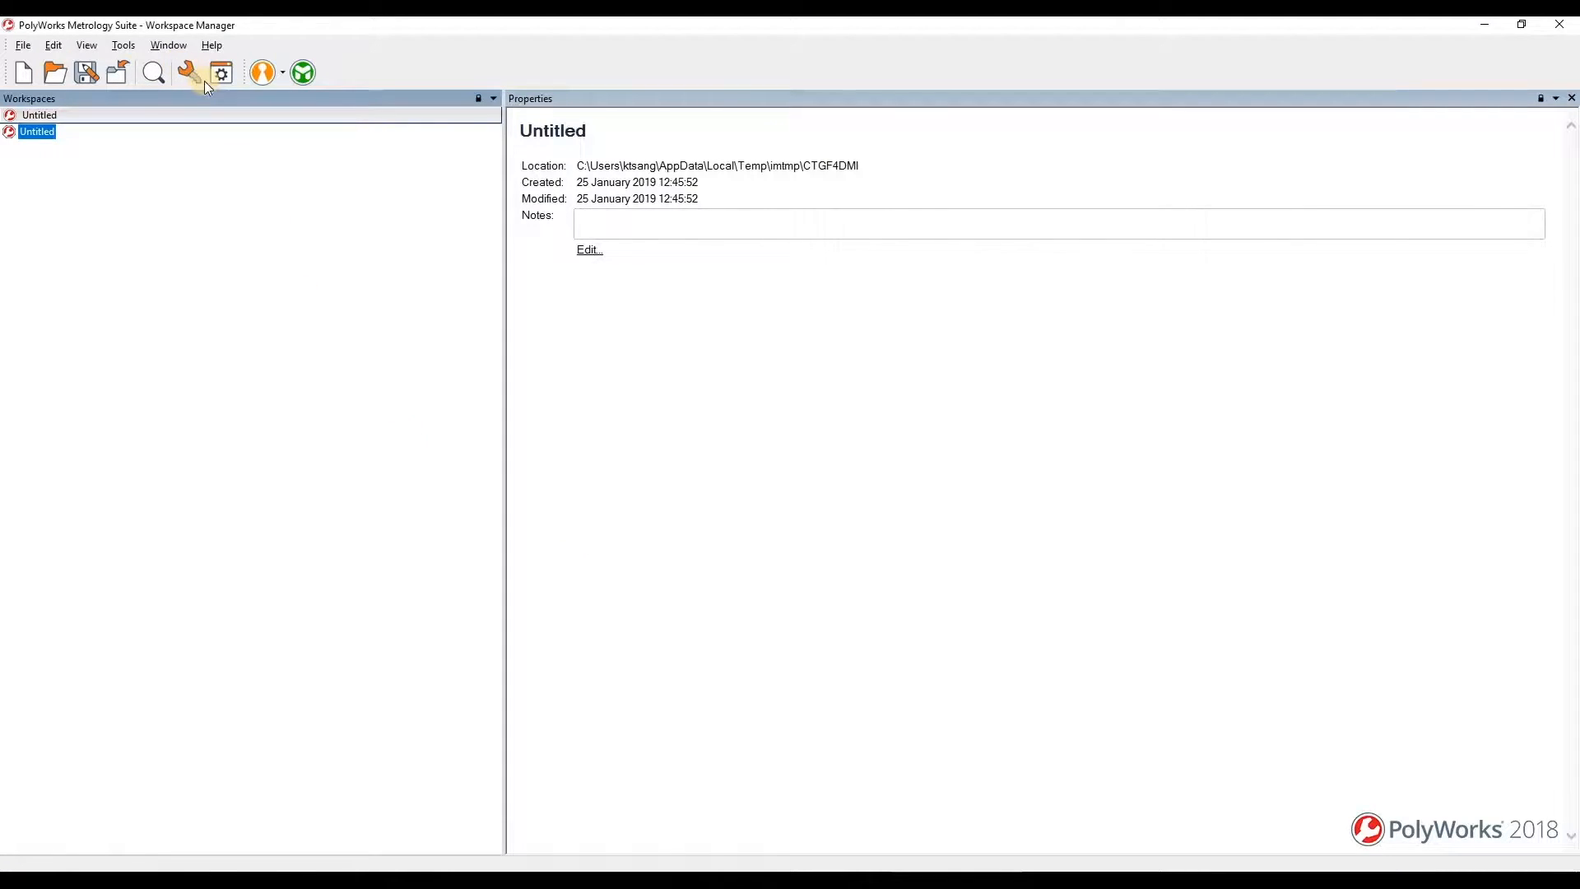
mouse_move(188, 72)
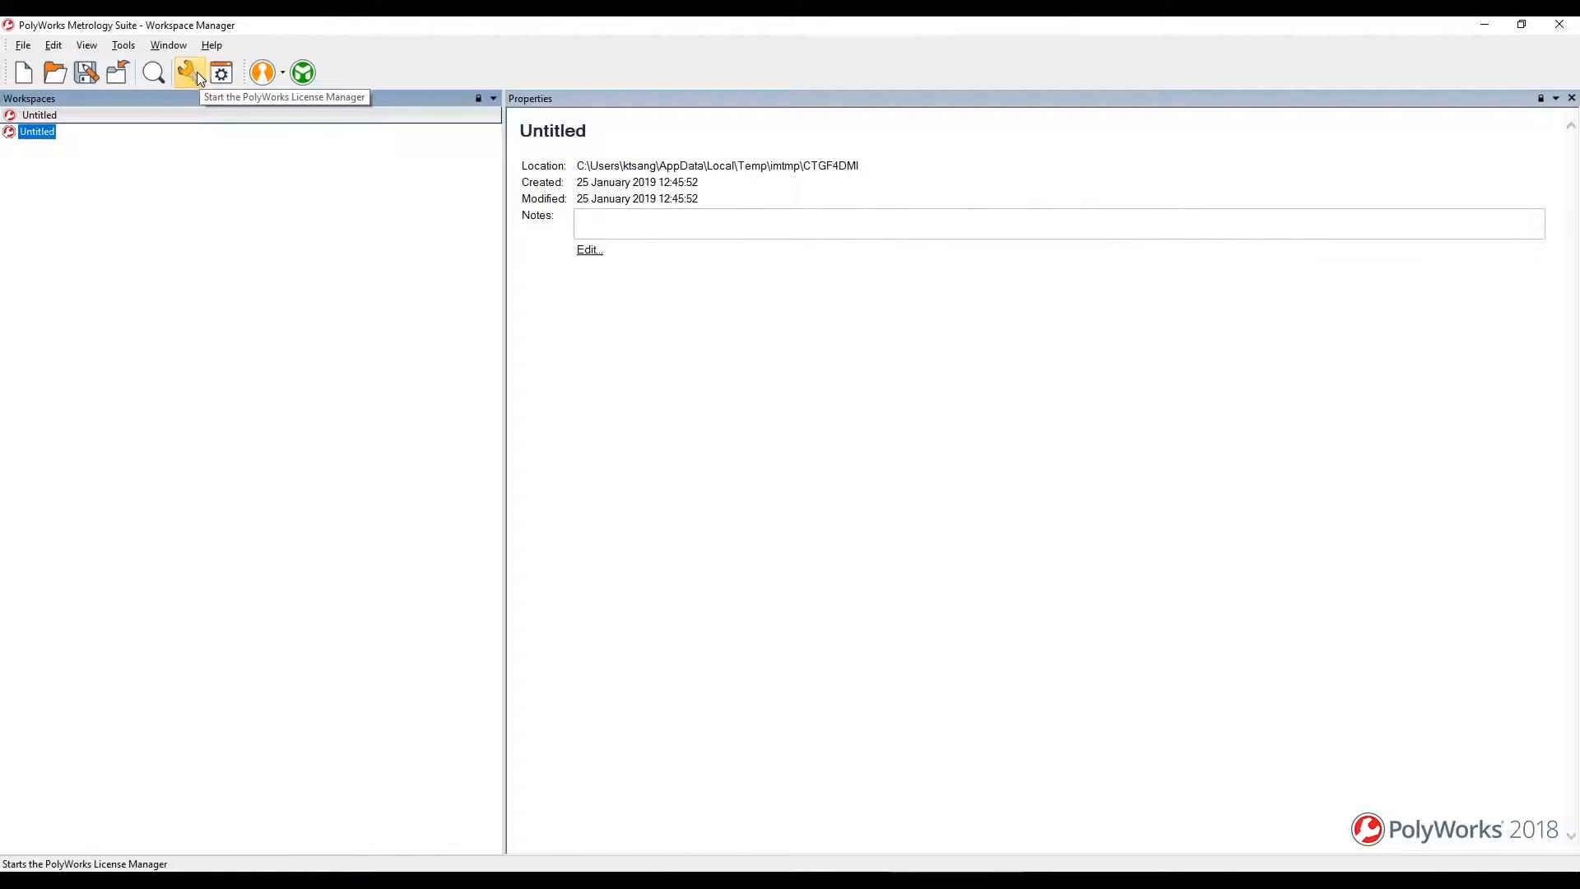
- Open the PolyWorks License Manager from the Workspace Manager toolbar
click(189, 73)
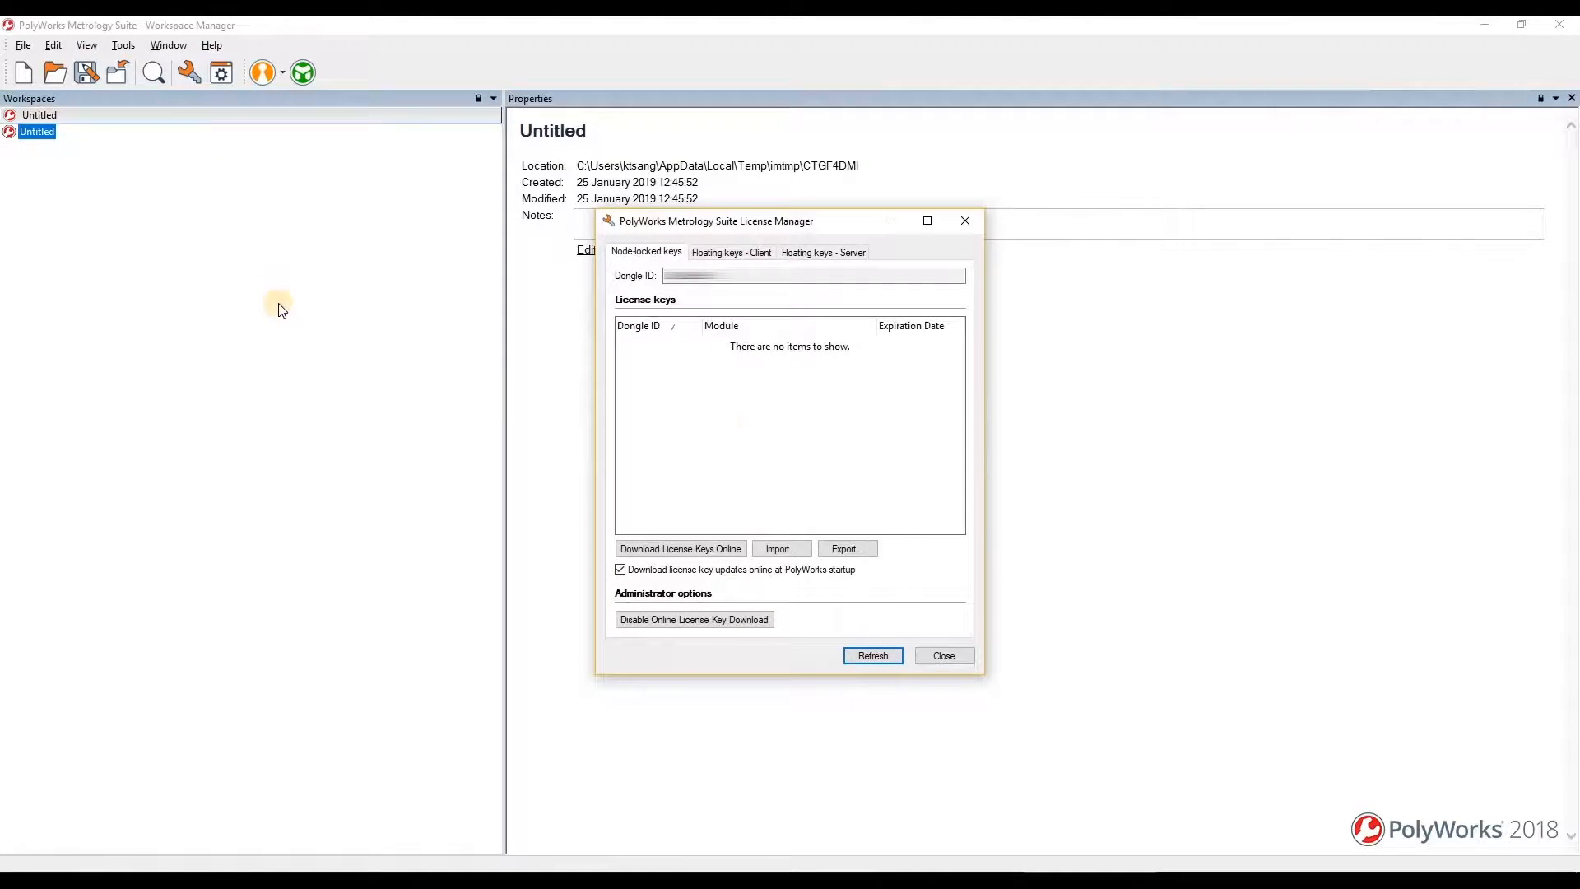
click(811, 275)
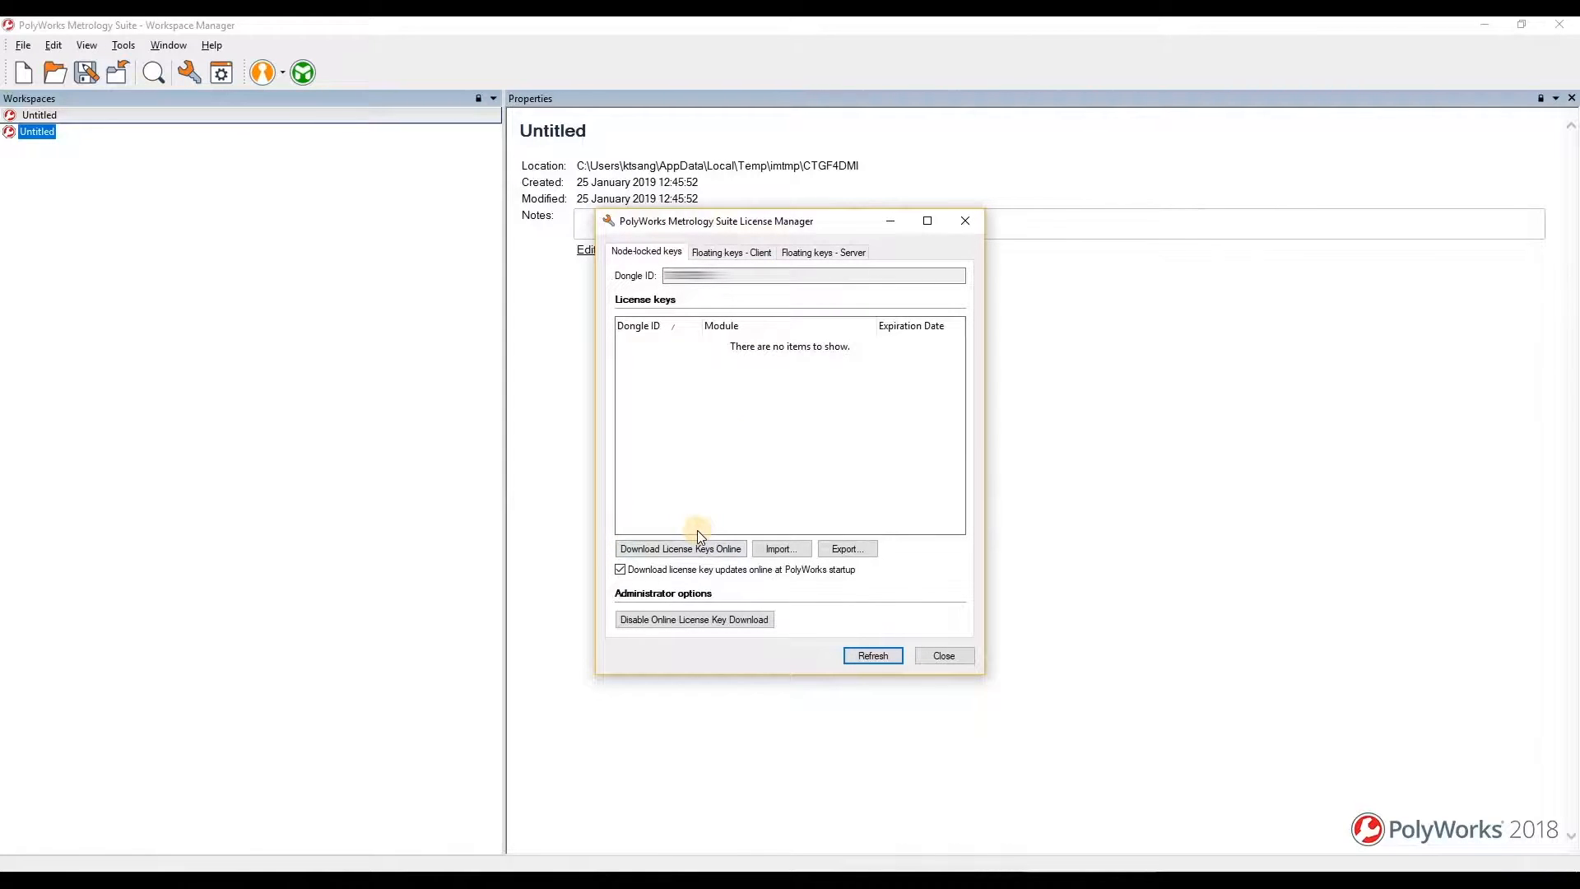
mouse_move(665, 544)
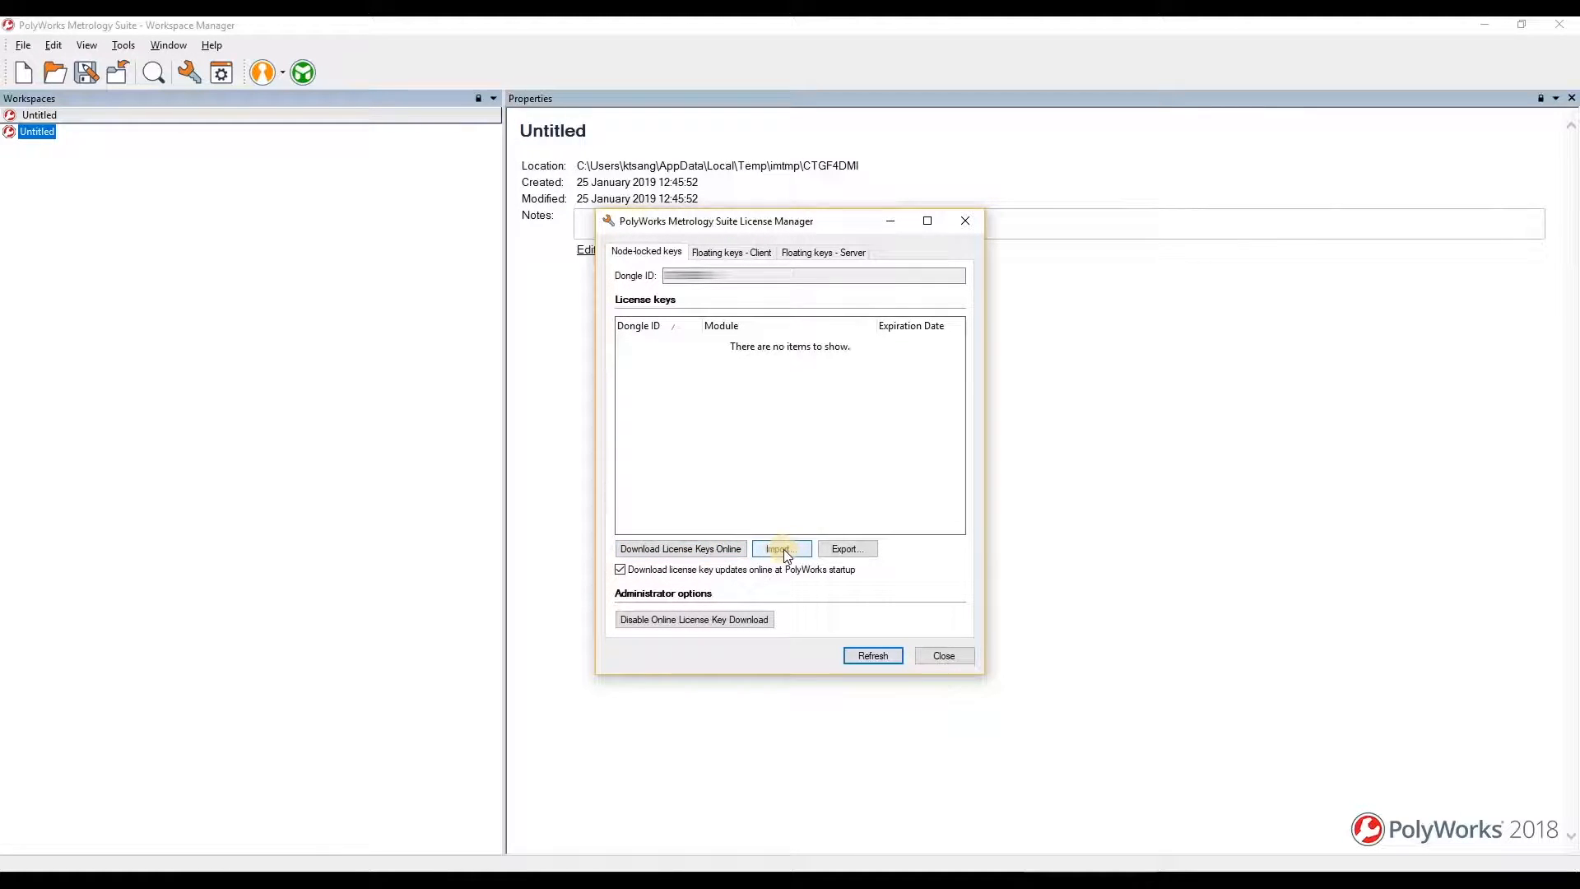
- Import the node-locked .key file from Downloads and dismiss the update confirmation
click(781, 549)
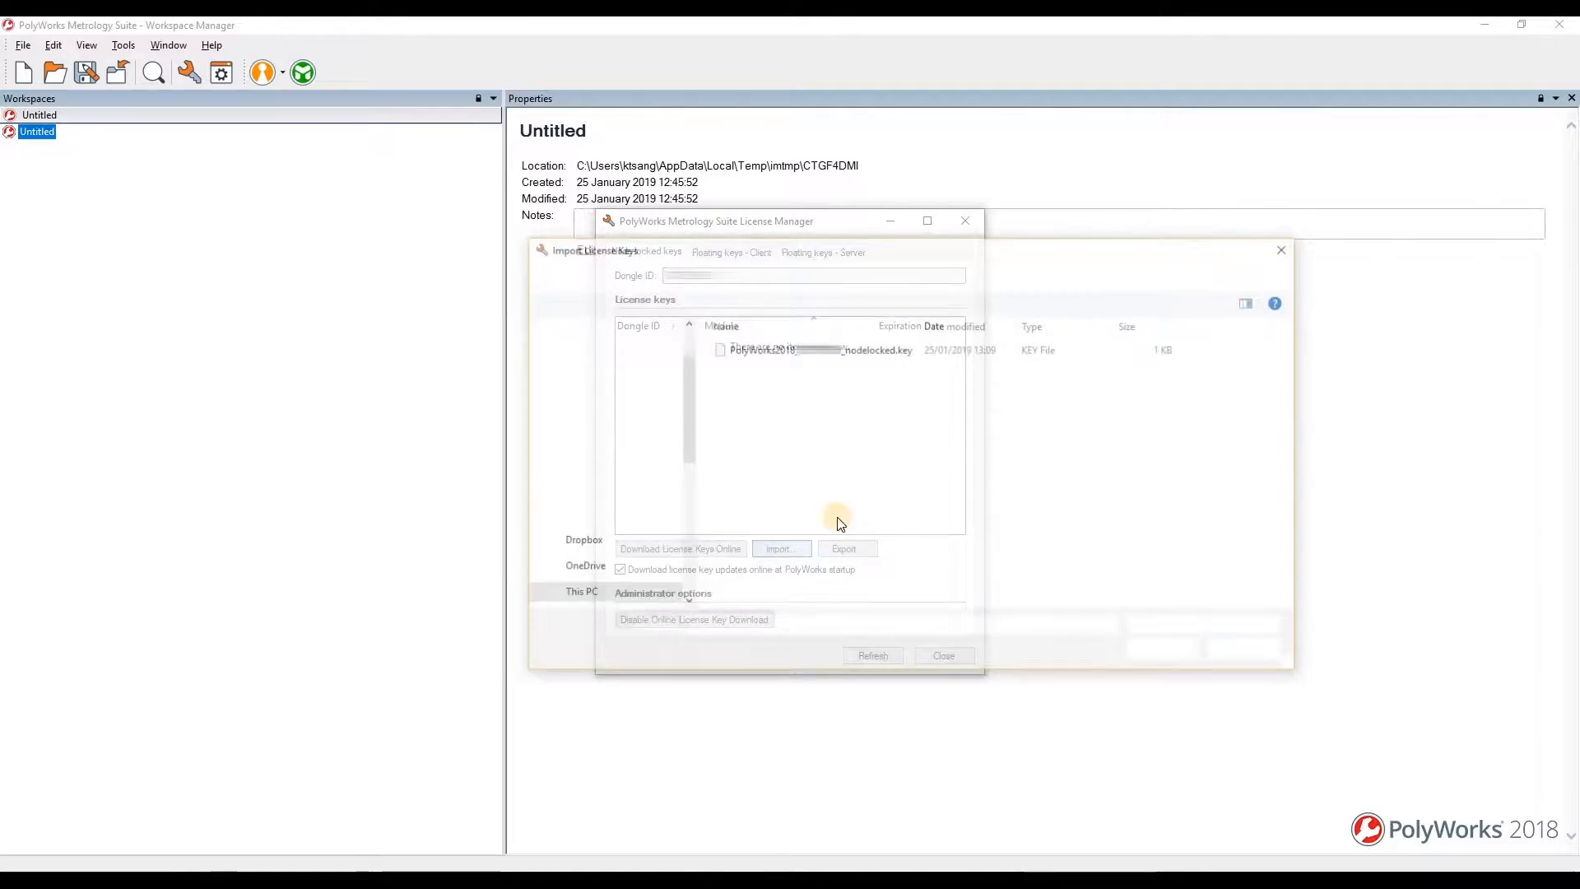
click(781, 548)
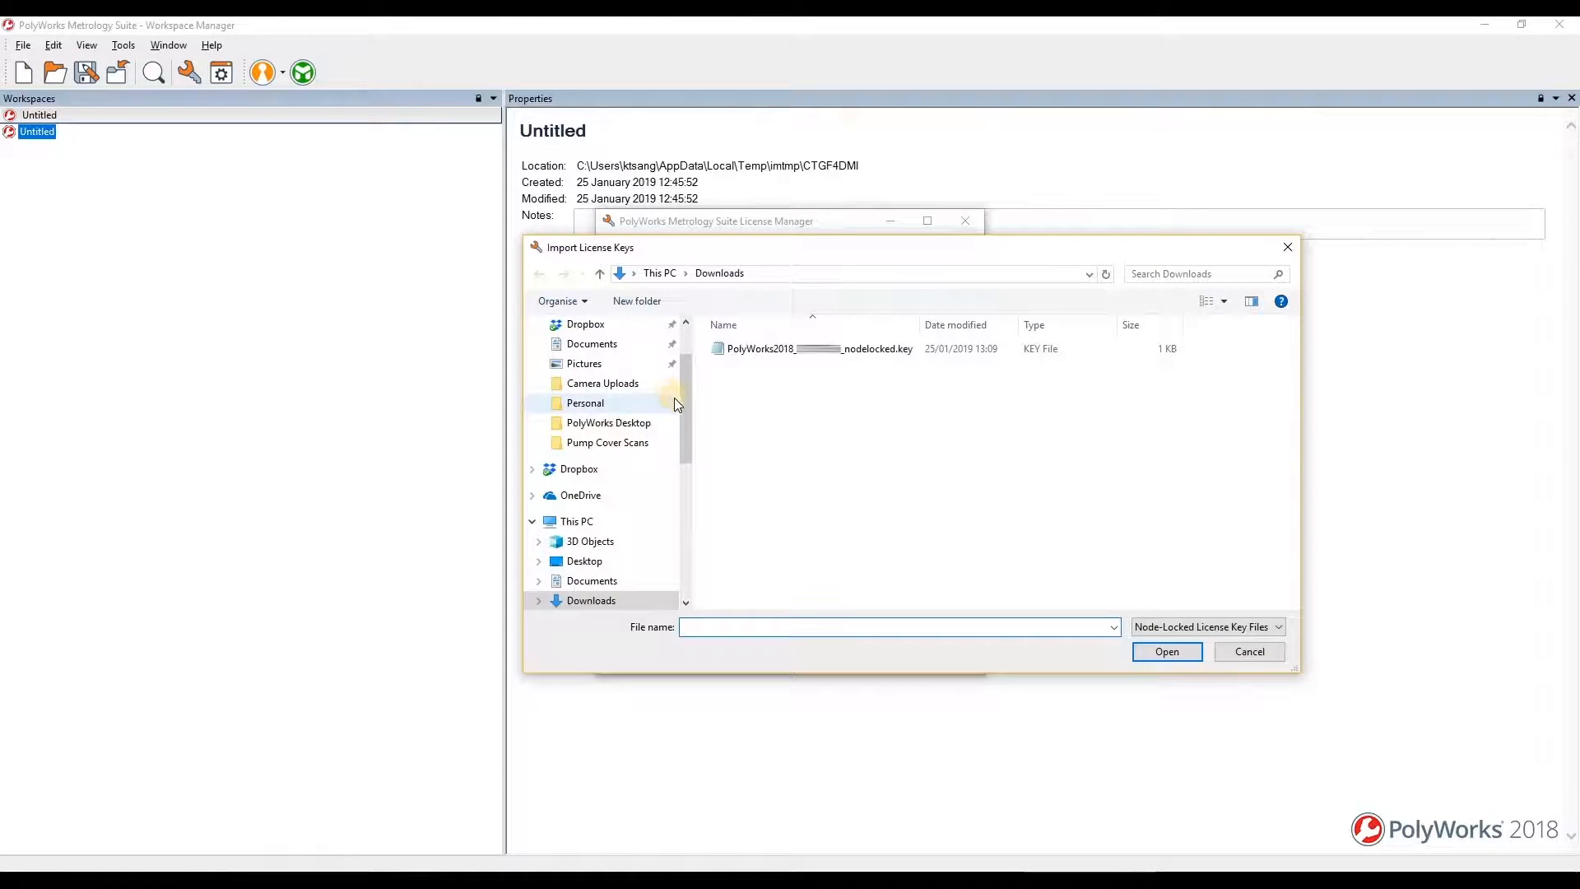
mouse_move(592, 544)
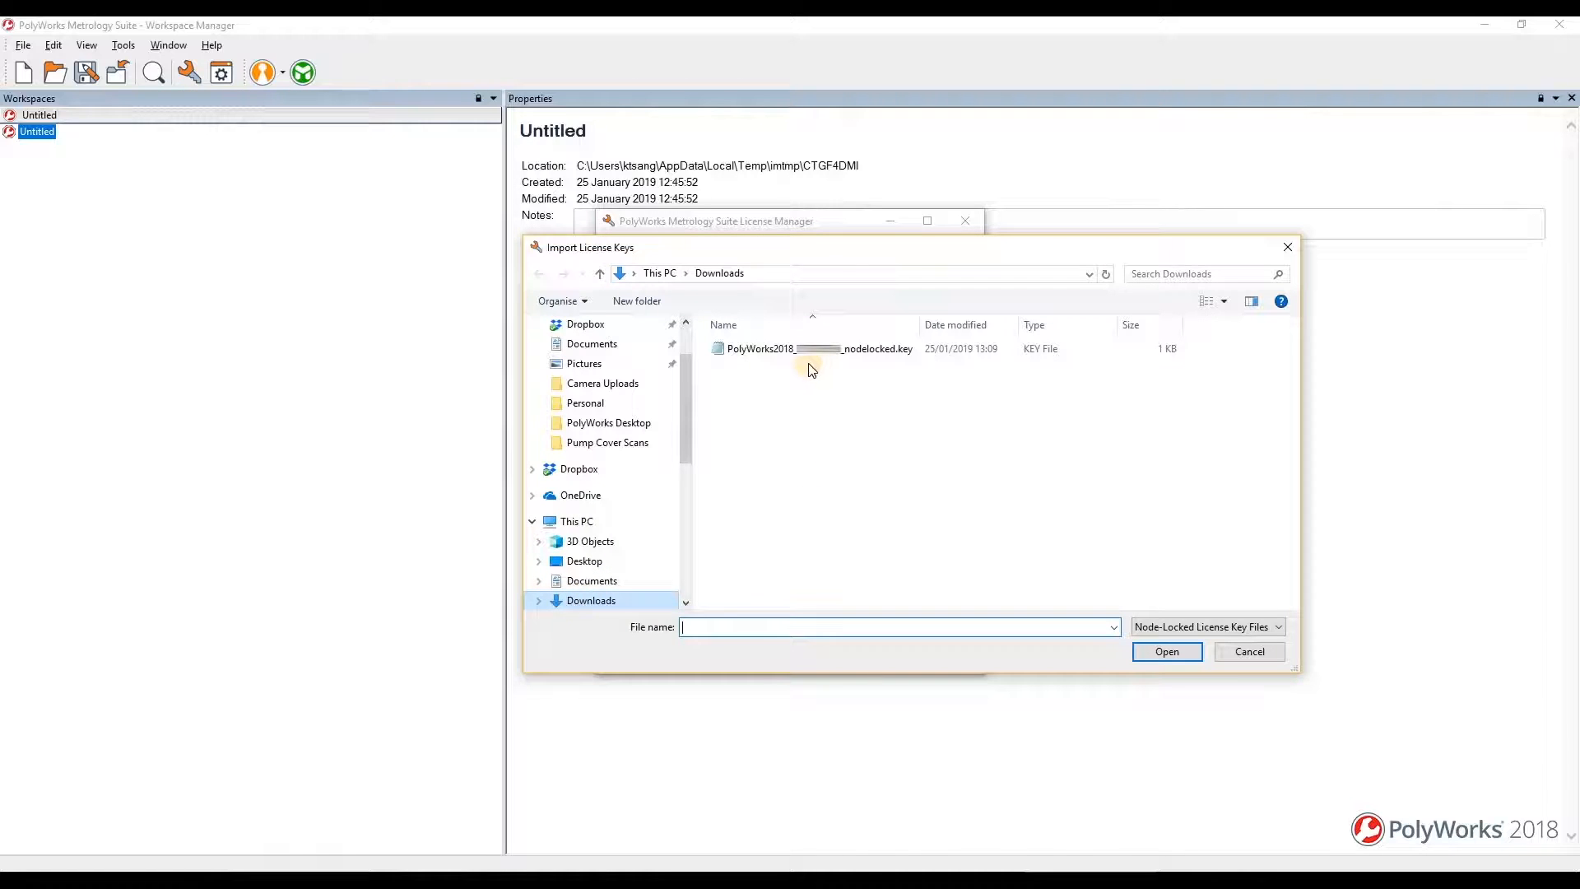
click(817, 349)
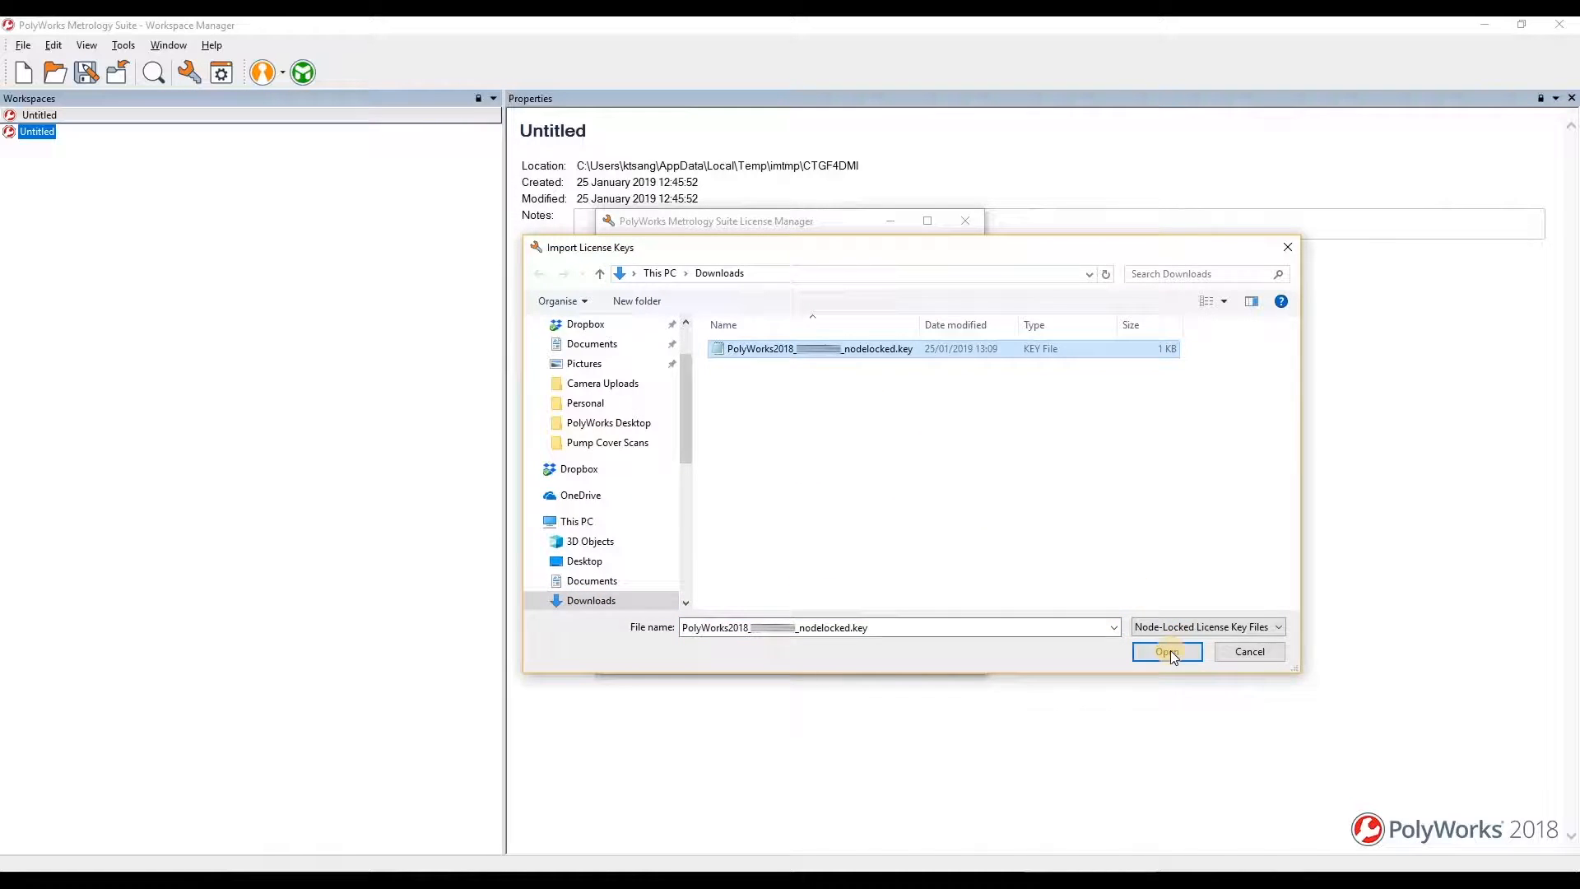
mouse_move(853, 520)
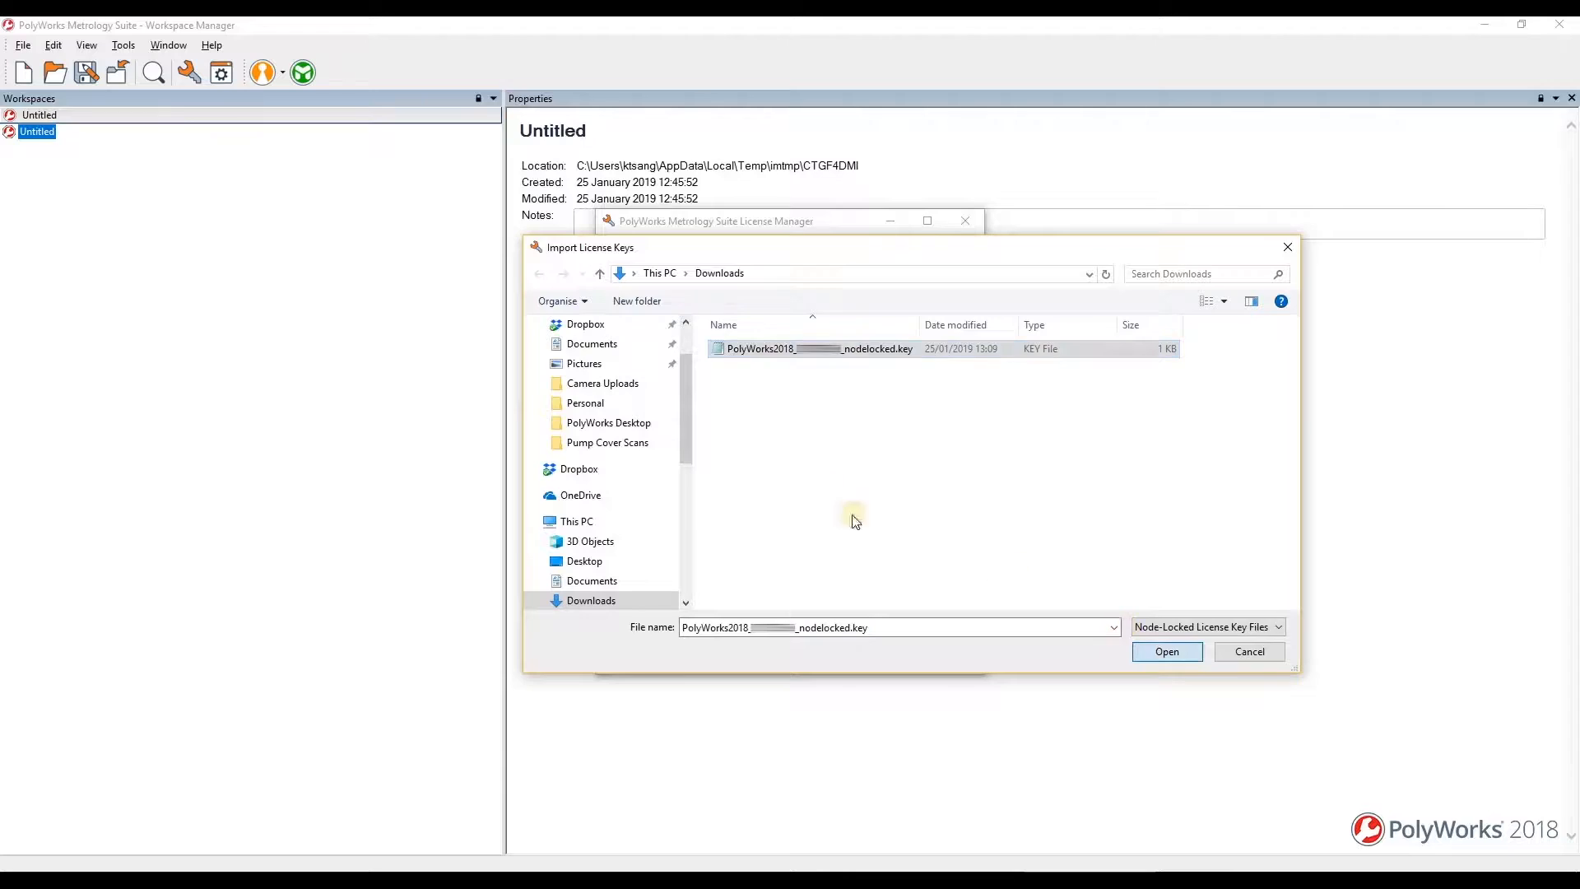
click(1167, 651)
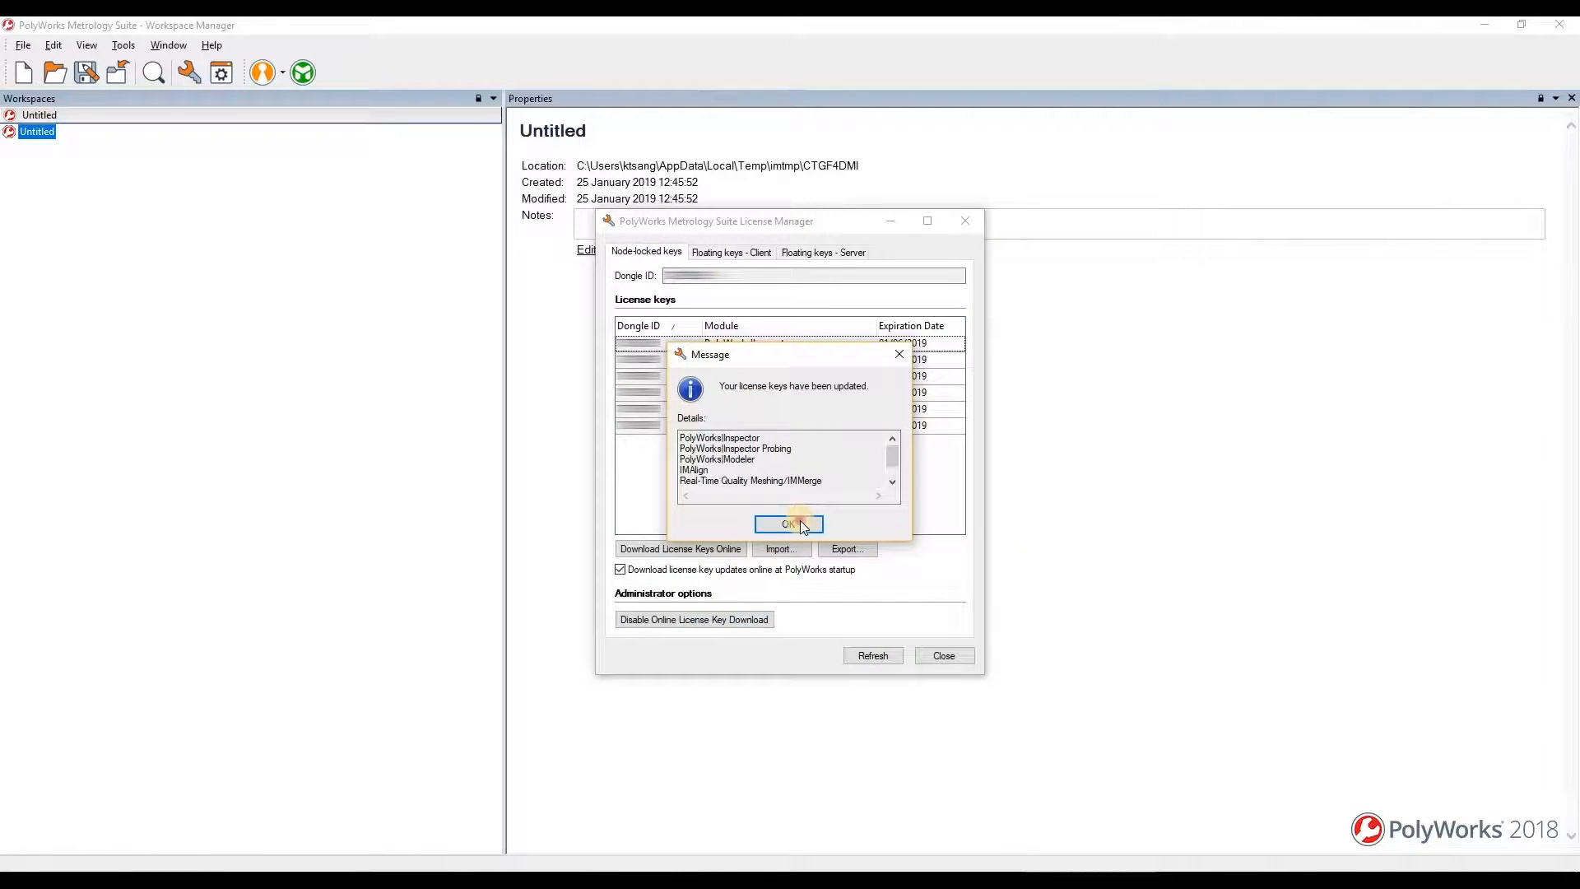
click(789, 525)
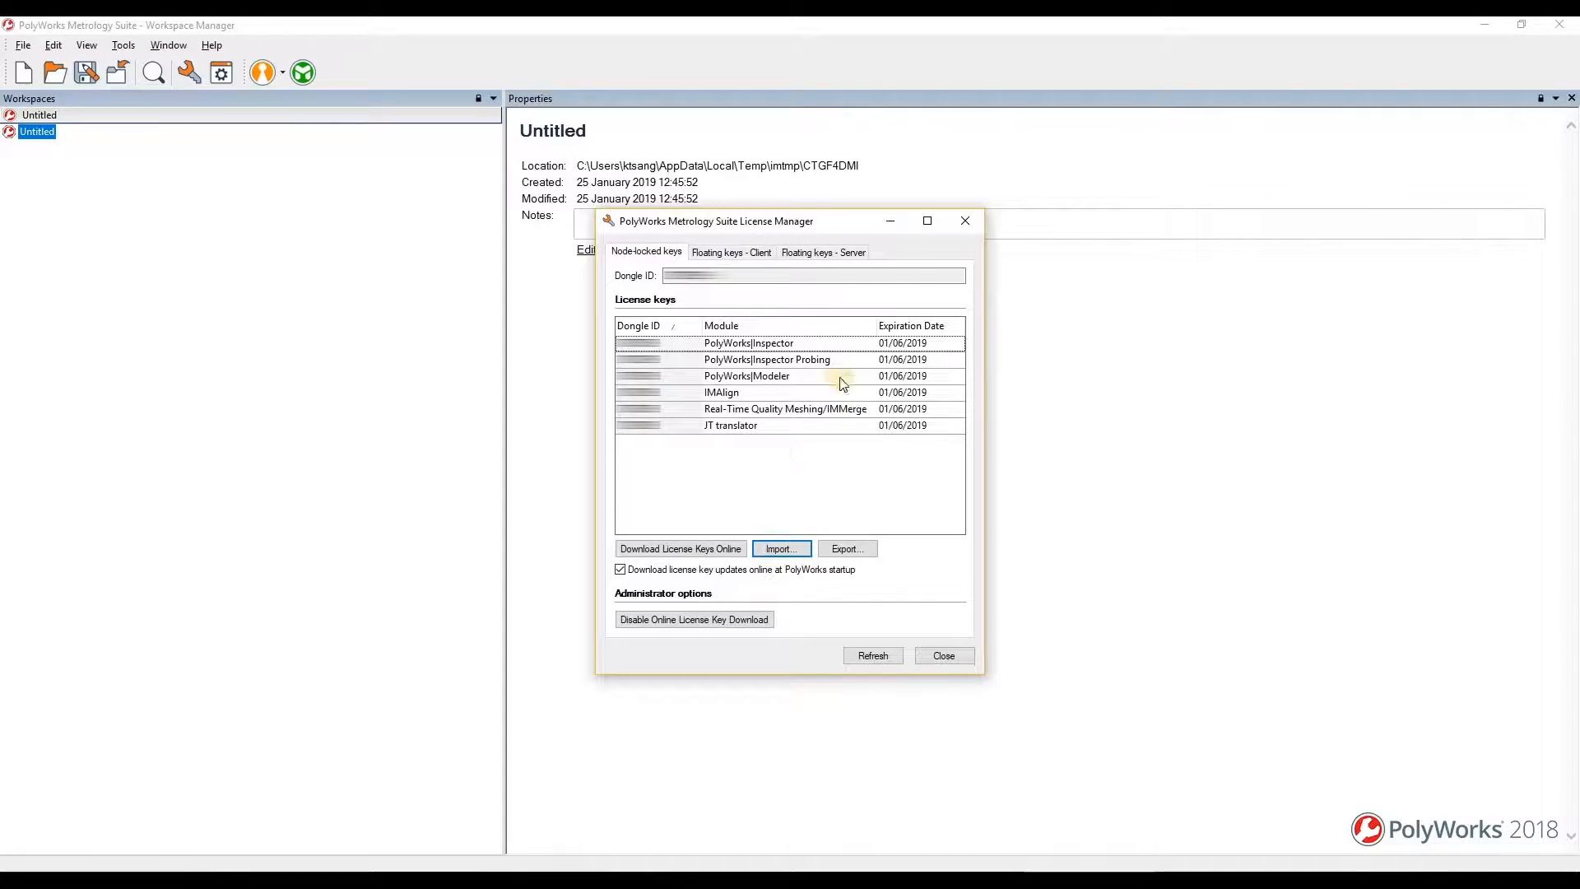
mouse_move(788, 437)
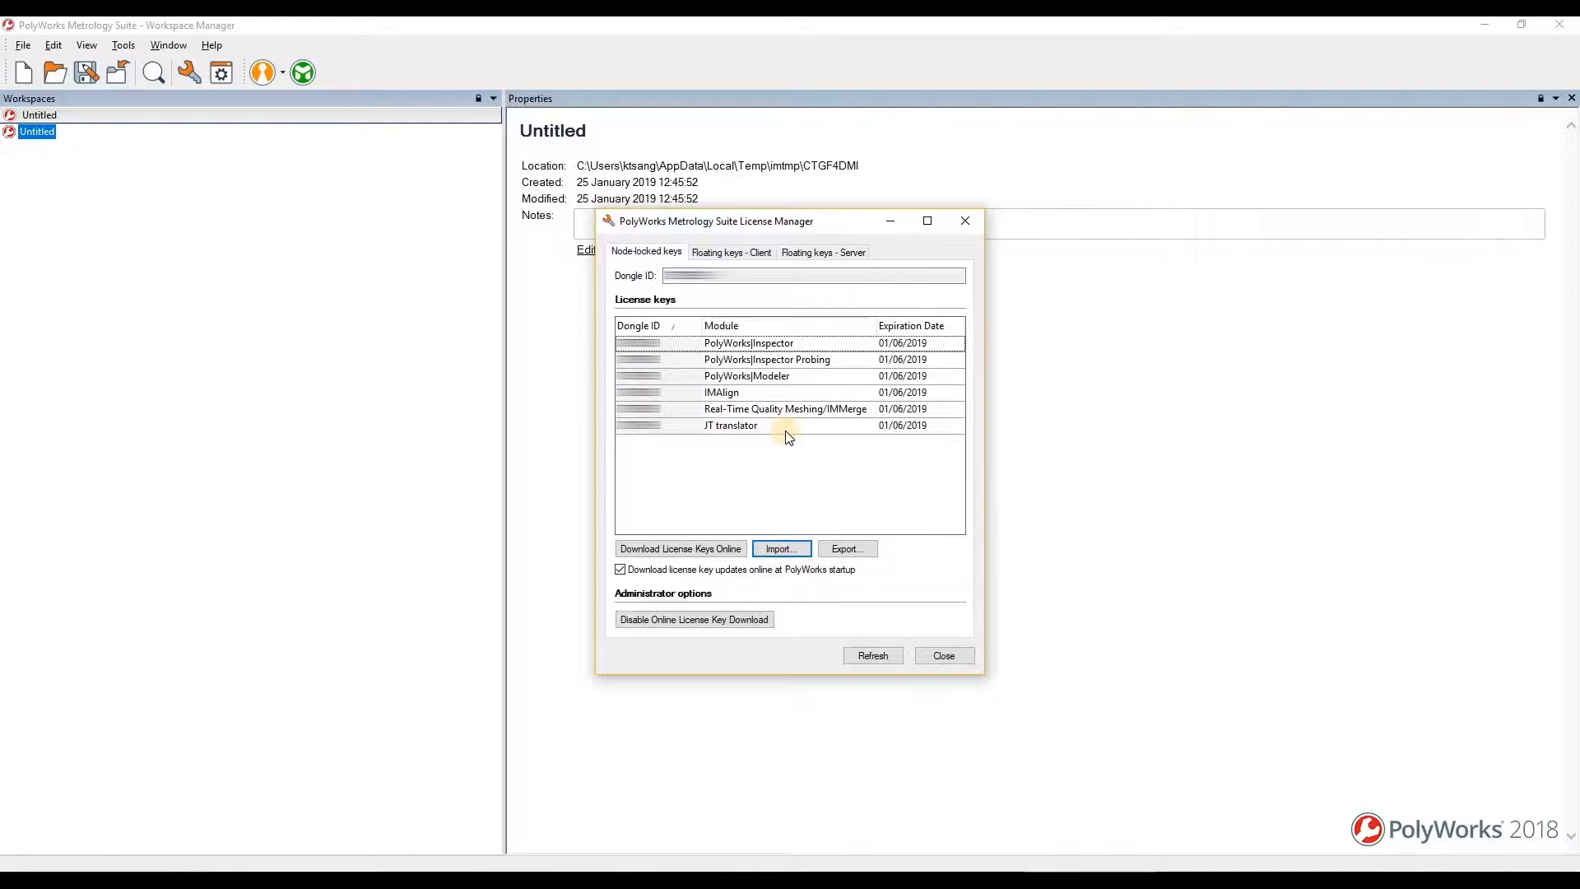
mouse_move(830, 461)
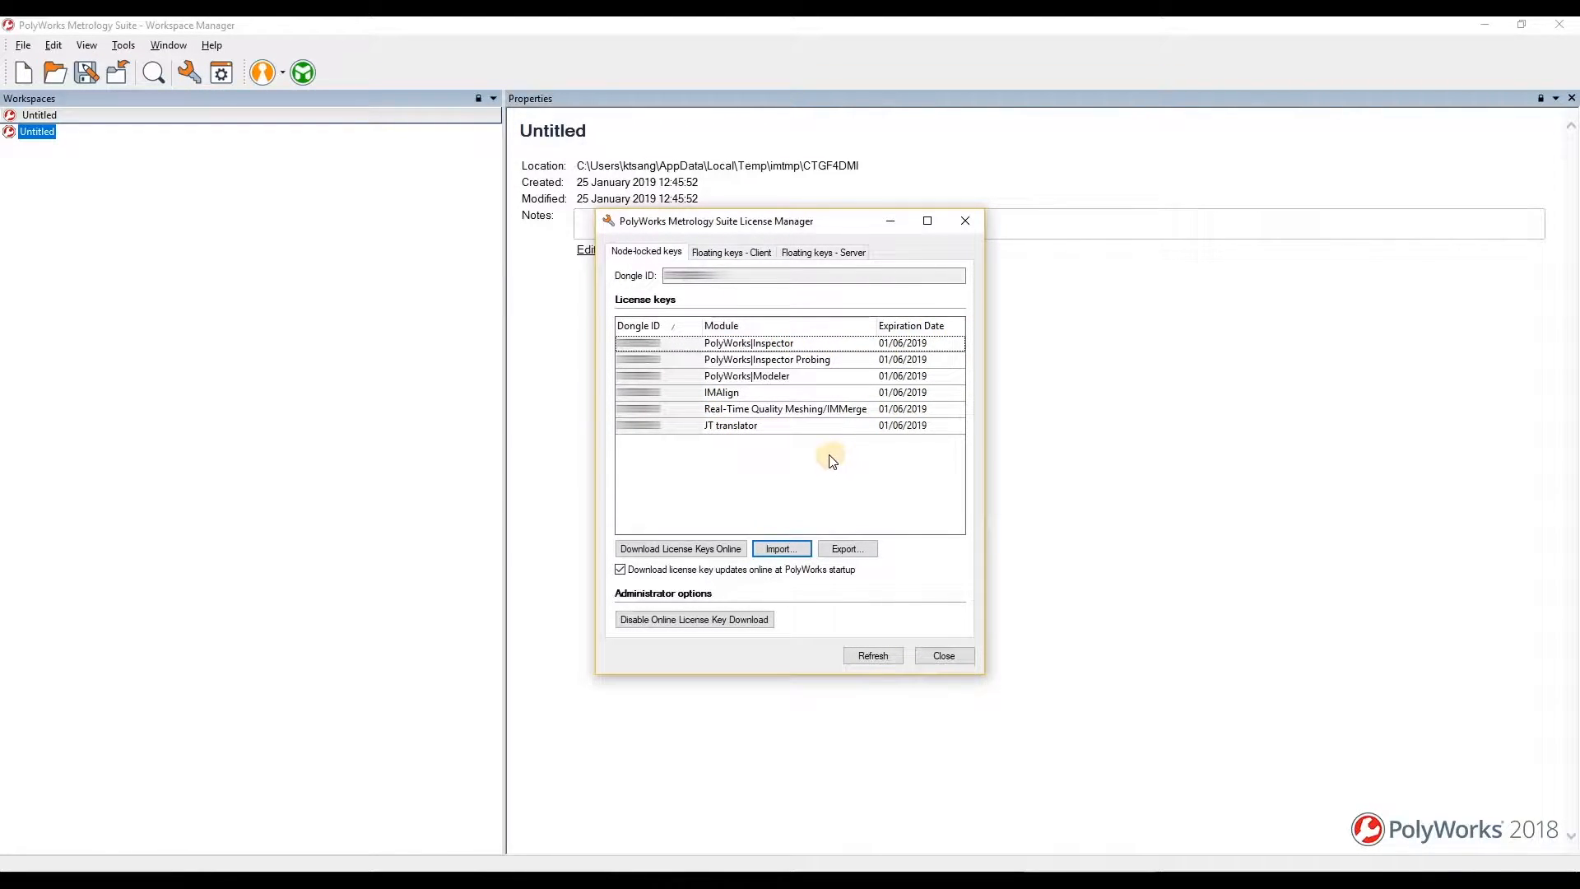
mouse_move(798, 466)
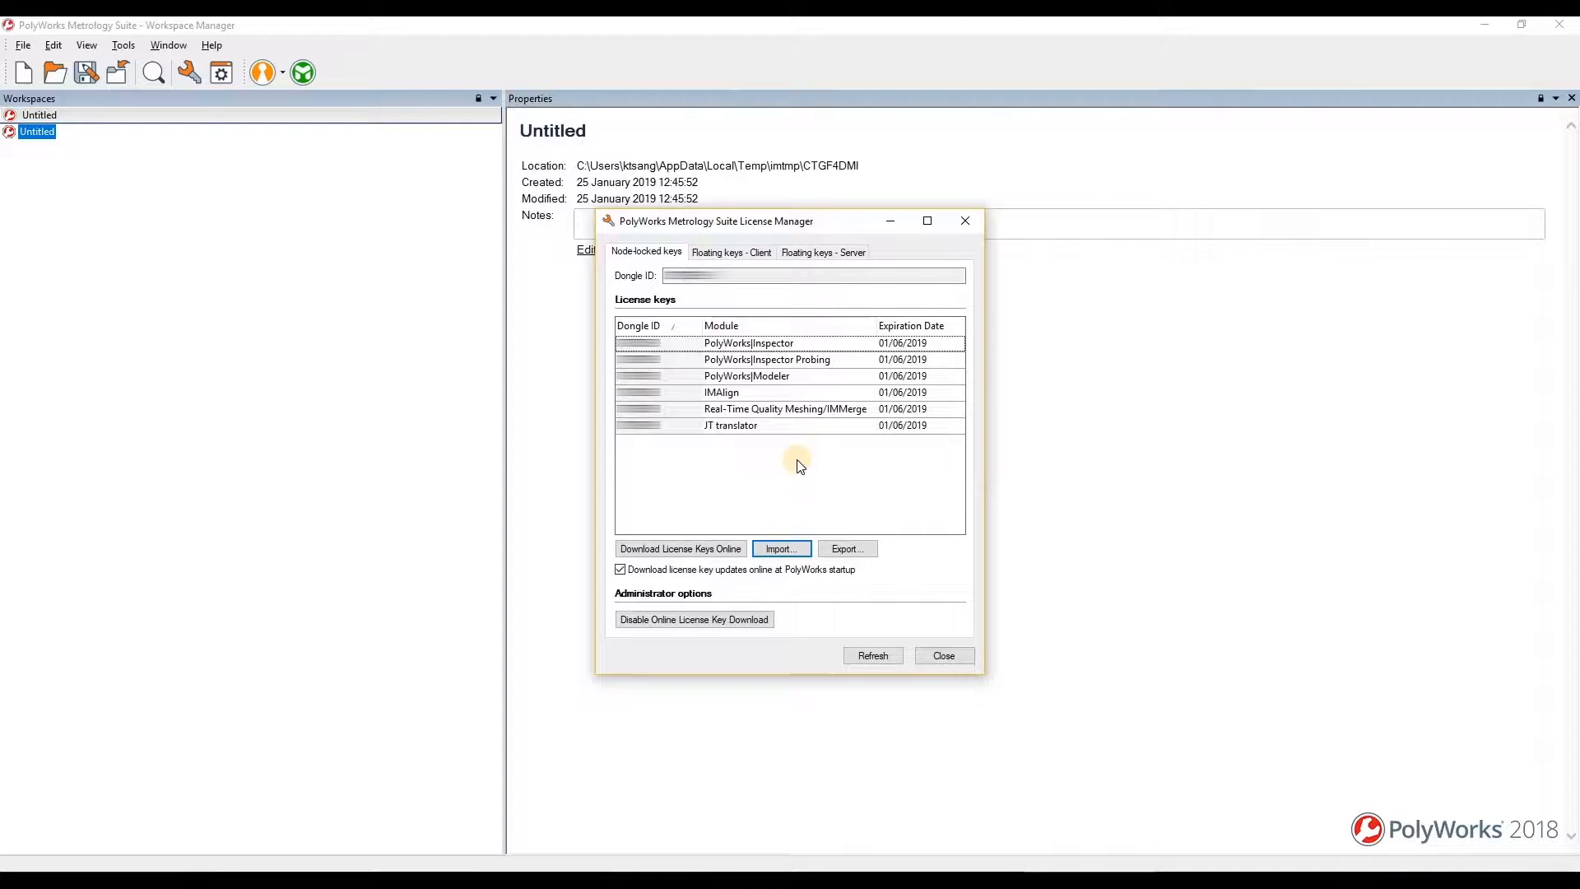
mouse_move(873, 620)
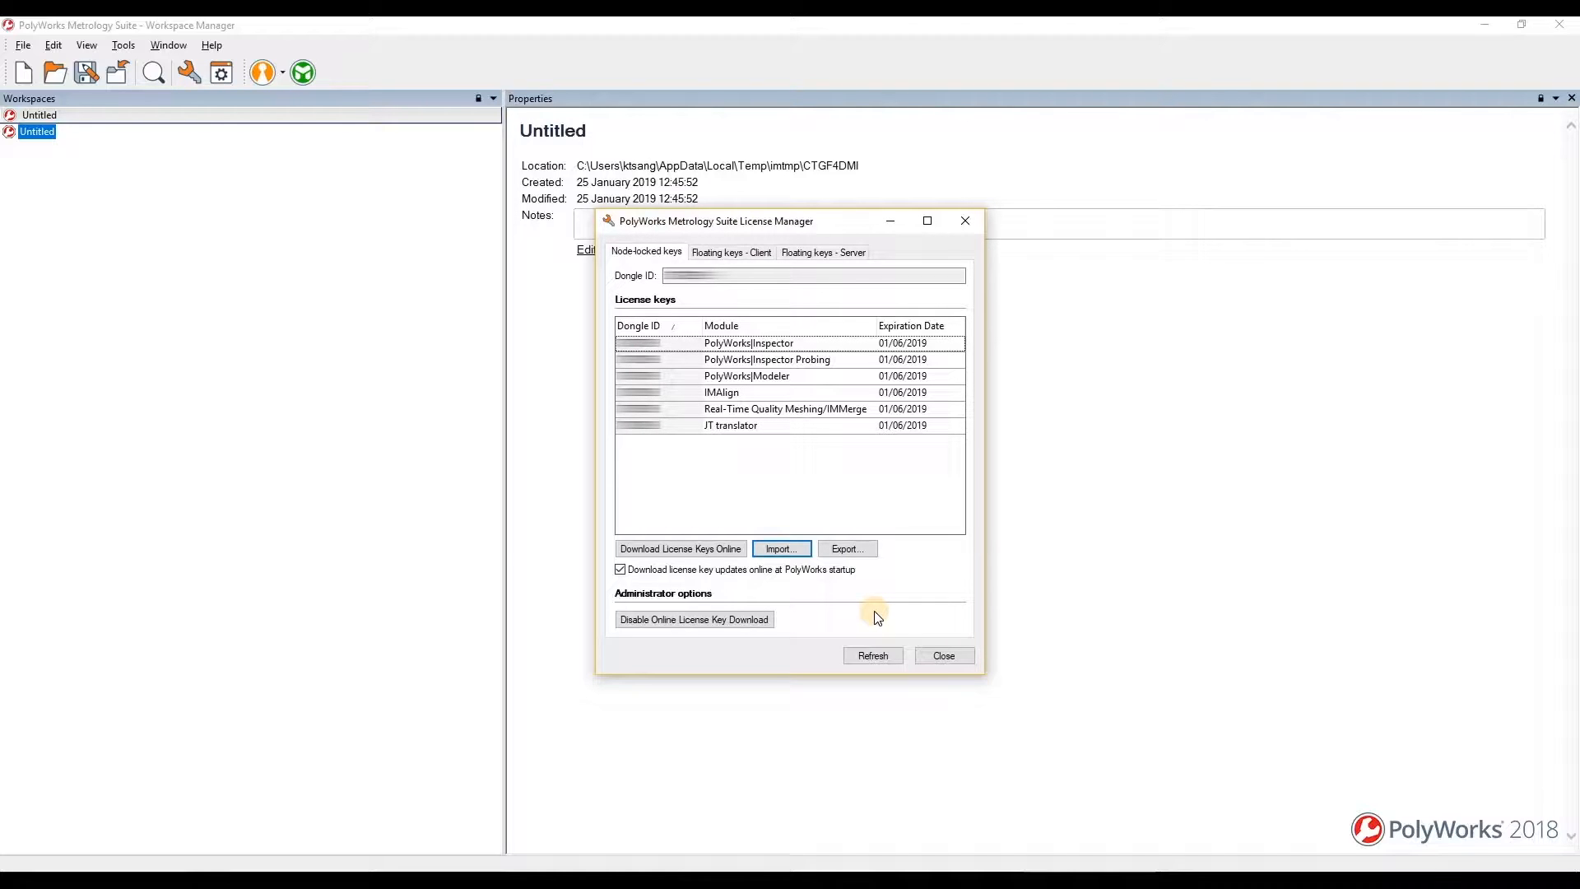
mouse_move(935, 655)
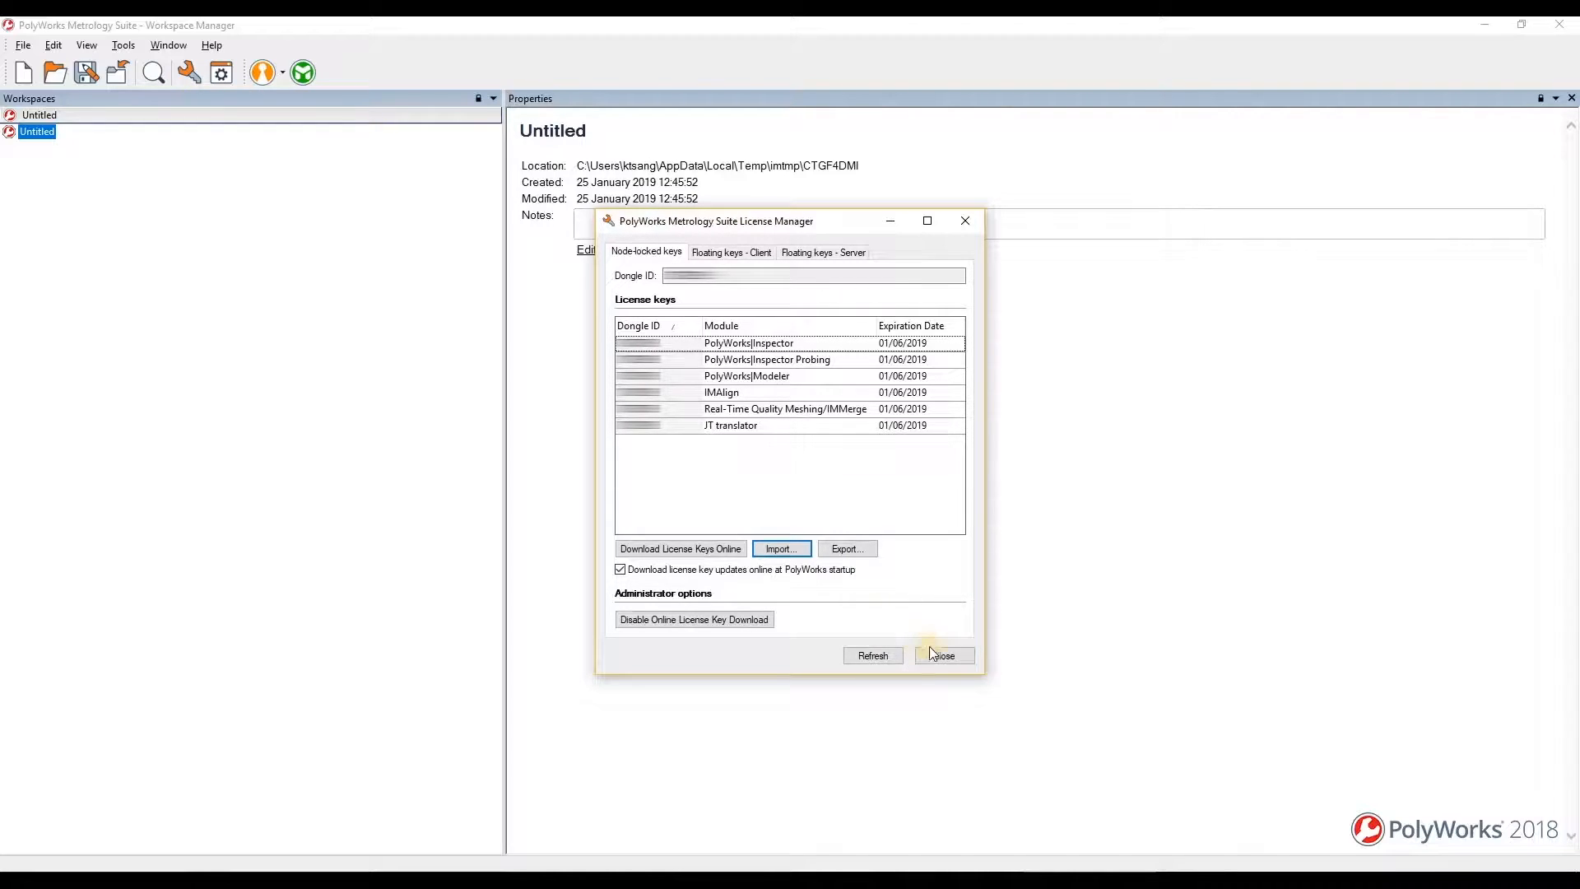
- Close the License Manager after reviewing the six node-locked keys
click(942, 655)
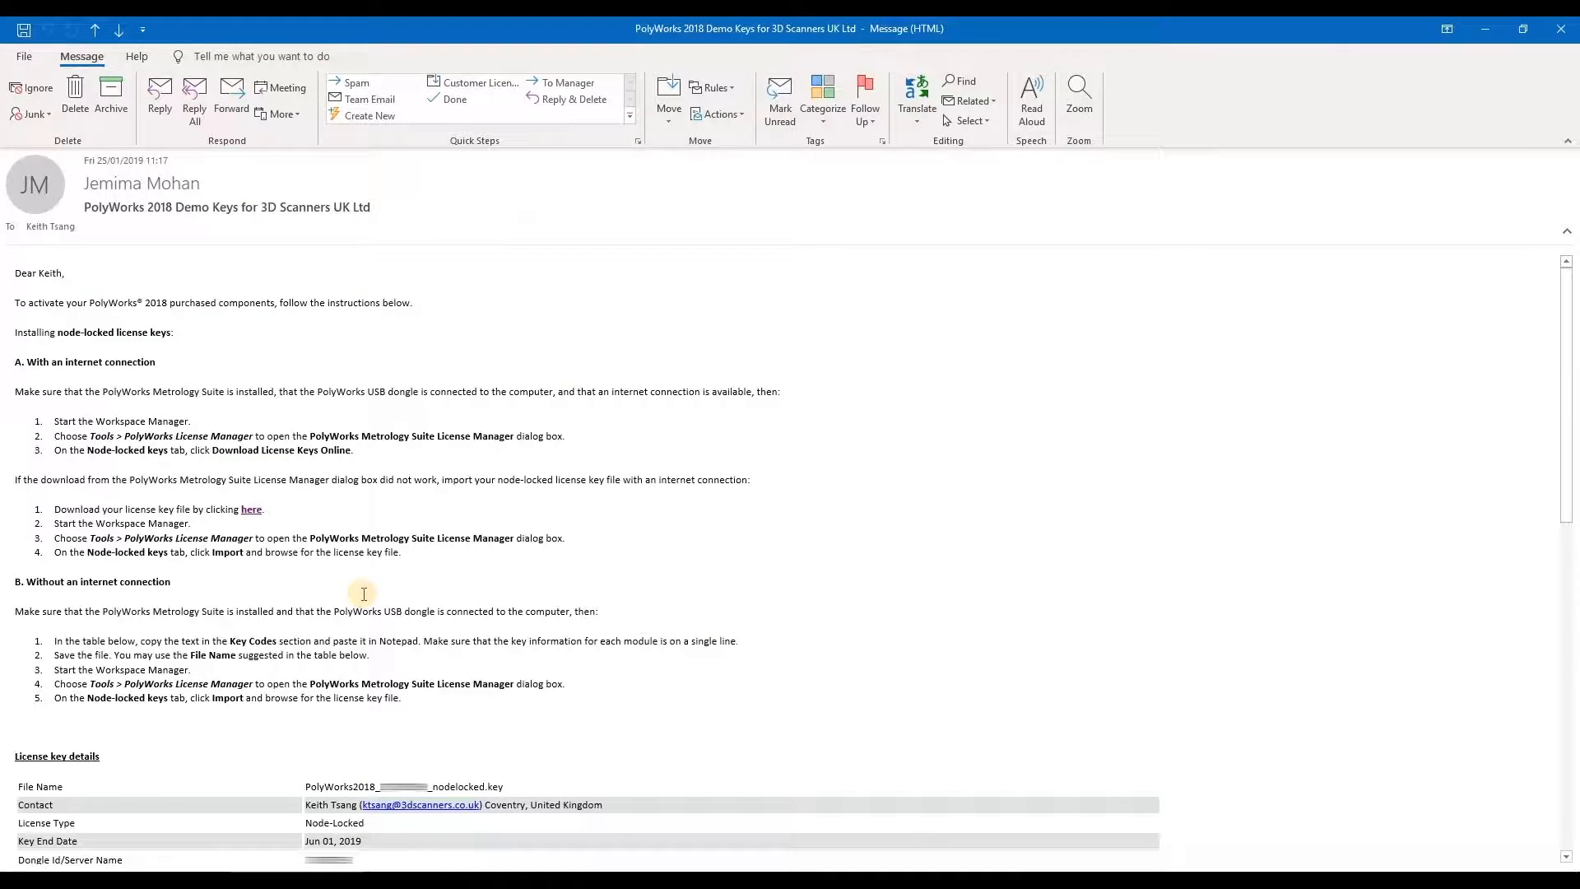
- Scroll to License key details and copy the selected Key Codes text
scroll(down, 3)
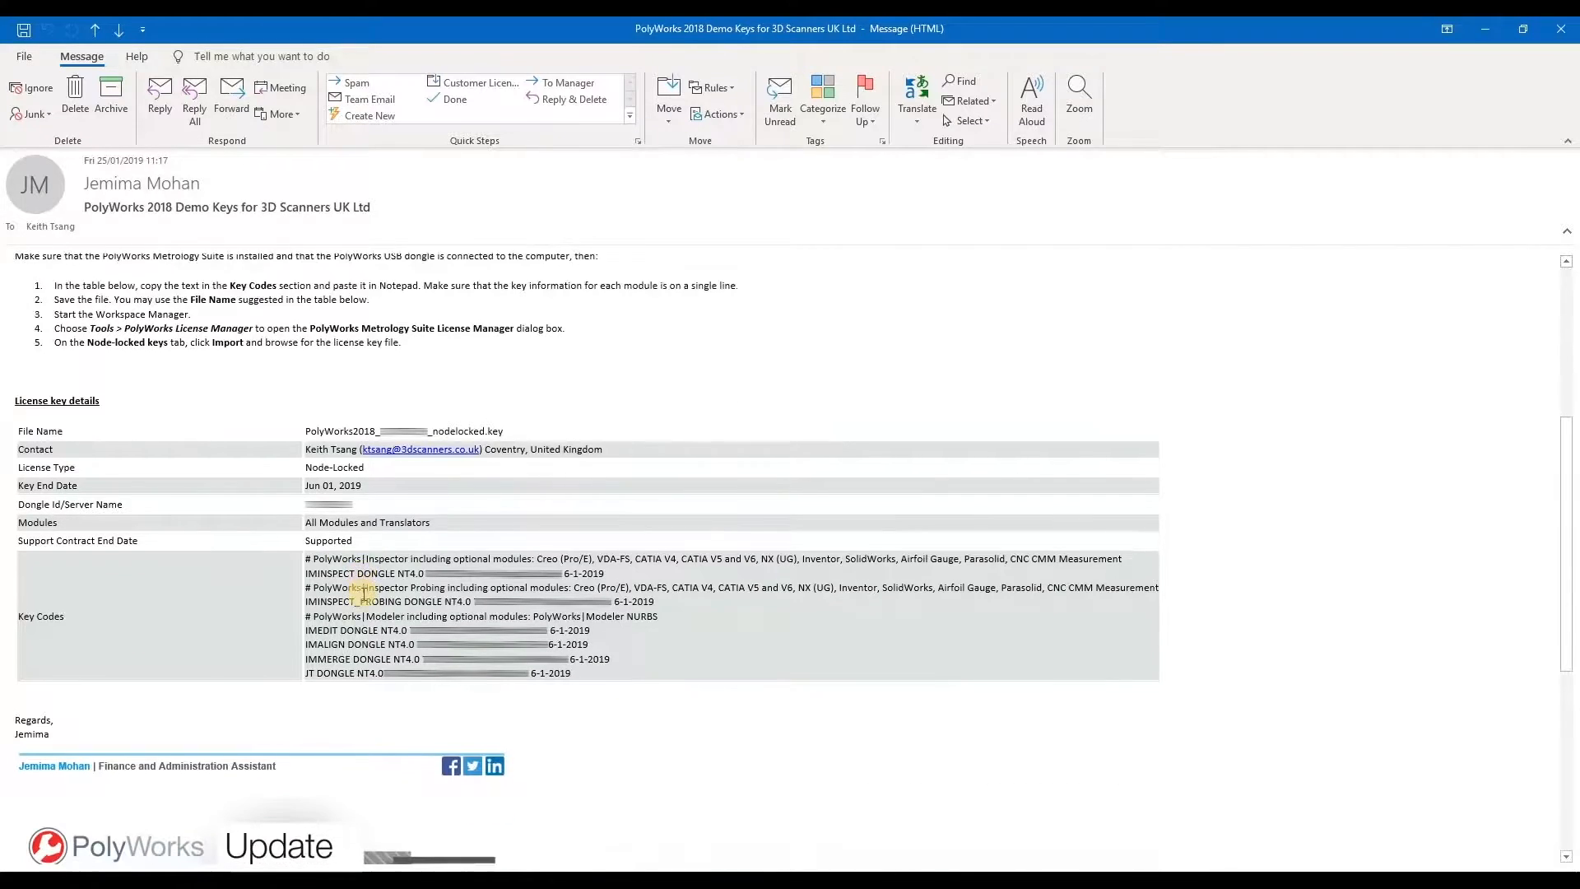
scroll(down, 3)
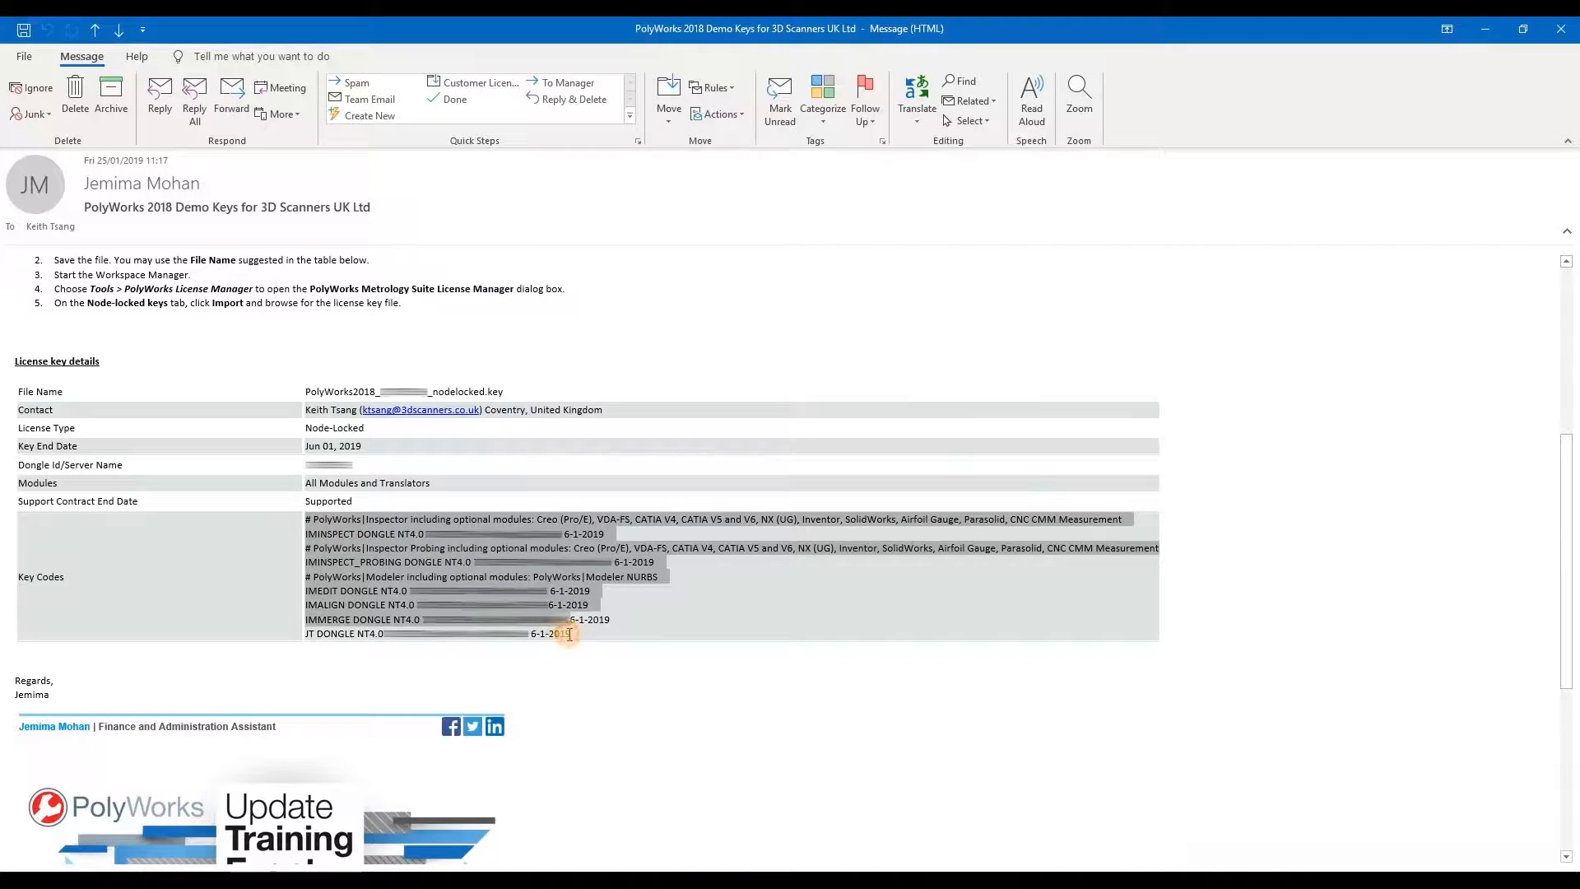
right_click(570, 633)
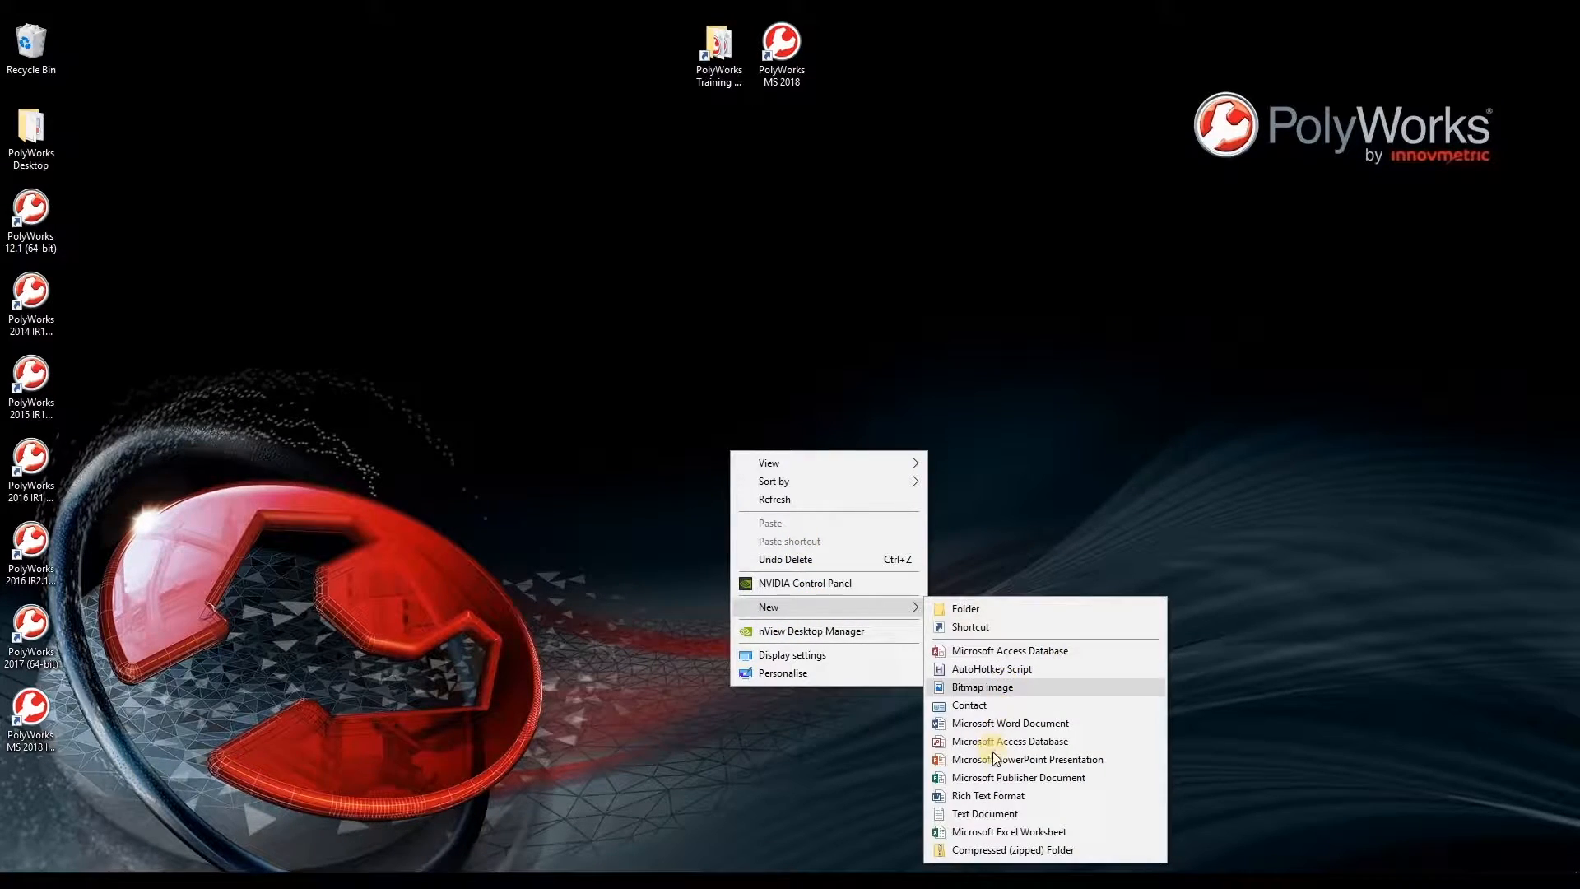
- Create License Keys.txt on the desktop, paste the key codes, save, and close Notepad
click(983, 813)
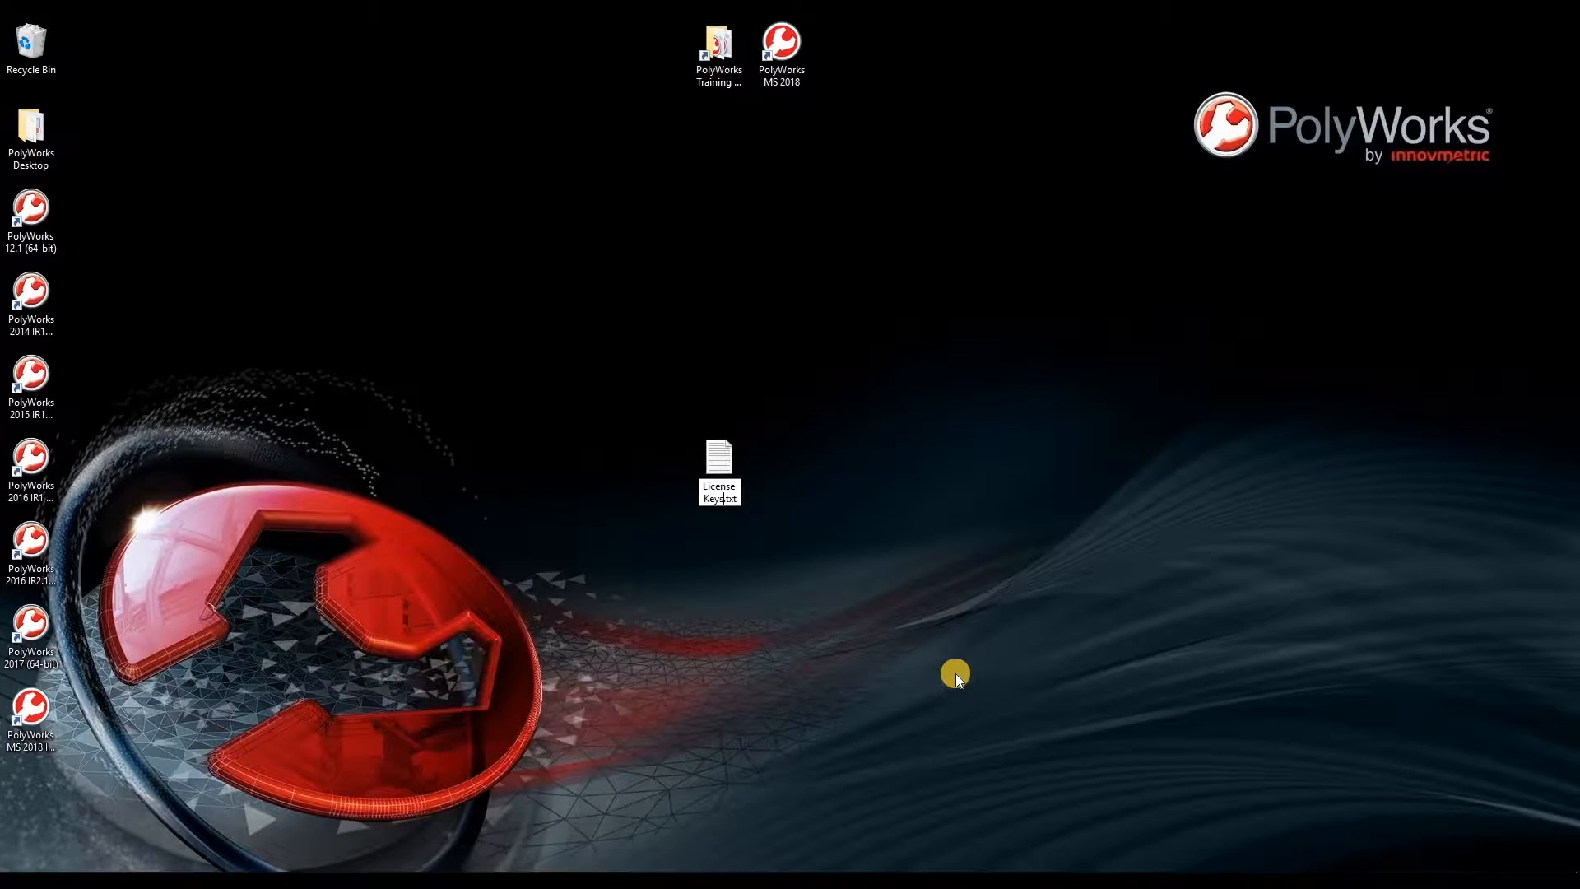
click(719, 470)
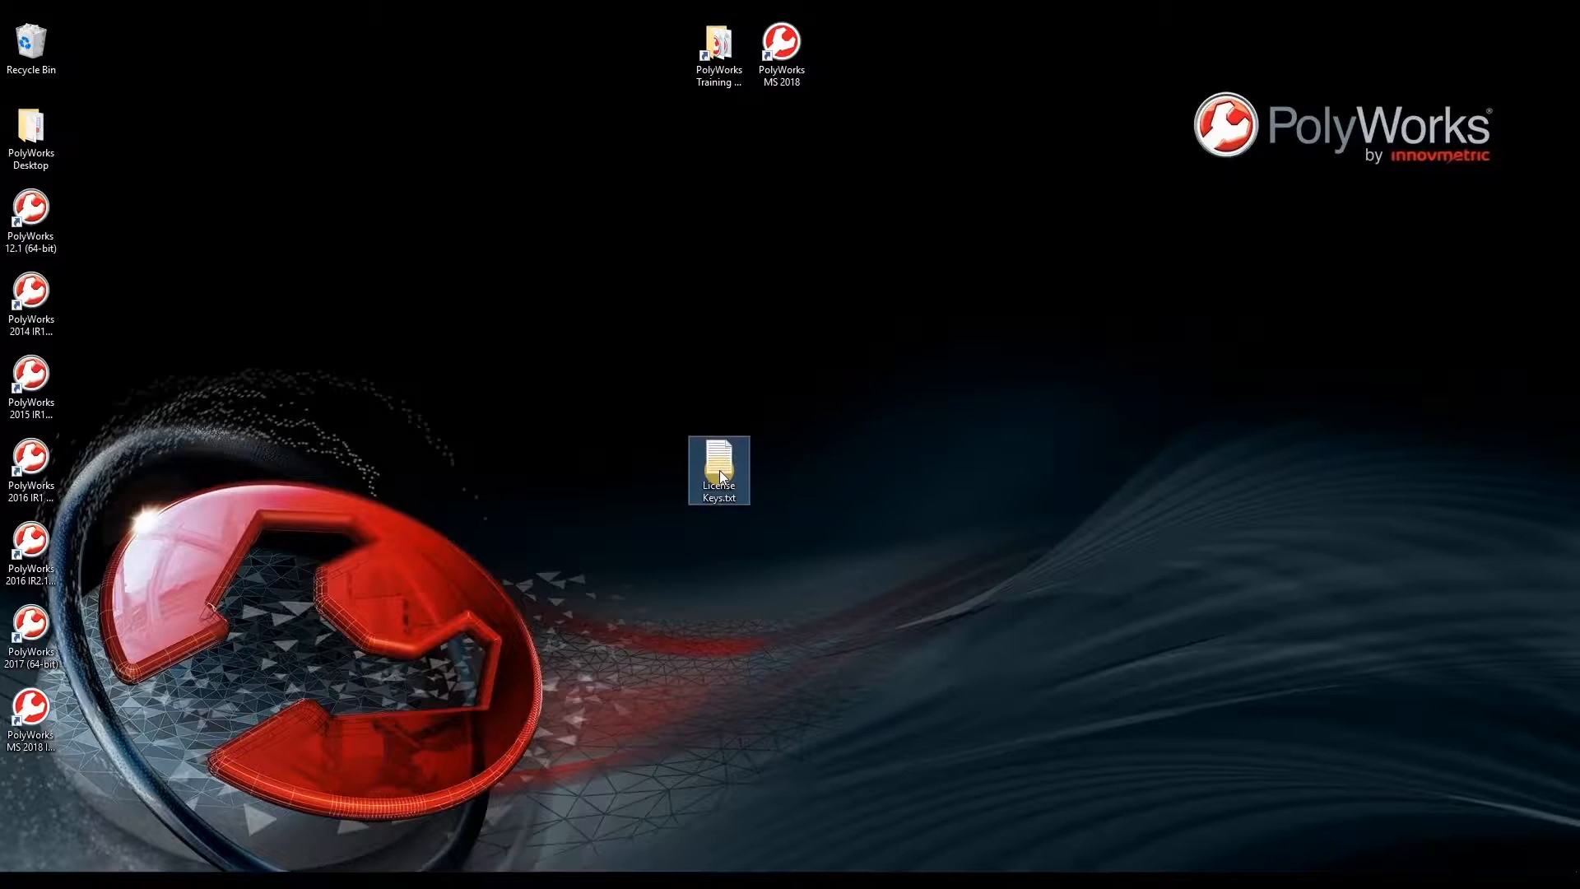
double_click(718, 470)
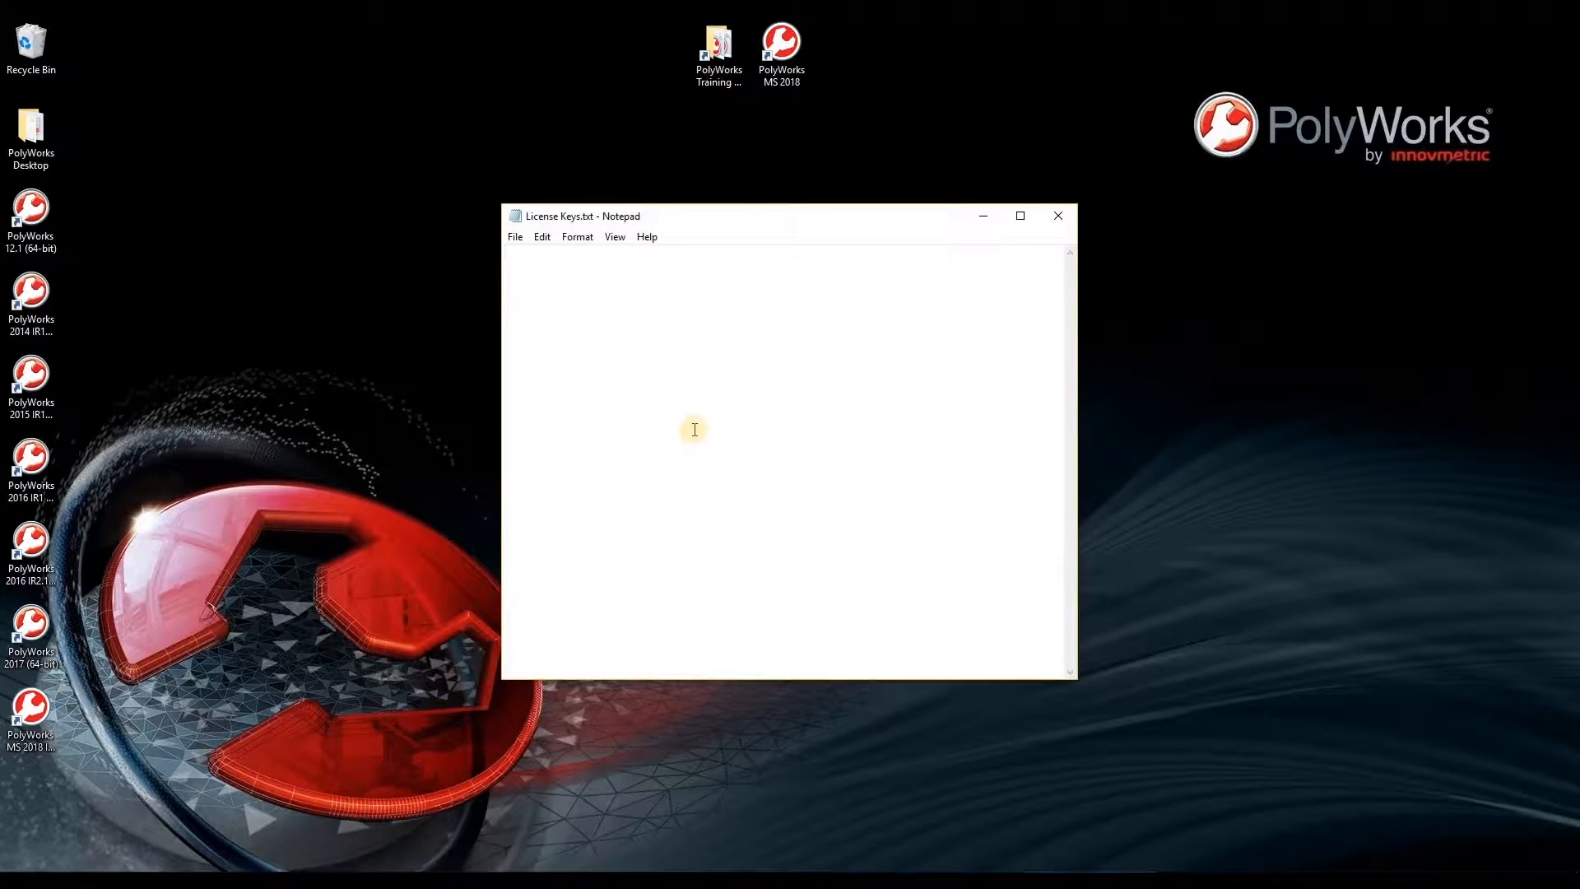
right_click(693, 430)
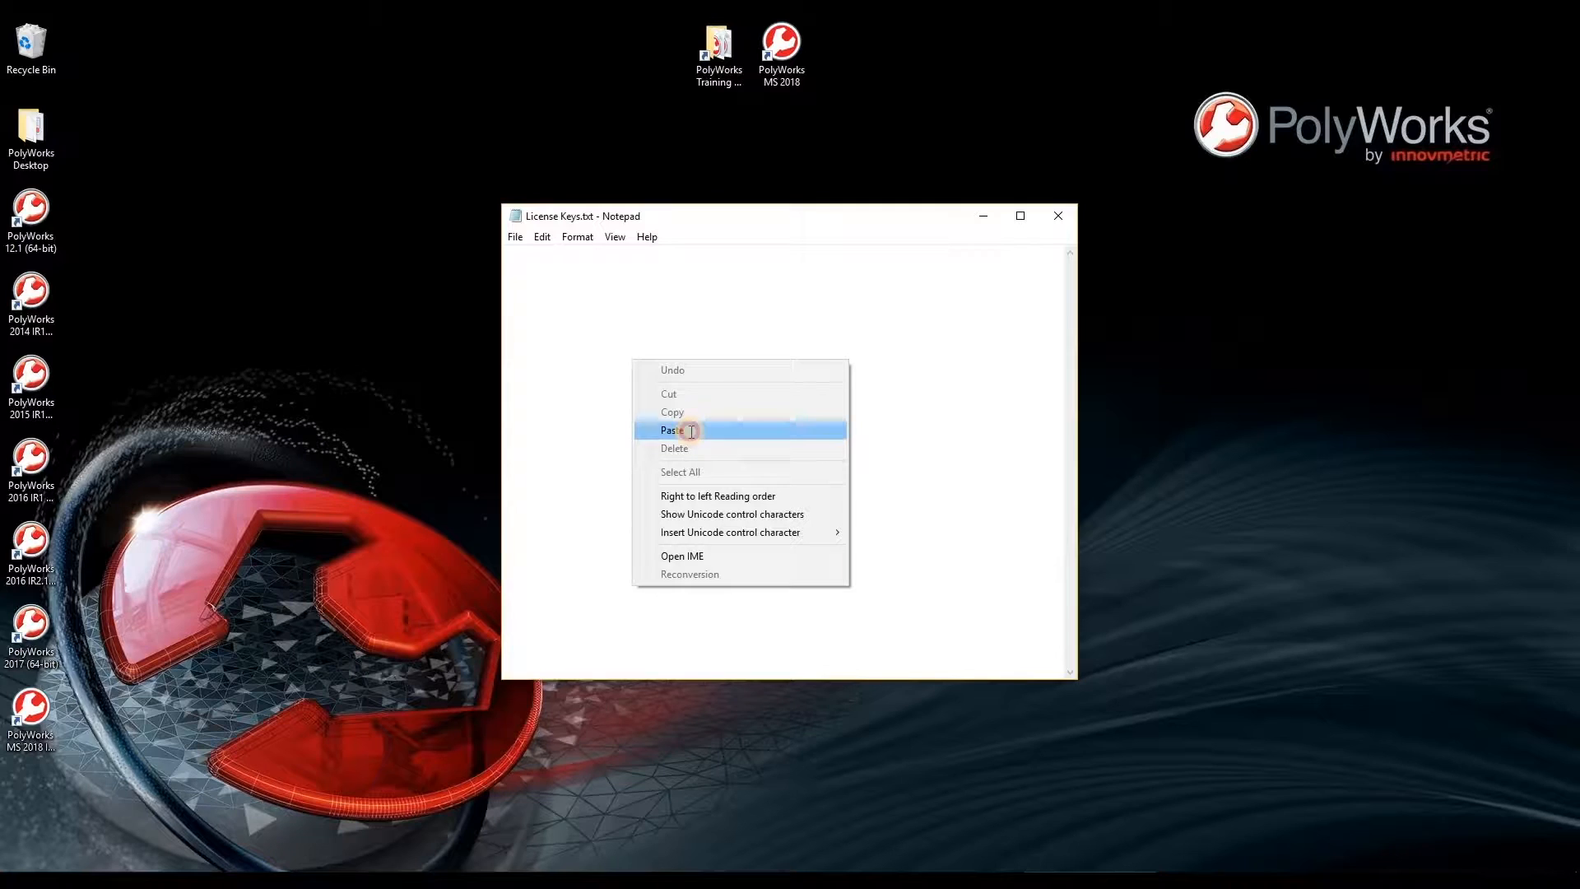
click(672, 430)
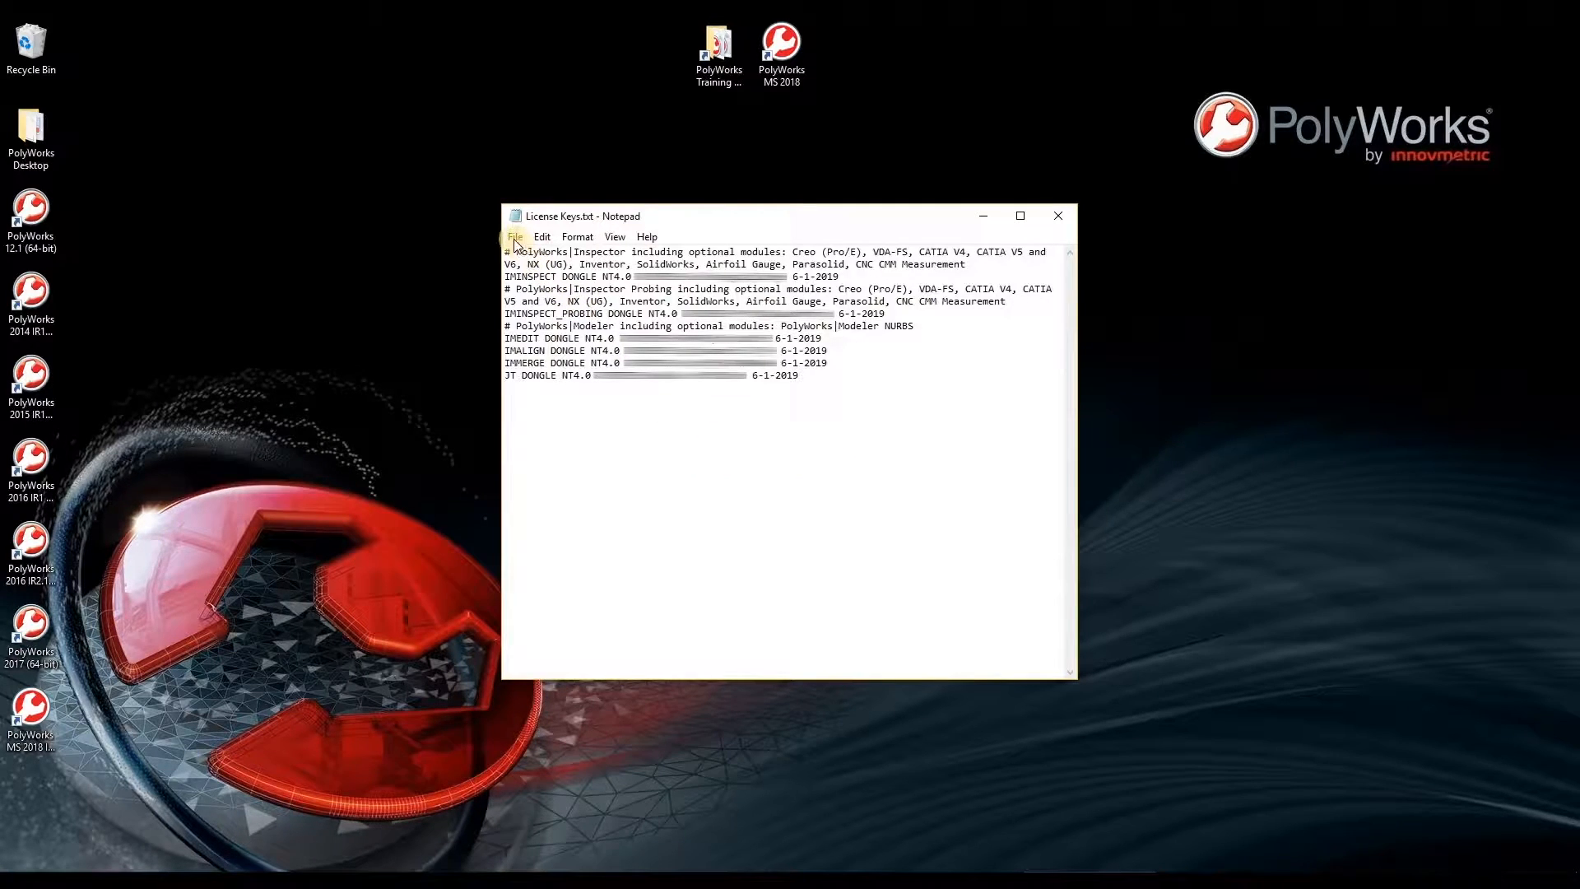
click(516, 236)
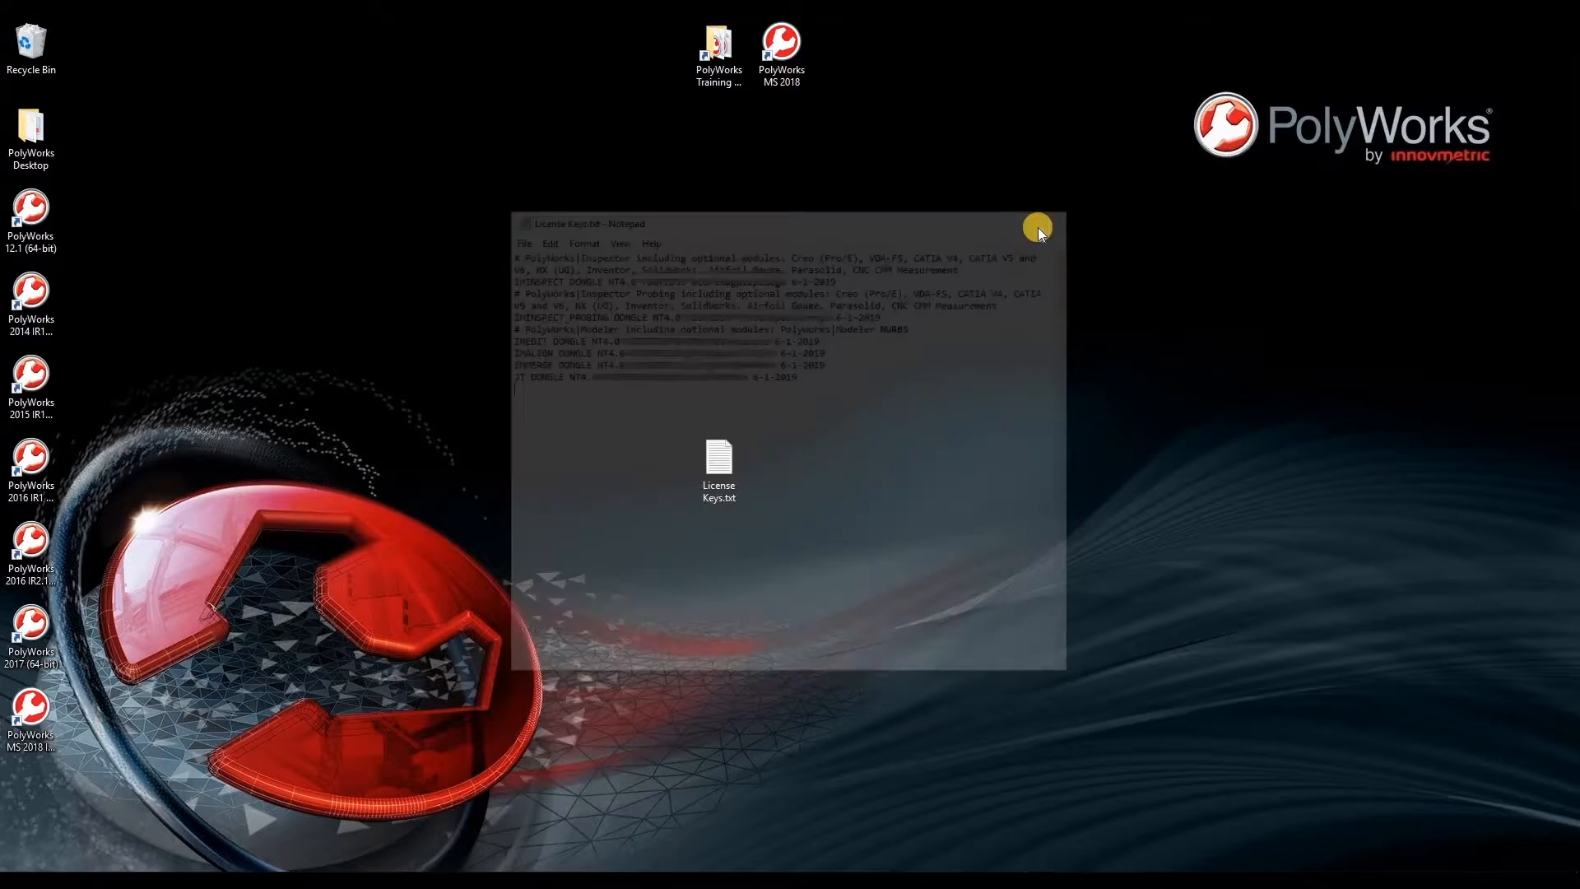
click(1037, 223)
text(key)
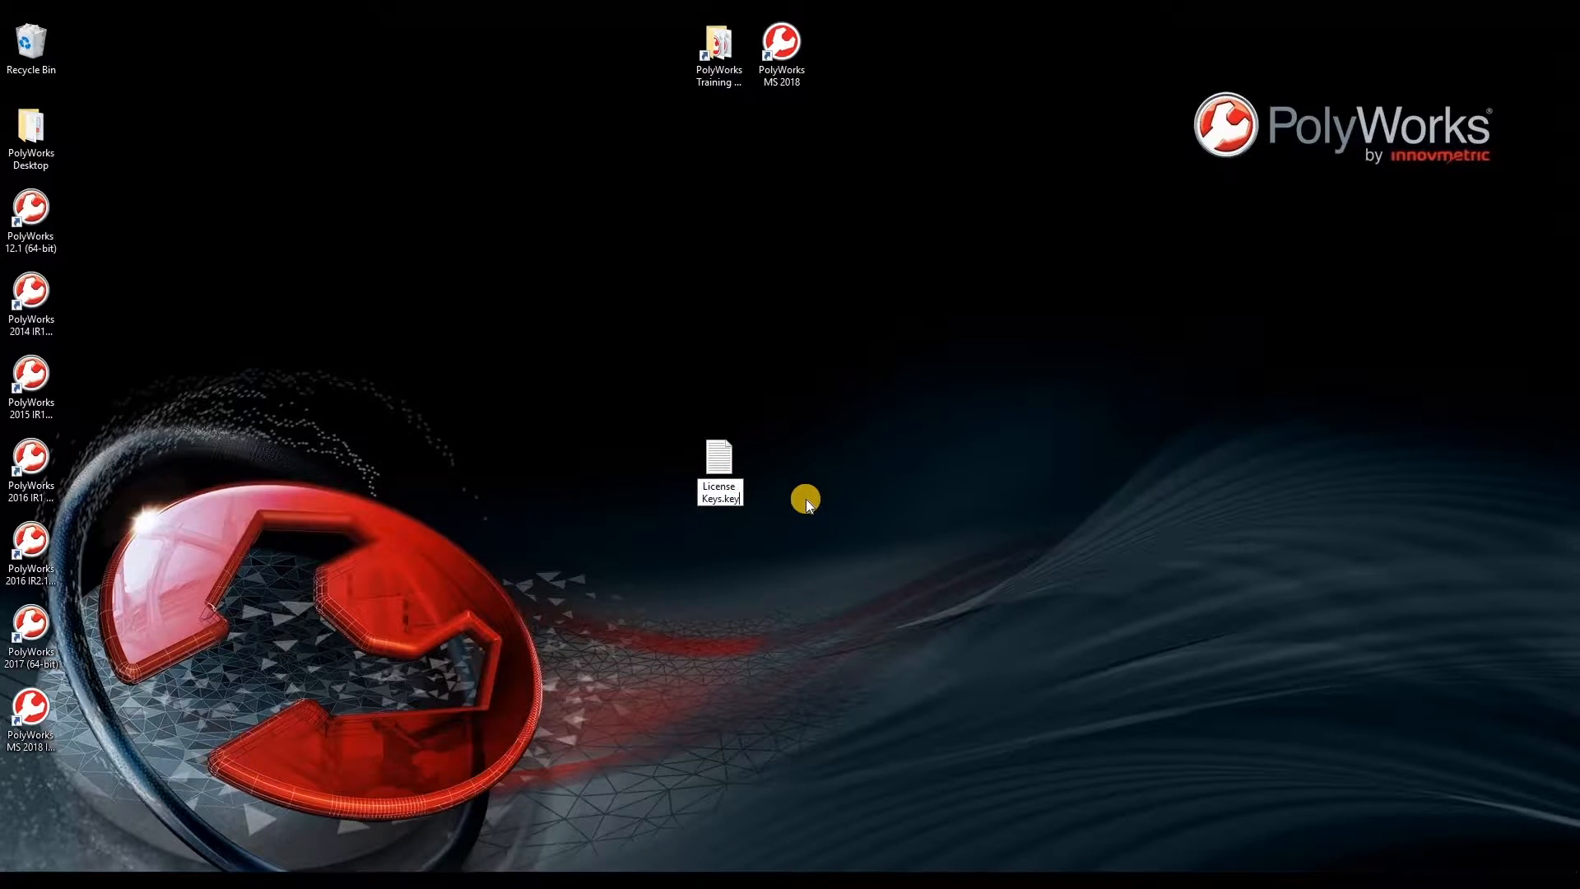
- Rename the file to License Keys.key and accept the extension change warning
key(Return)
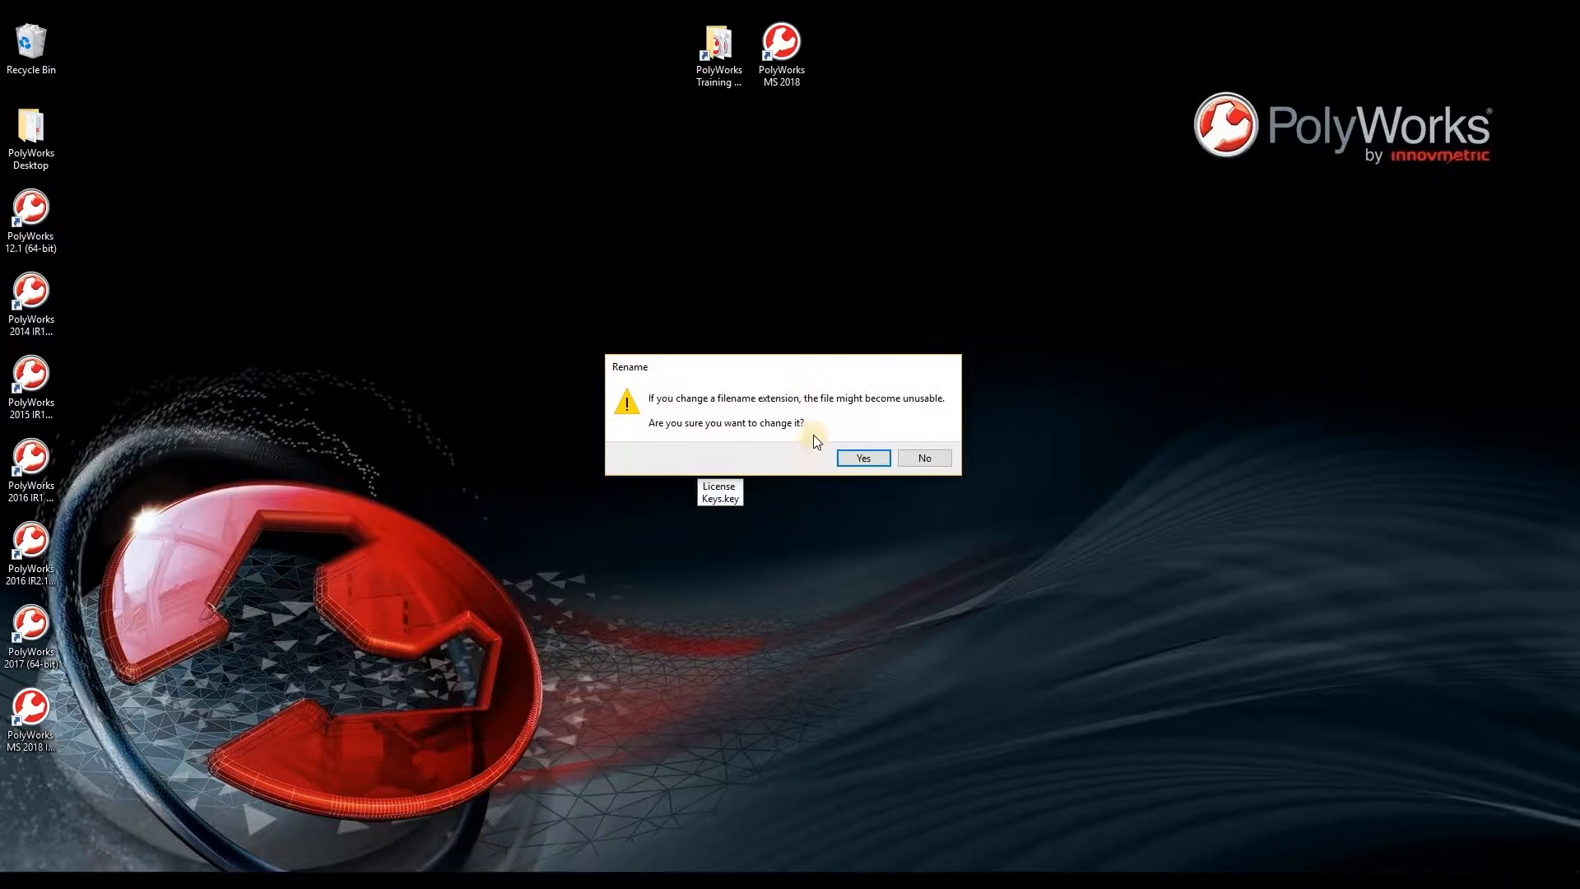
mouse_move(763, 435)
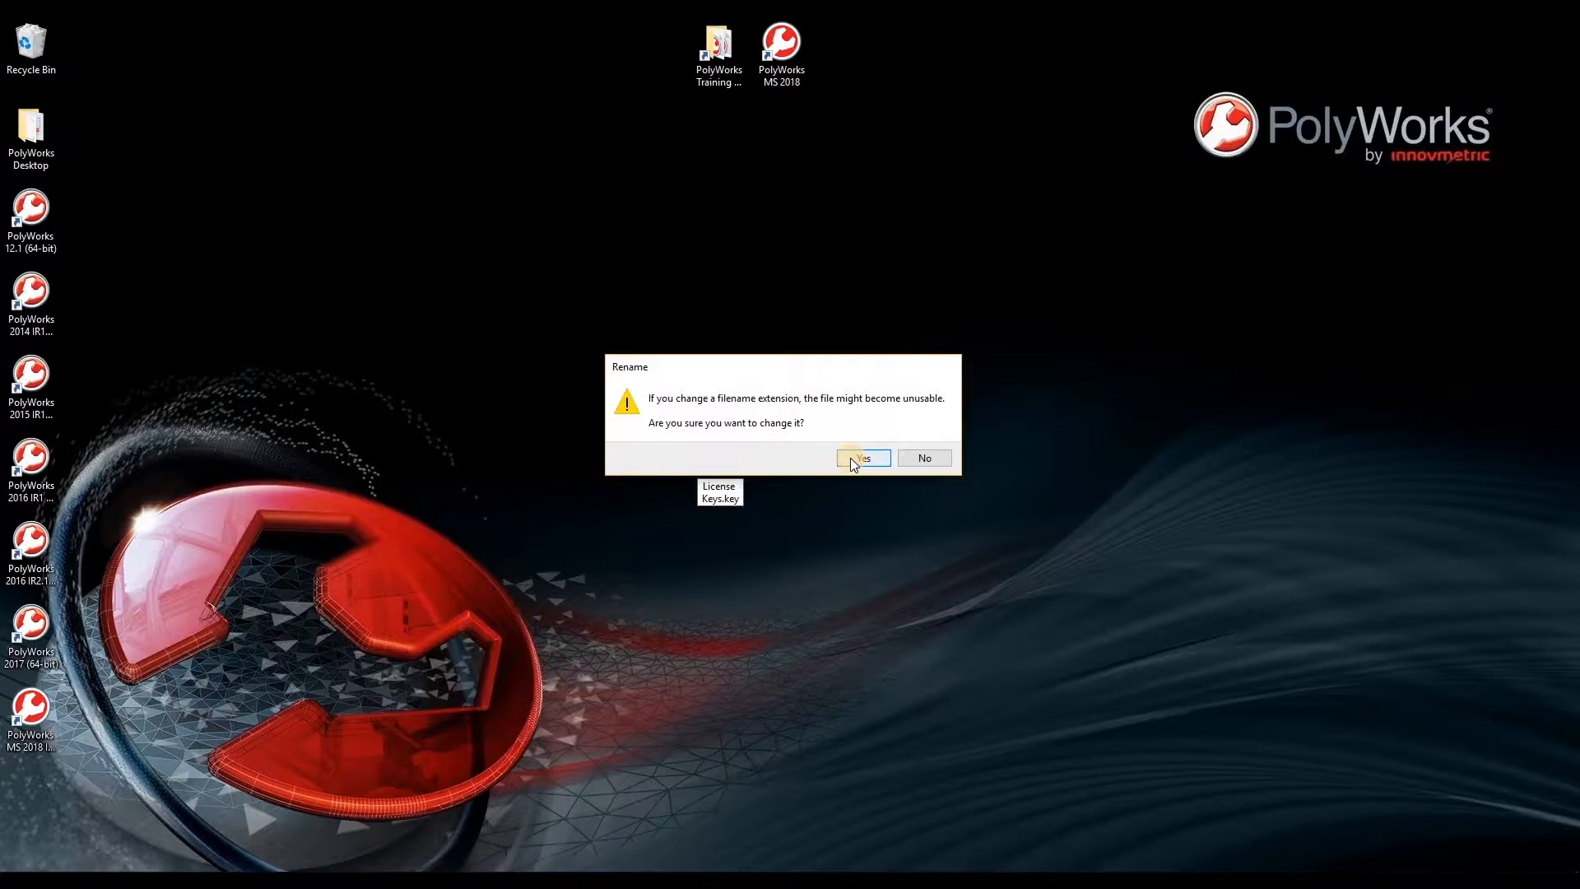
click(858, 458)
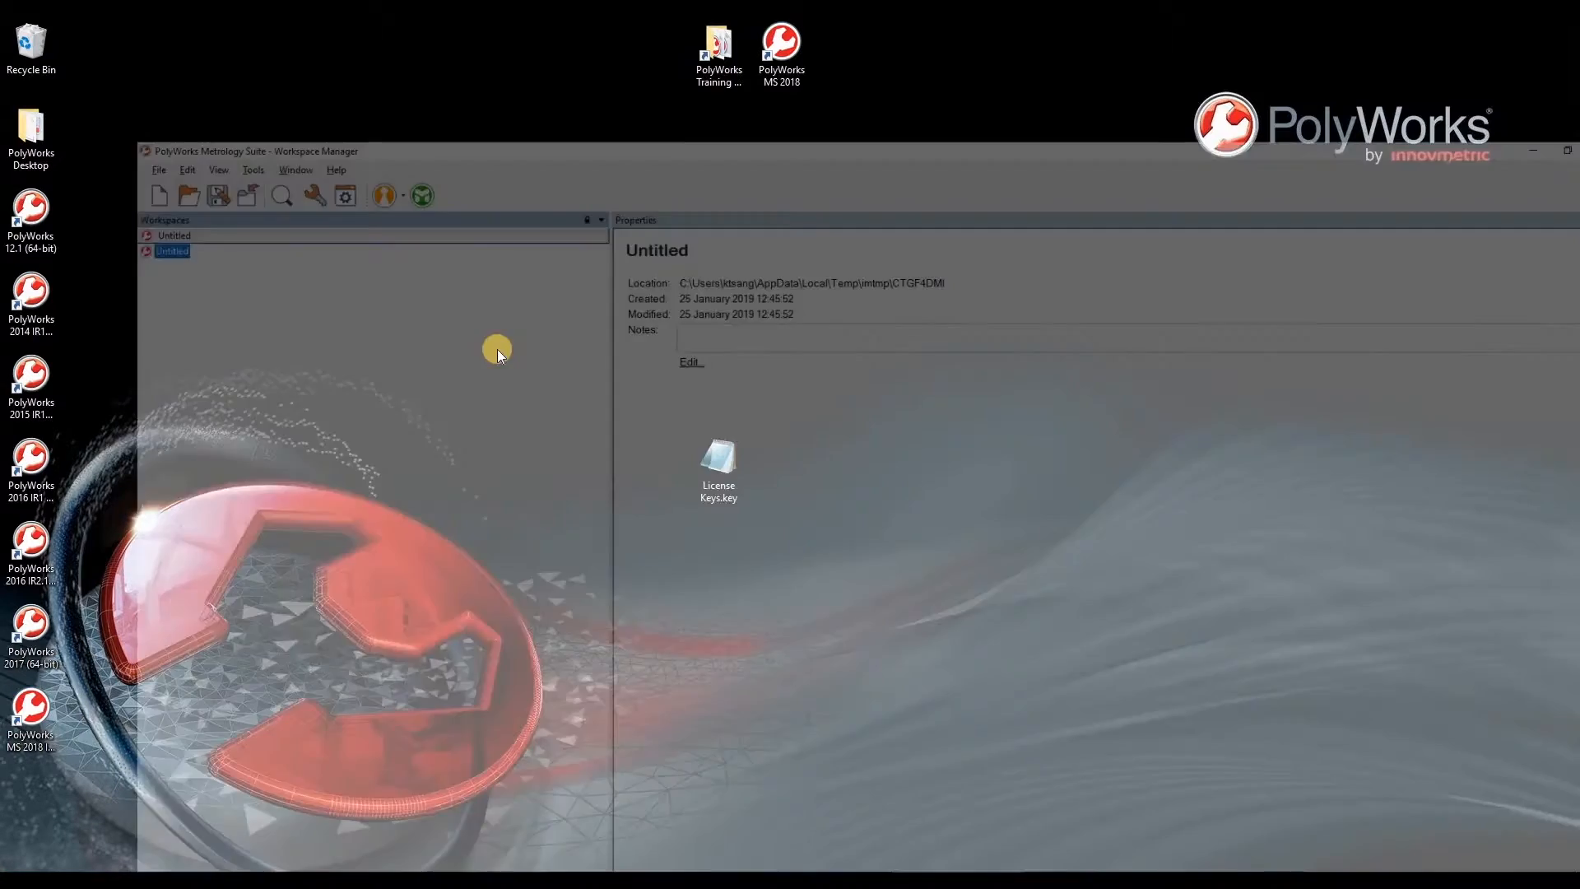
- Import License Keys.key from the Desktop into the License Manager and dismiss the confirmation
click(1566, 150)
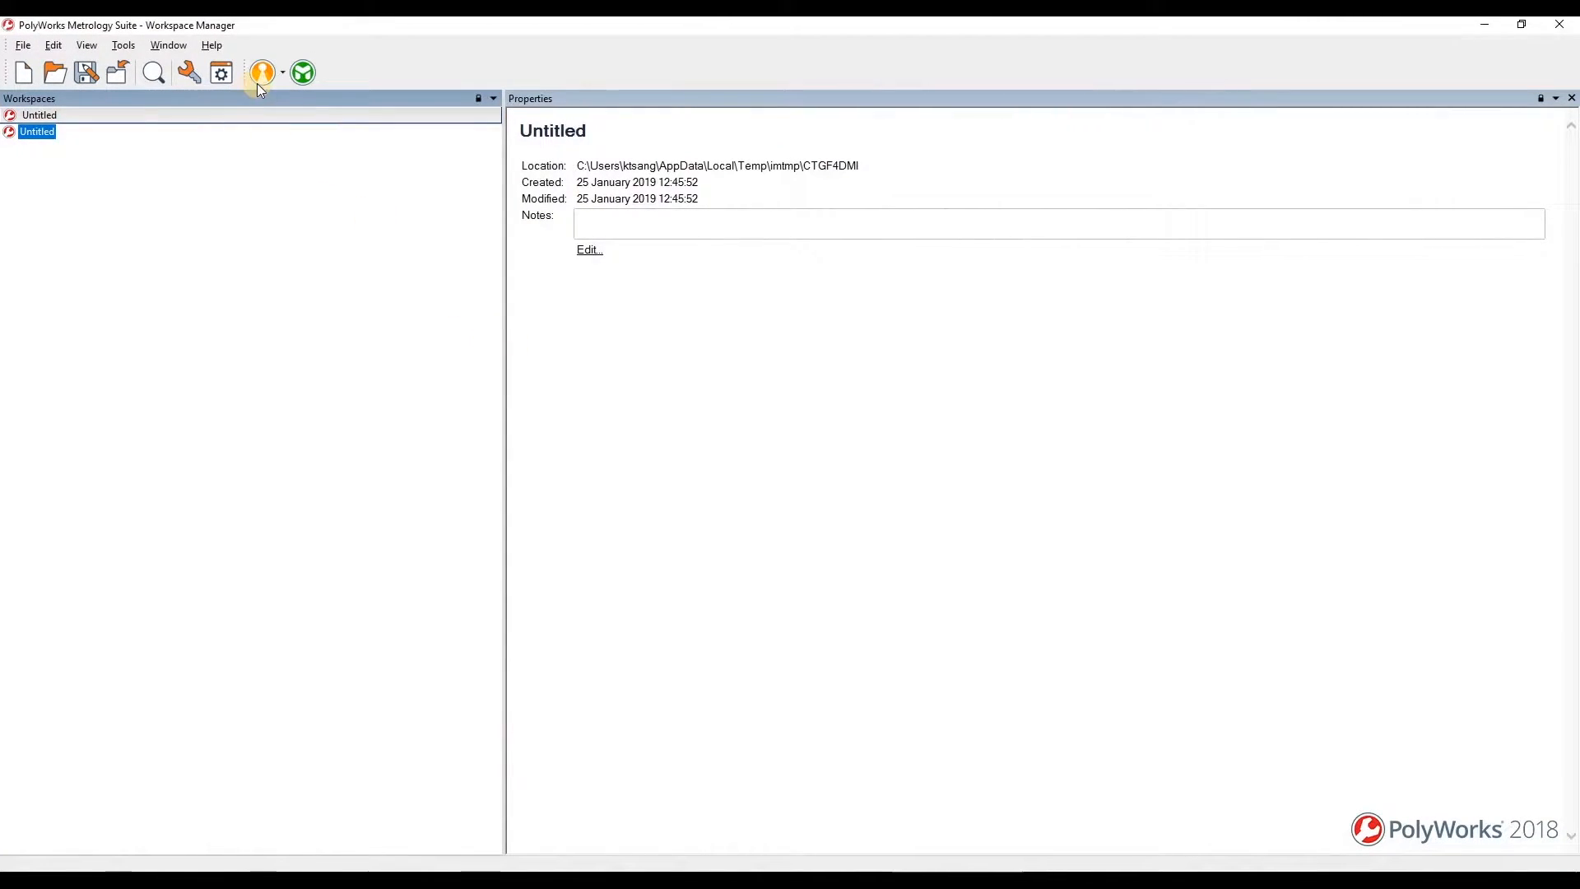
mouse_move(189, 72)
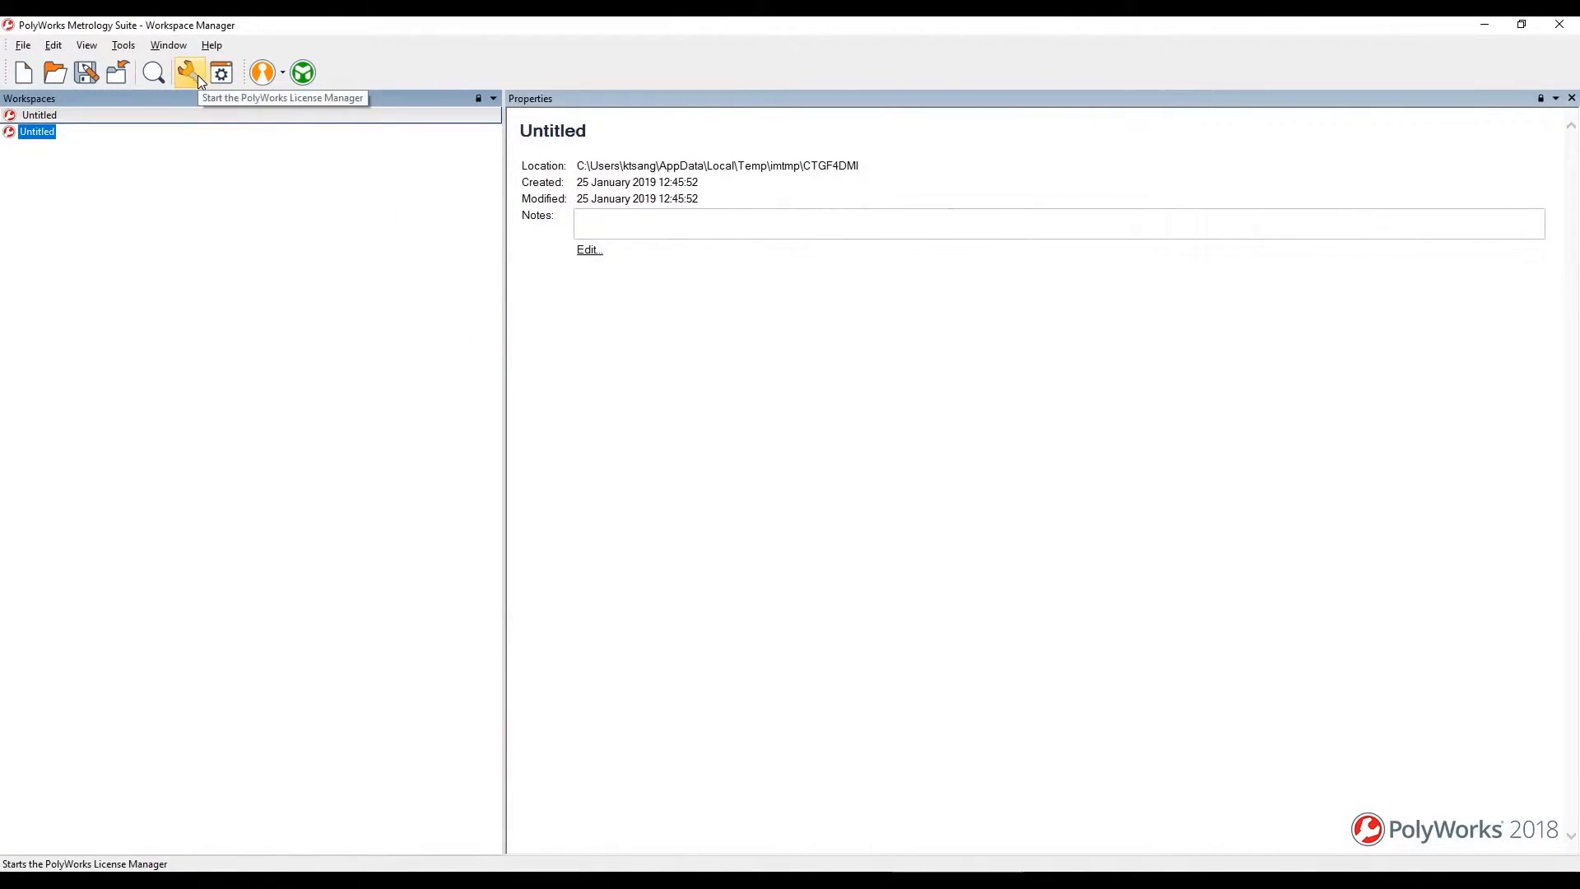
click(190, 73)
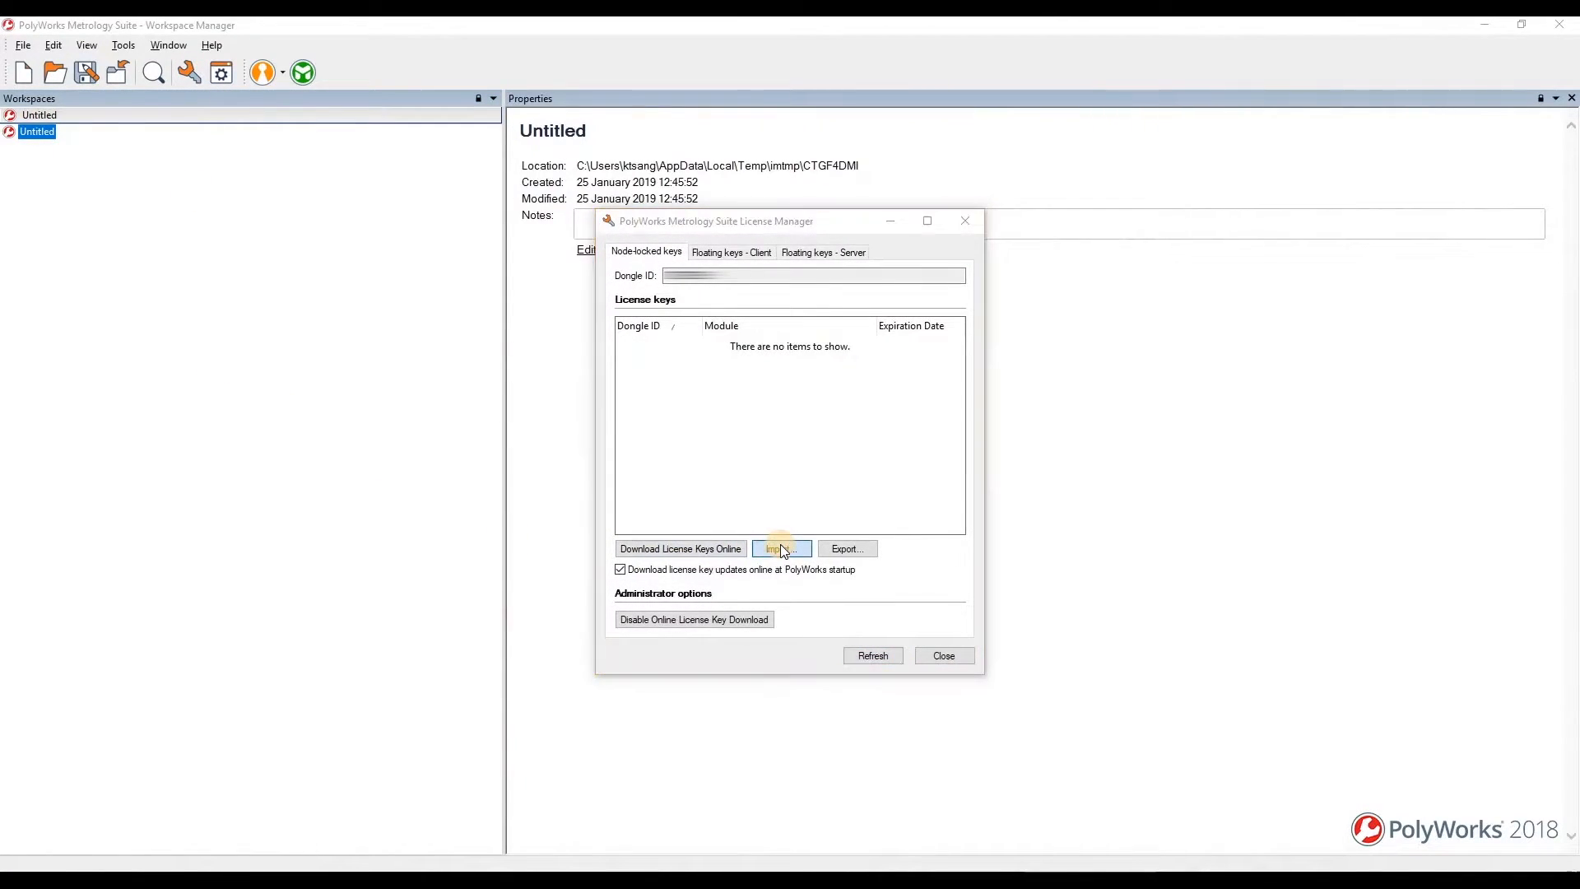
click(781, 548)
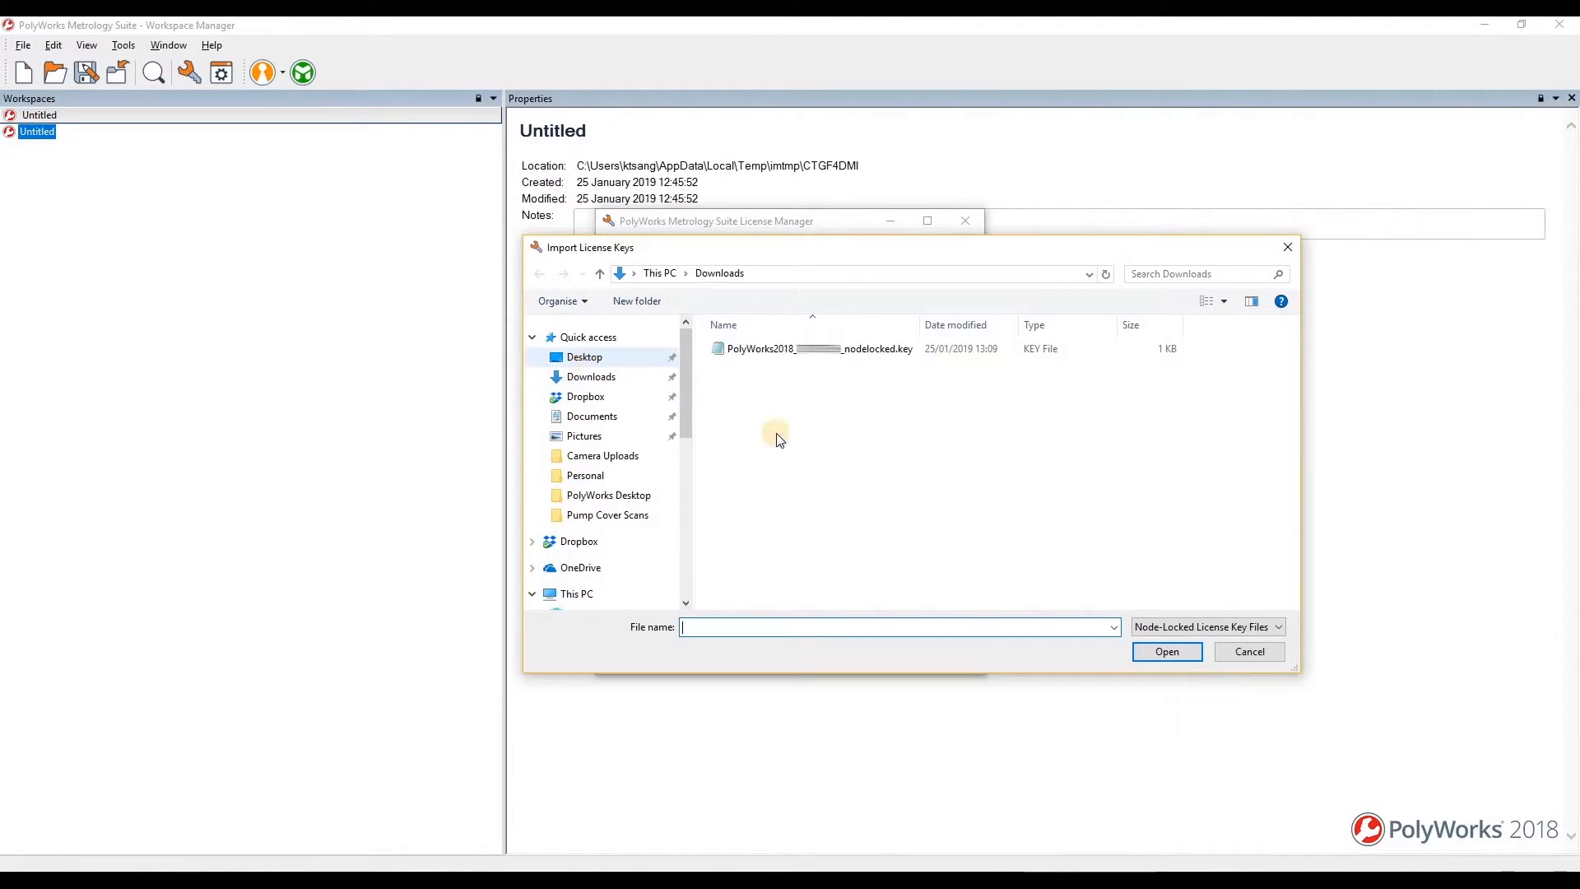
click(584, 356)
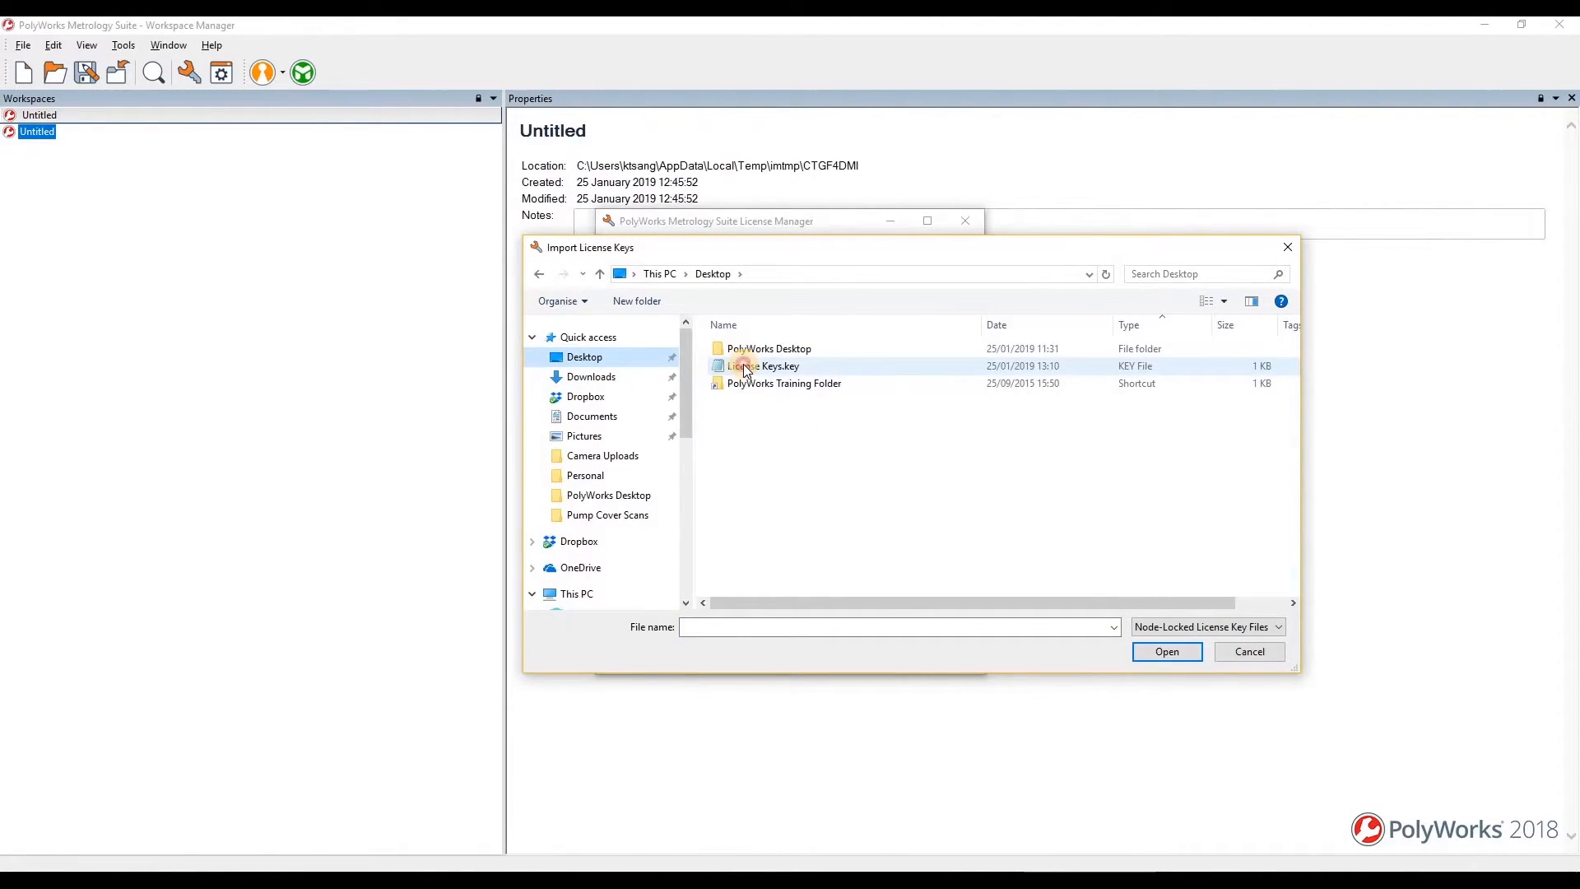
click(1166, 651)
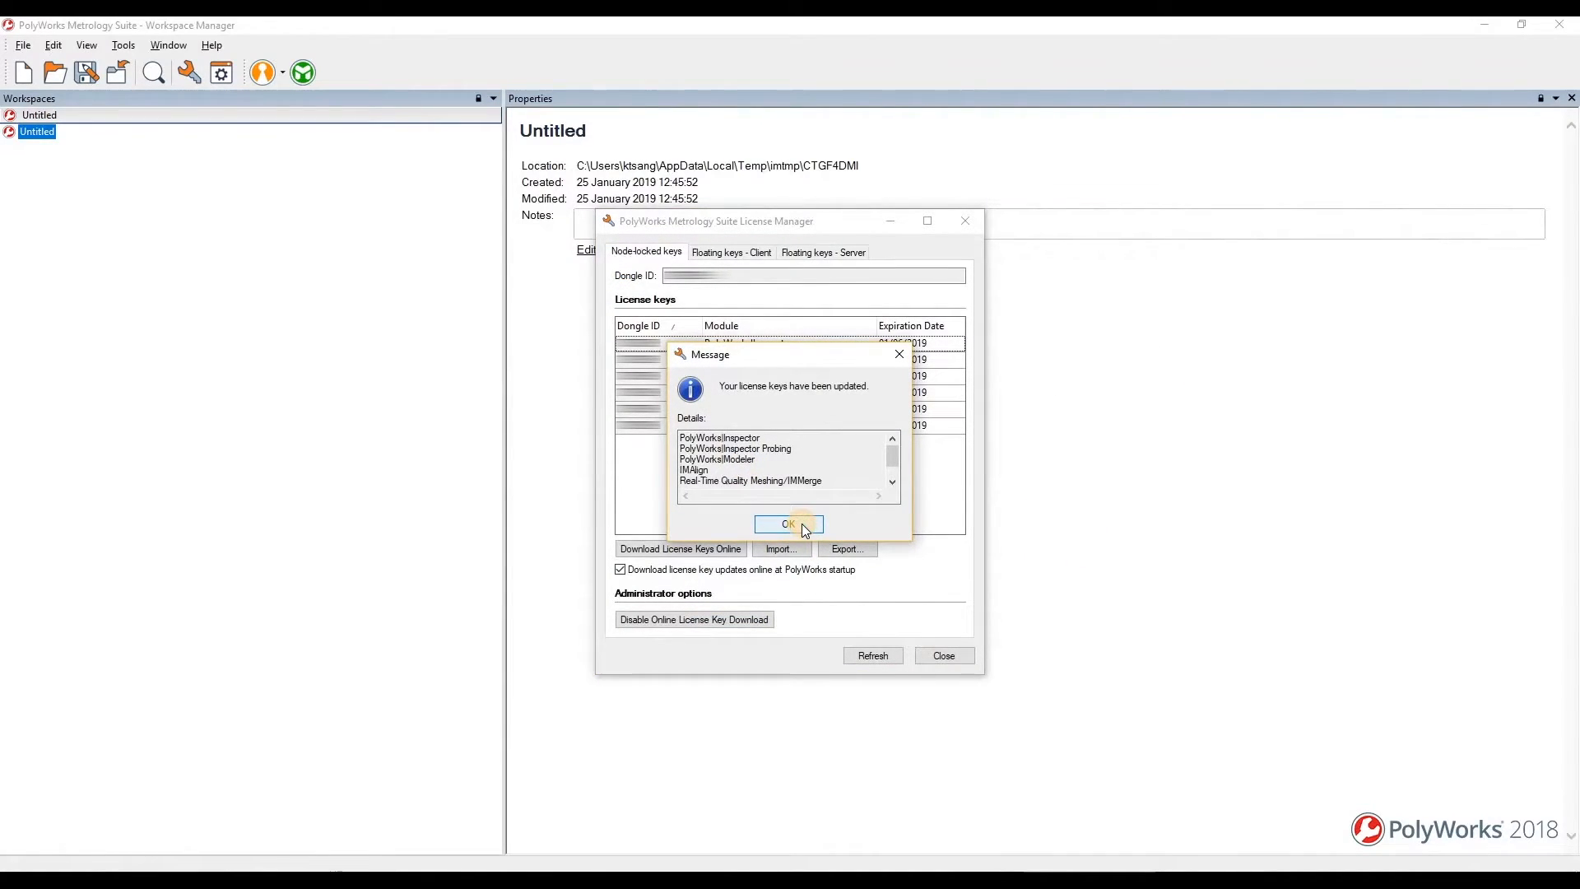
click(789, 524)
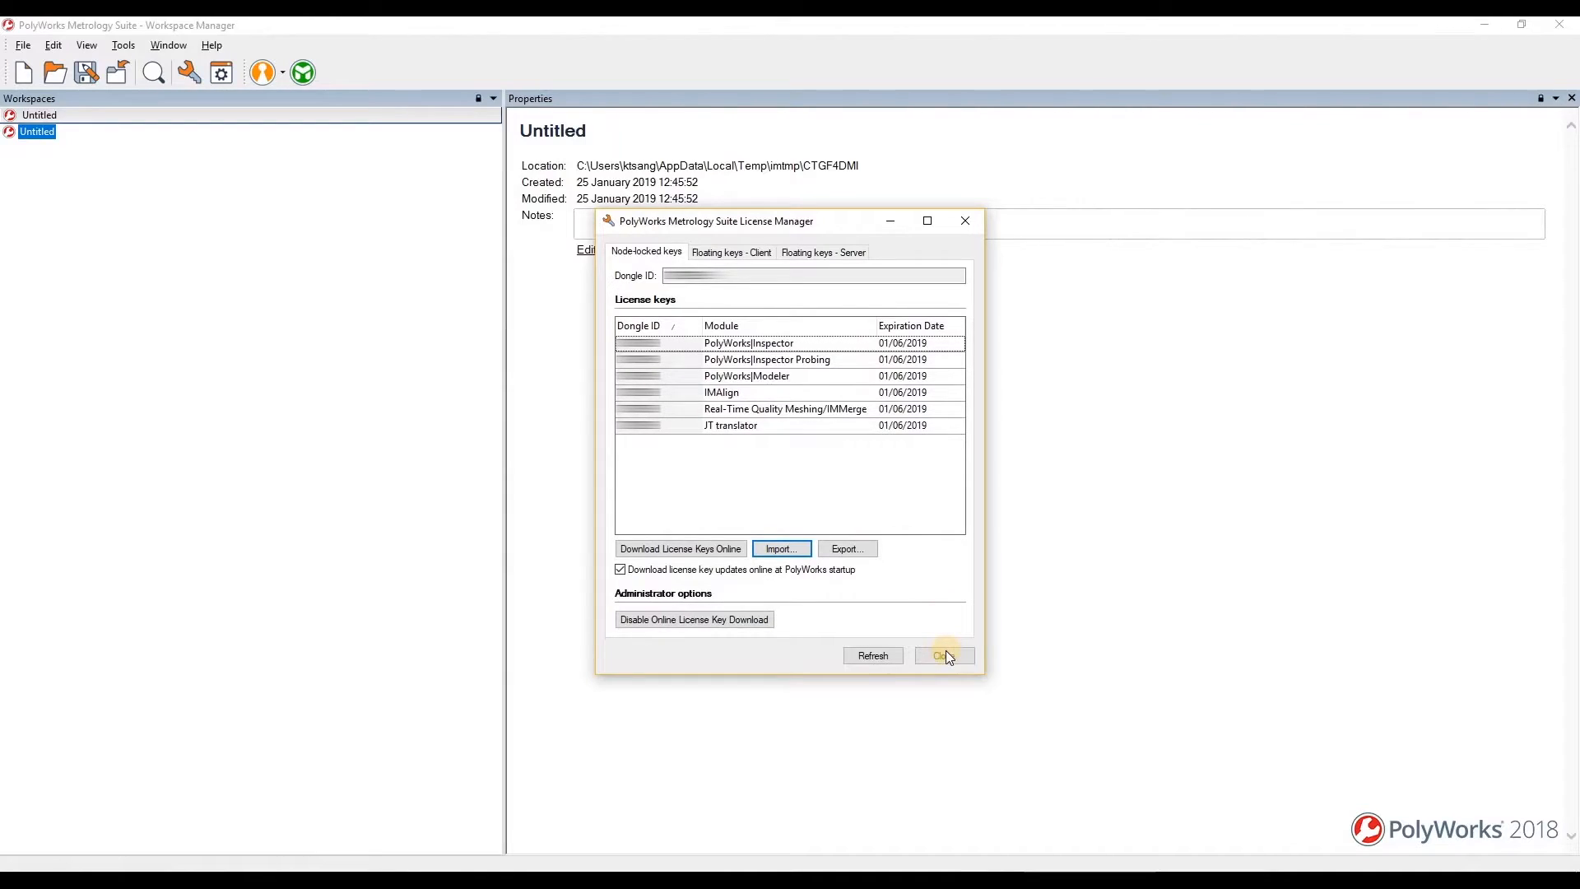
mouse_move(944, 656)
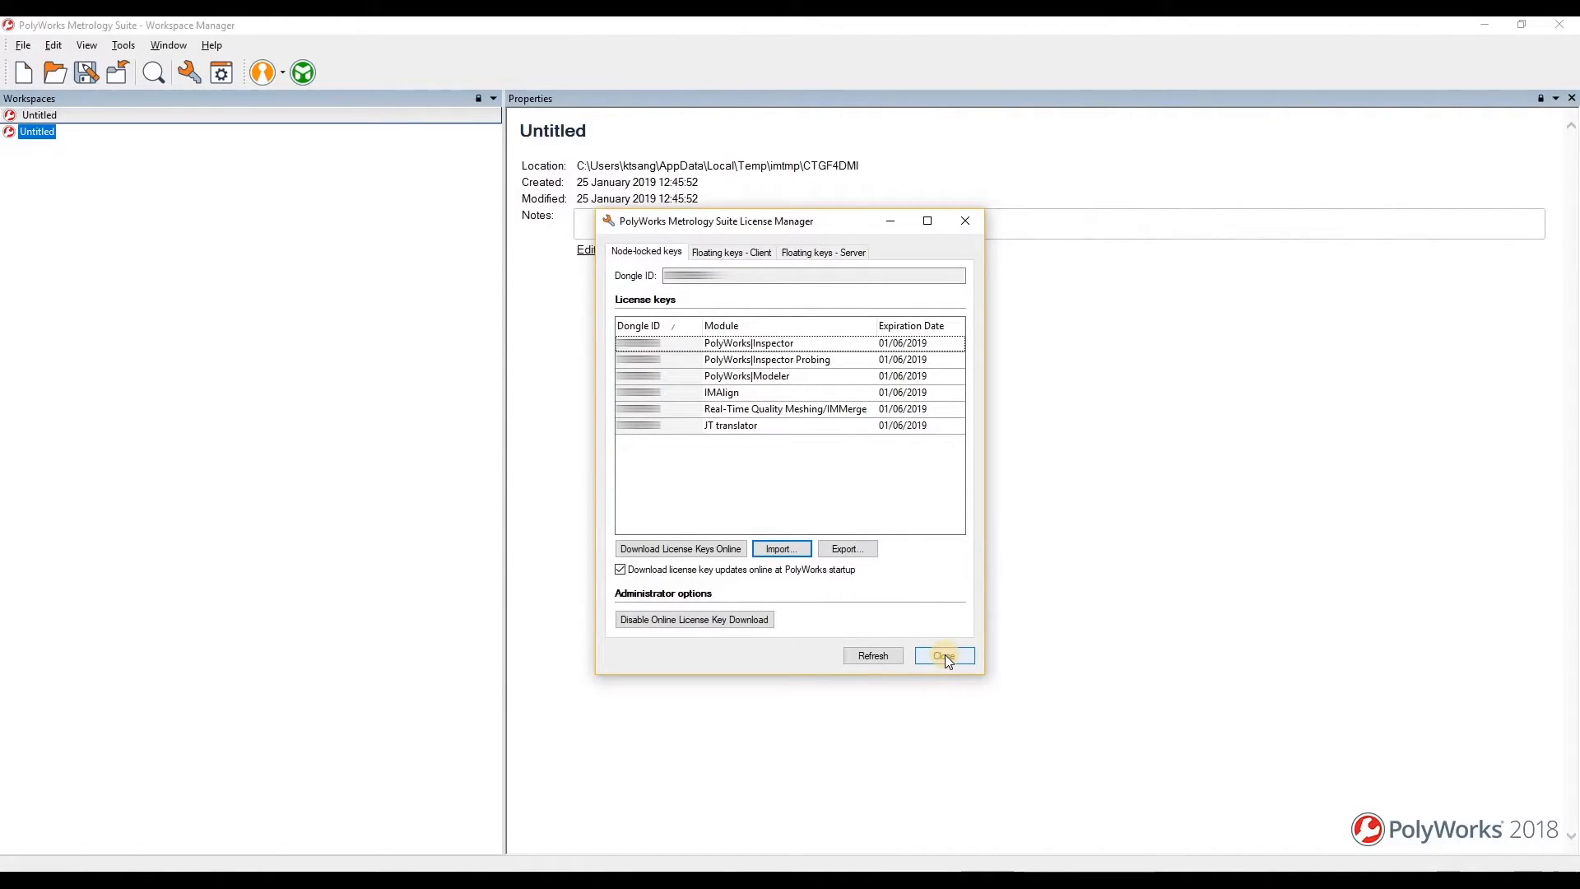